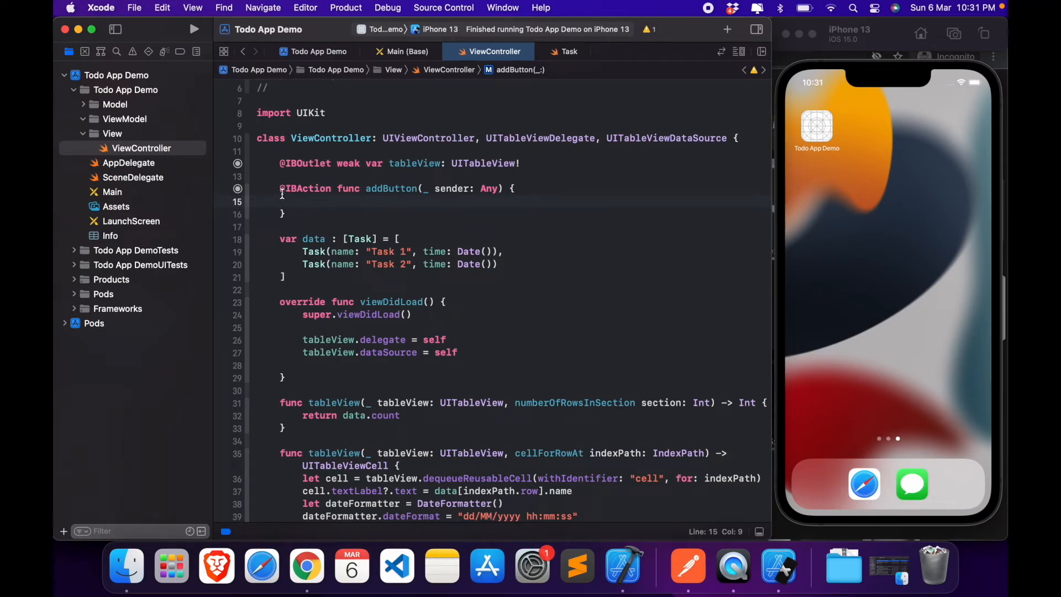
- Highlight the empty addButton action in ViewController.swift and switch to the Main storyboard
{"action": "left_click_drag", "start_coordinate": [280, 188], "coordinate": [286, 214]}
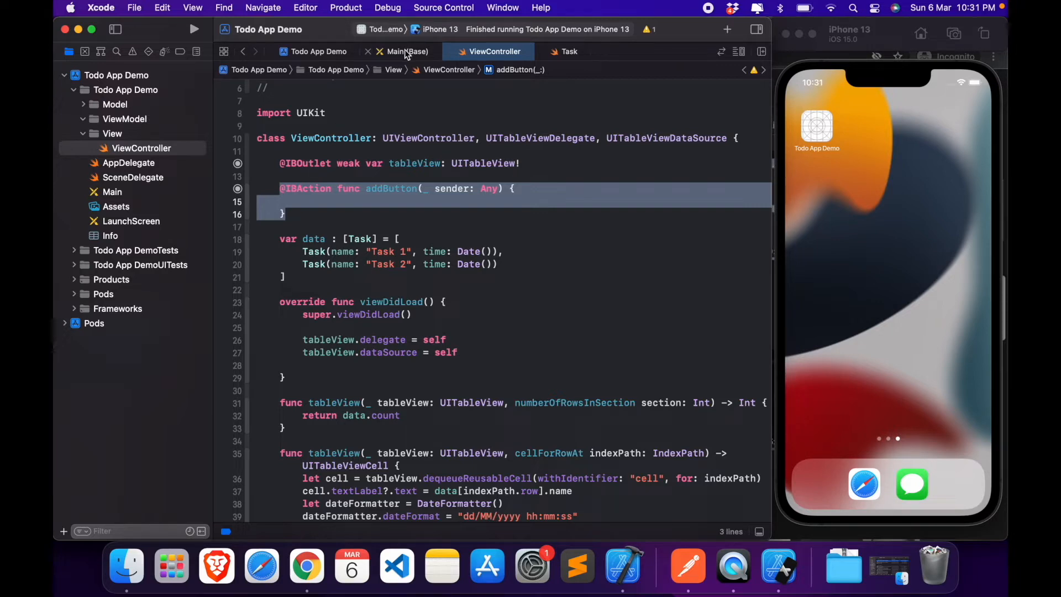
{"action": "left_click", "coordinate": [405, 51]}
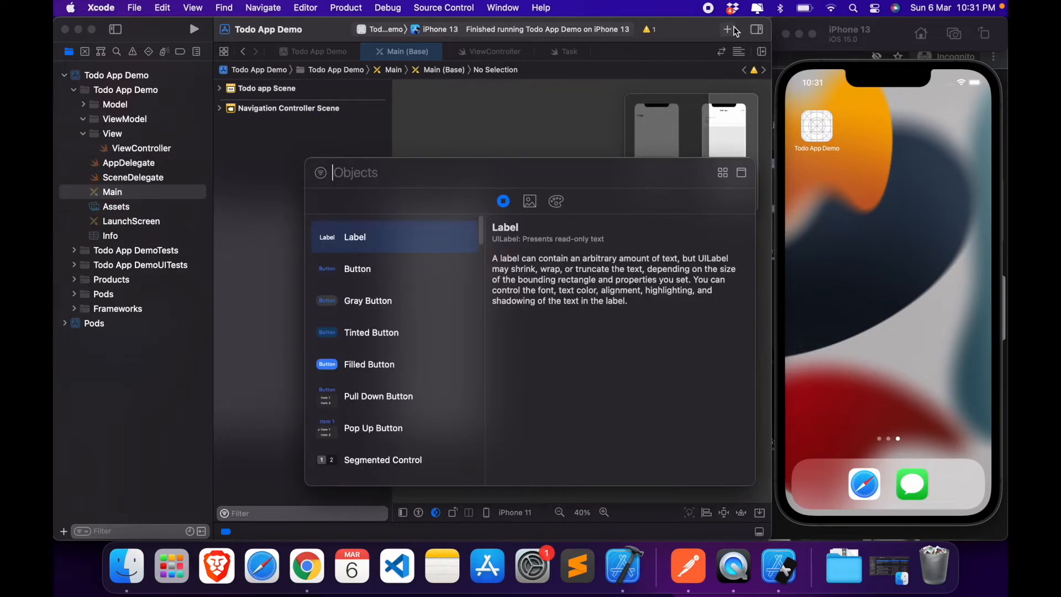
- Find a View Controller in the object library and drop it onto the canvas as a new scene
{"action": "type", "text": "viewc"}
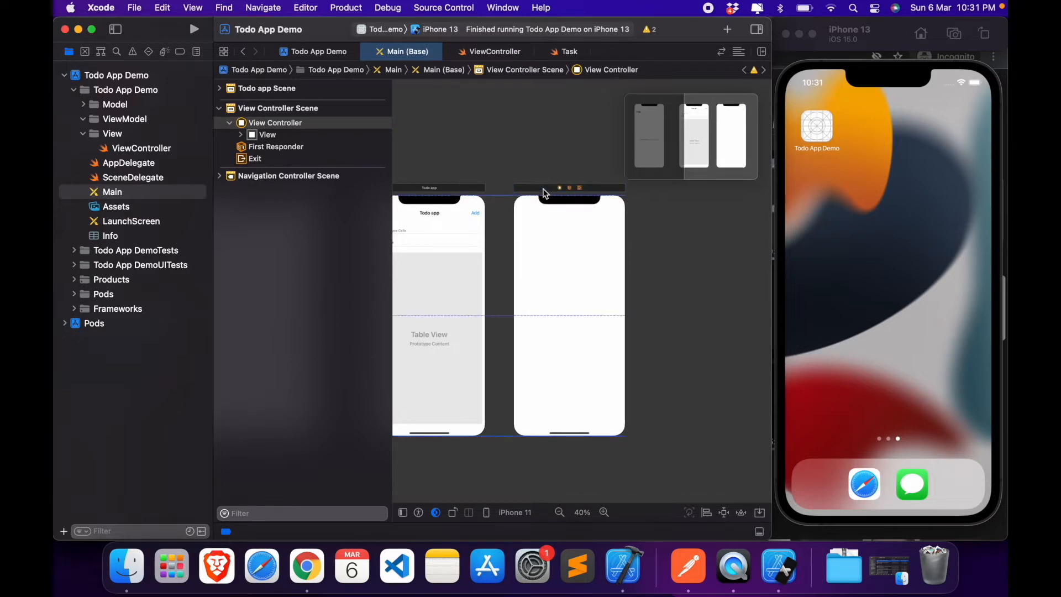
{"action": "left_click", "coordinate": [602, 393]}
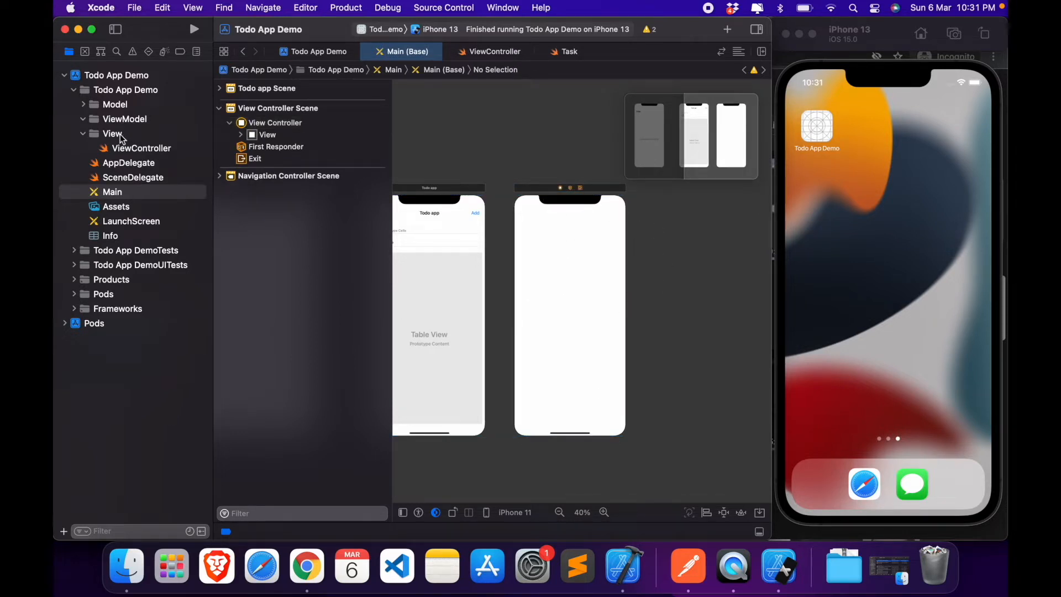
- Create AddTaskViewController, a Cocoa Touch UIViewController subclass, inside the View group
{"action": "right_click", "coordinate": [112, 134]}
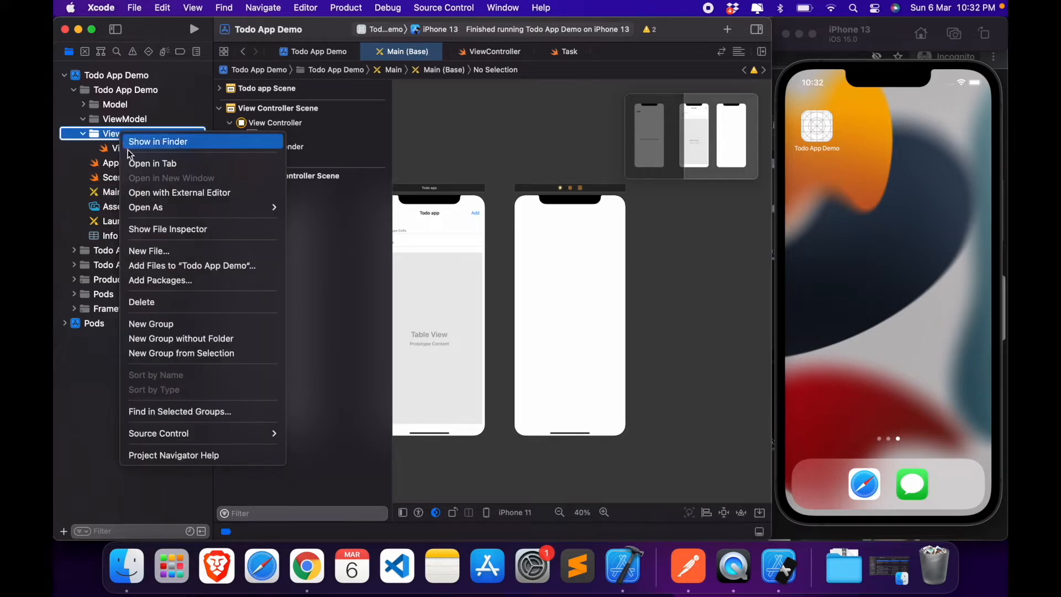
{"action": "left_click", "coordinate": [148, 251]}
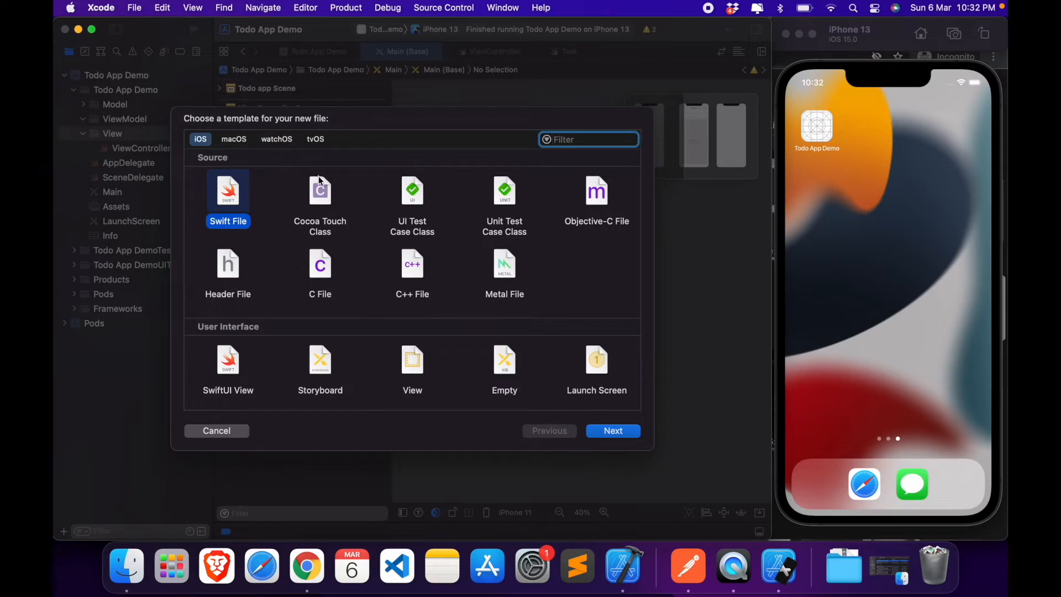
{"action": "left_click", "coordinate": [612, 431]}
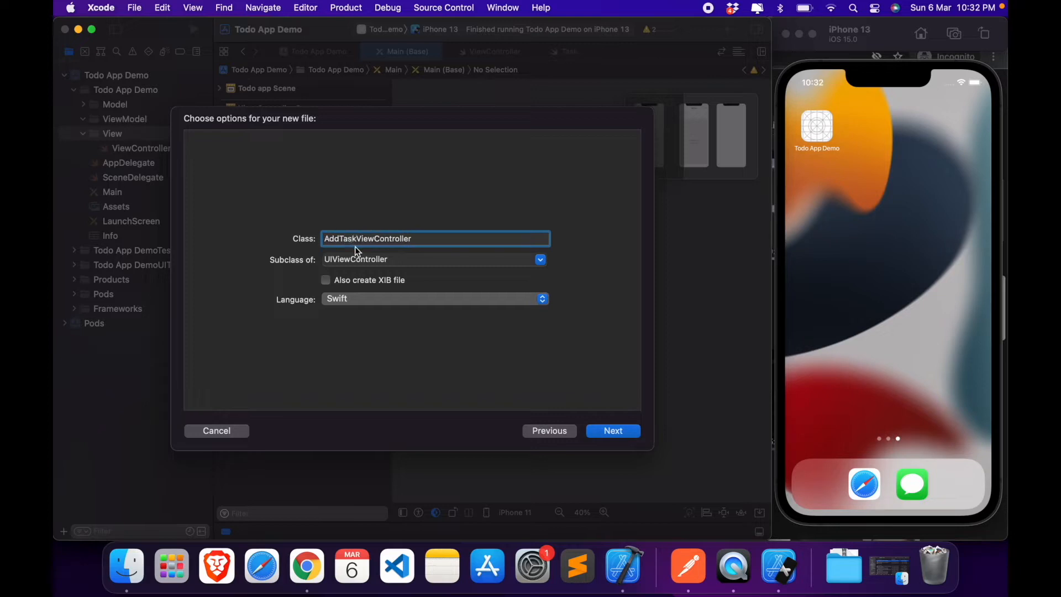
{"action": "left_click", "coordinate": [434, 260]}
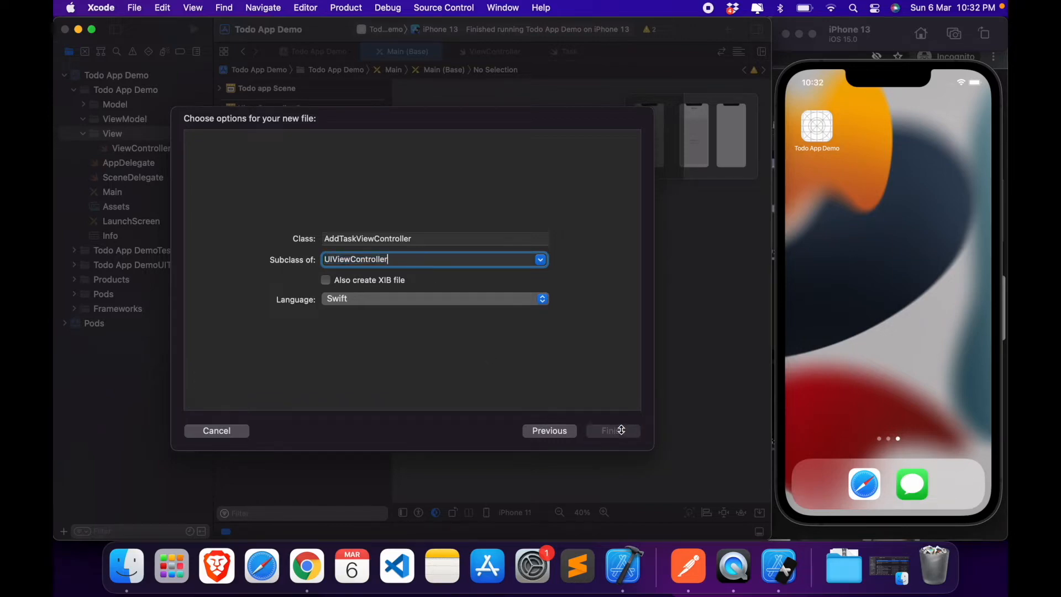
{"action": "left_click", "coordinate": [613, 430]}
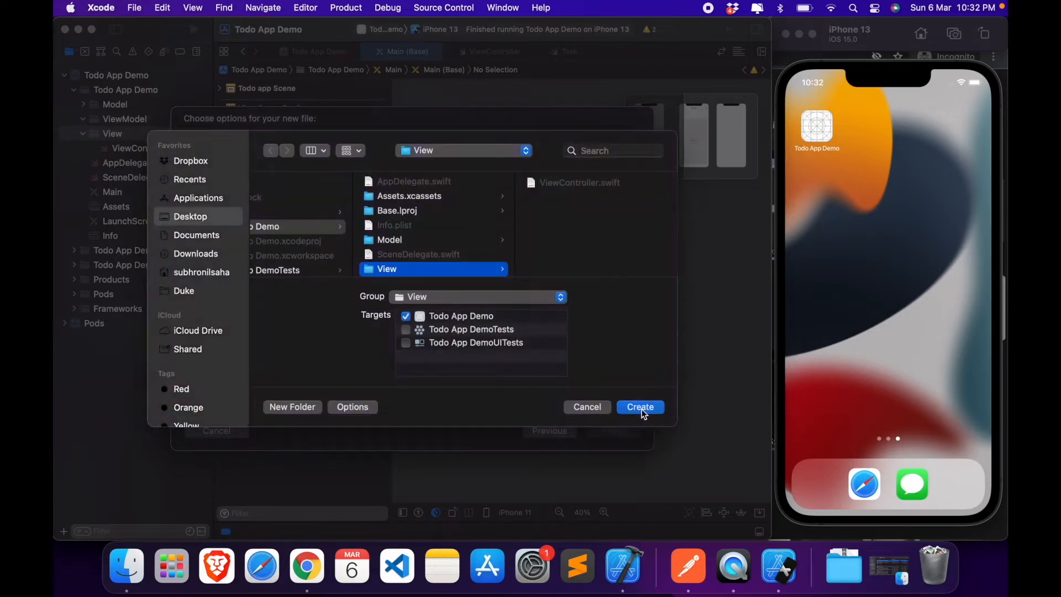
{"action": "left_click", "coordinate": [639, 407]}
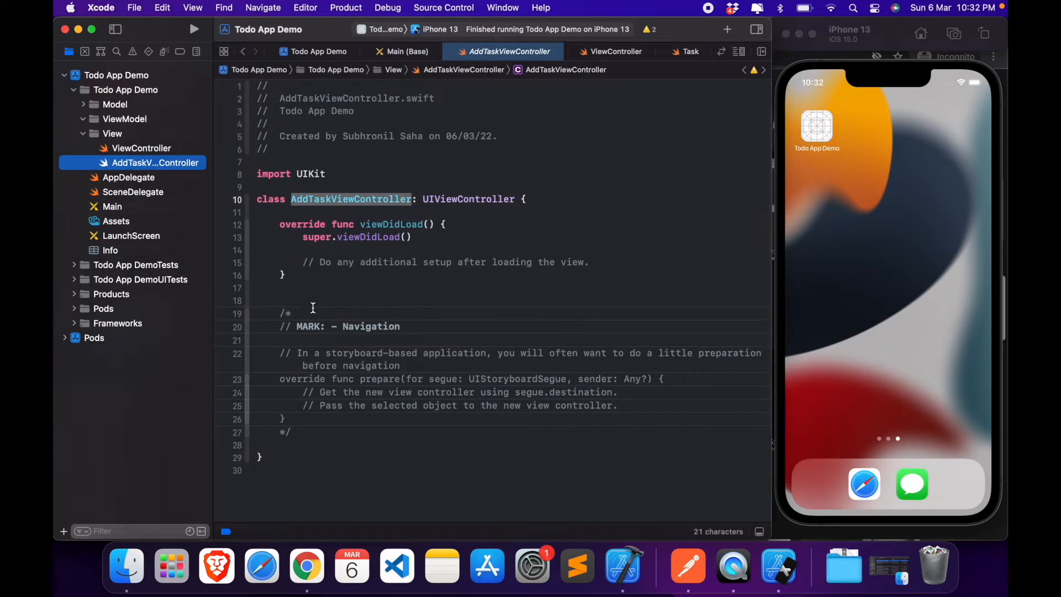
- Delete the commented prepare(for:) boilerplate and select the AddTaskViewController class name for copying
{"action": "left_click_drag", "start_coordinate": [284, 312], "coordinate": [291, 432]}
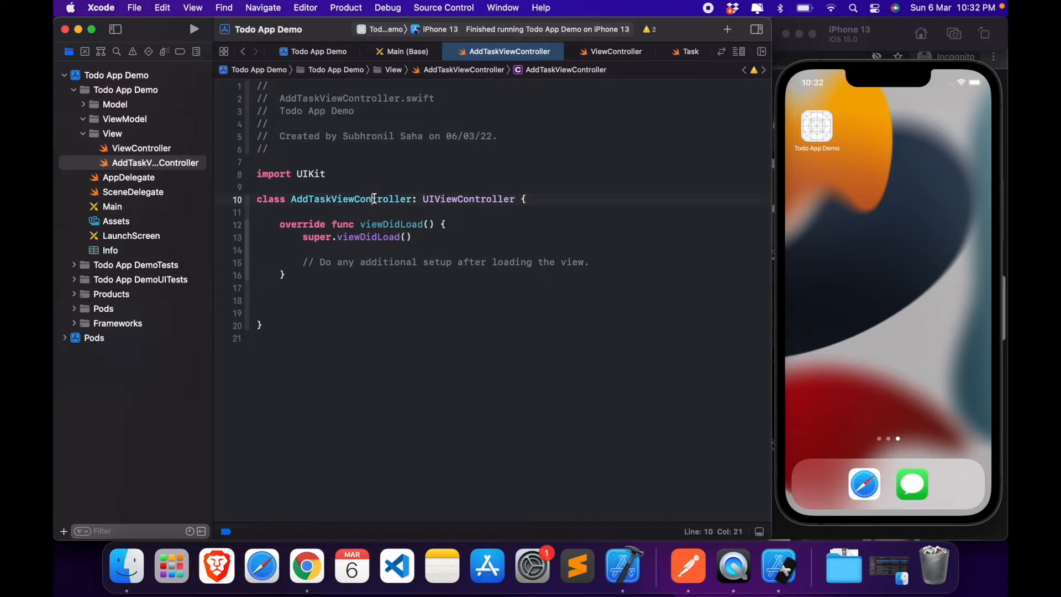
{"action": "double_click", "coordinate": [351, 199]}
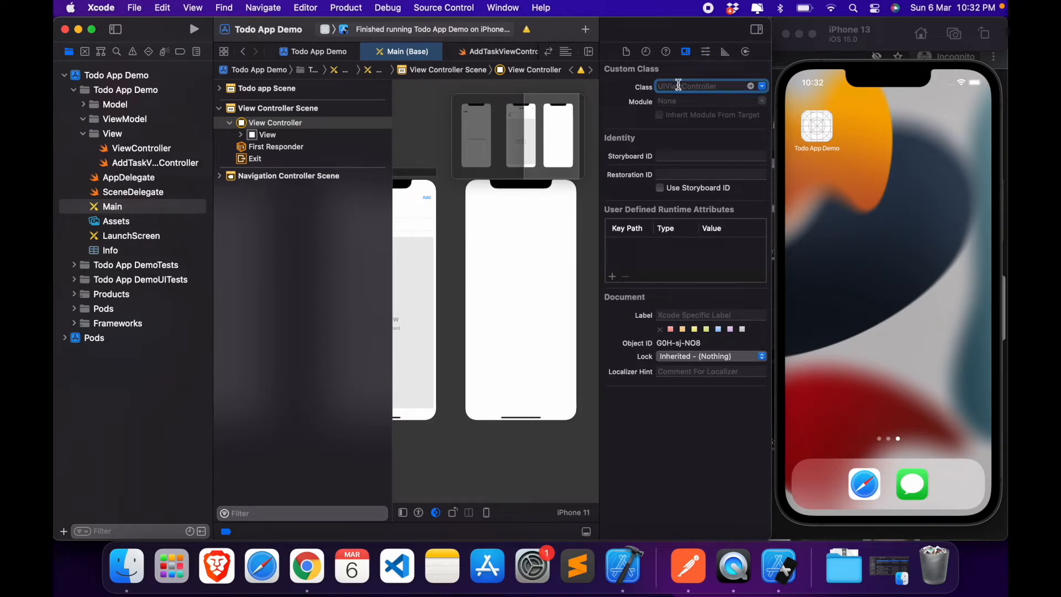
- Set the scene's class and storyboard ID to AddTaskViewController and use it as restoration ID
{"action": "type", "text": "AddTaskViewController"}
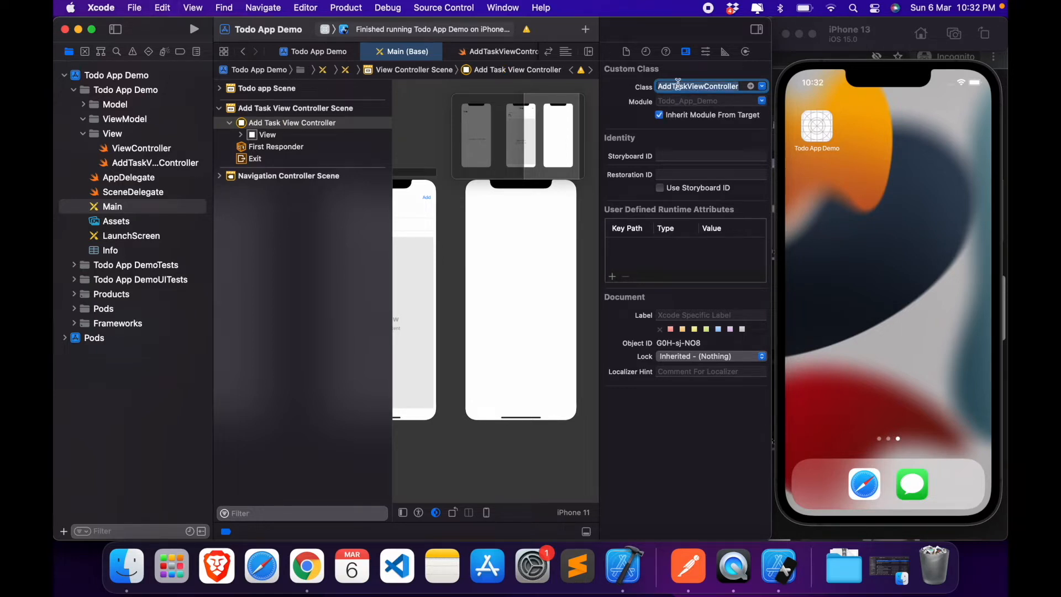
{"action": "left_click", "coordinate": [710, 156]}
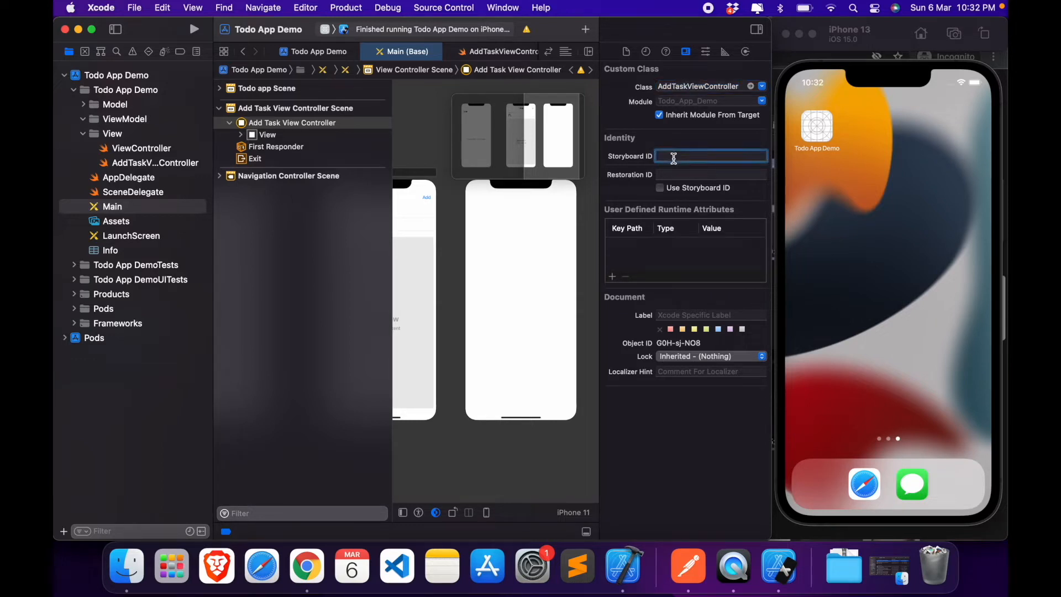
{"action": "type", "text": "AddTaskViewController"}
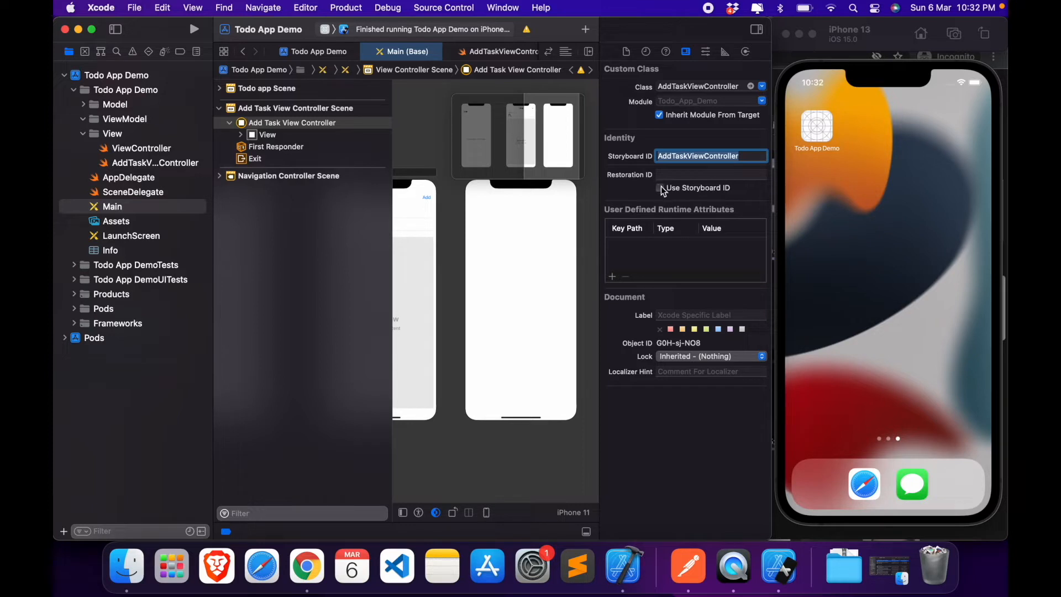
{"action": "left_click", "coordinate": [658, 188]}
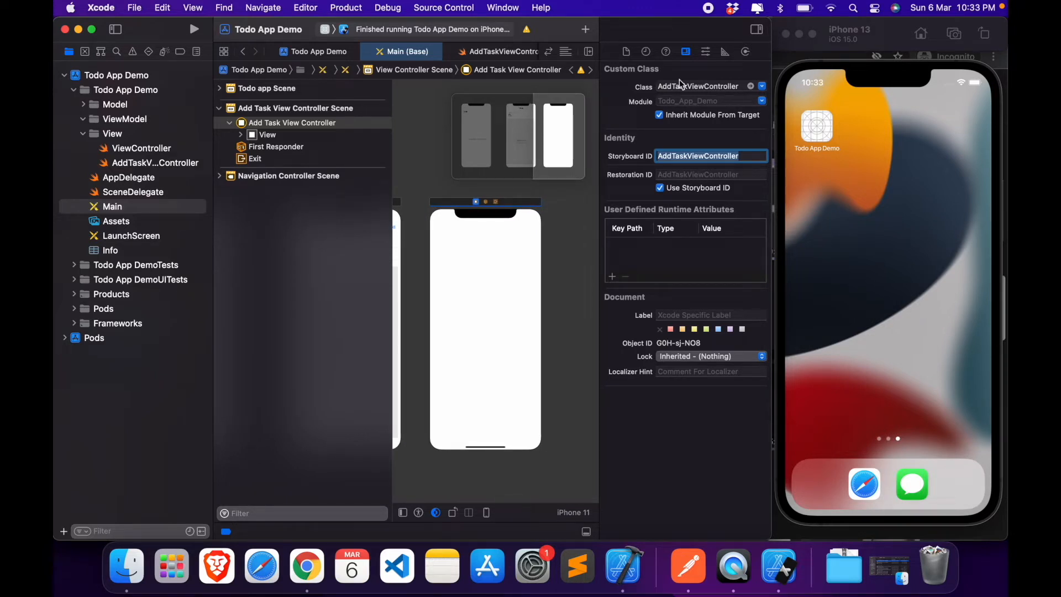
{"action": "mouse_move", "coordinate": [758, 30]}
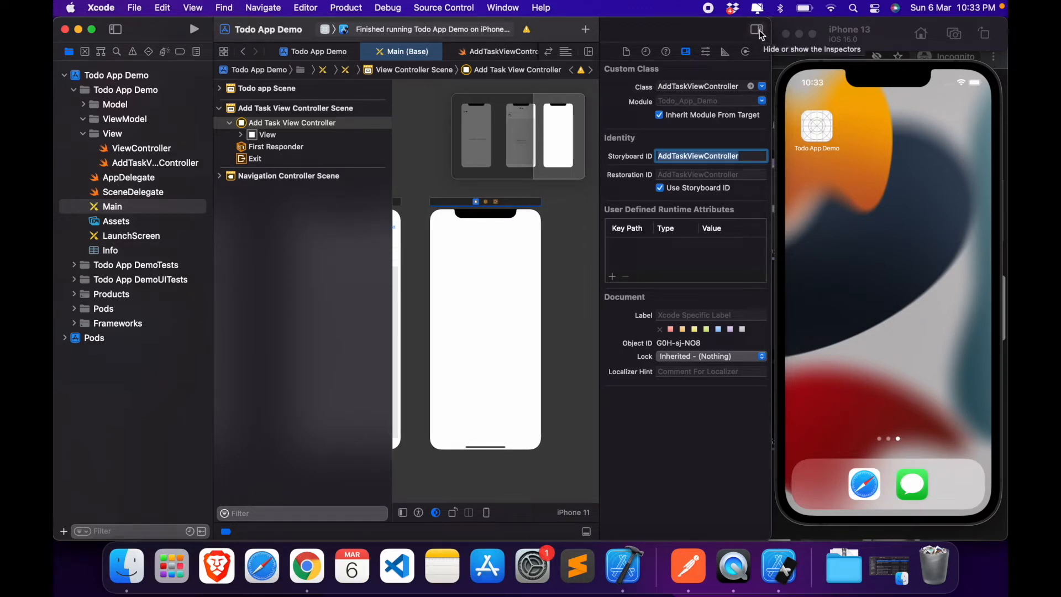
{"action": "mouse_move", "coordinate": [759, 30]}
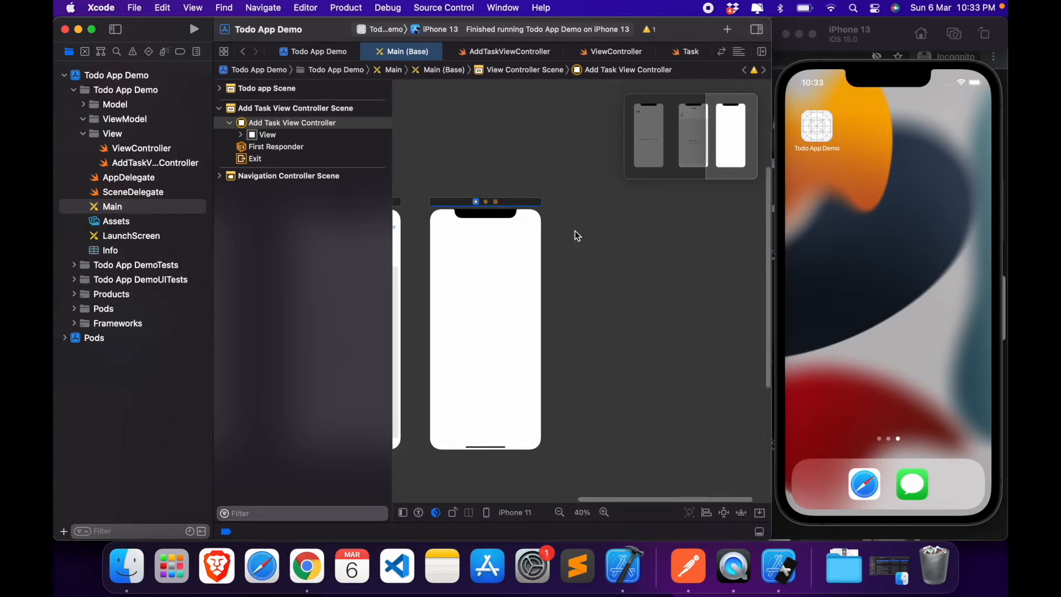
- Add a label centred horizontally and vertically in the scene with the text 'Add Task'
{"action": "left_click", "coordinate": [730, 30]}
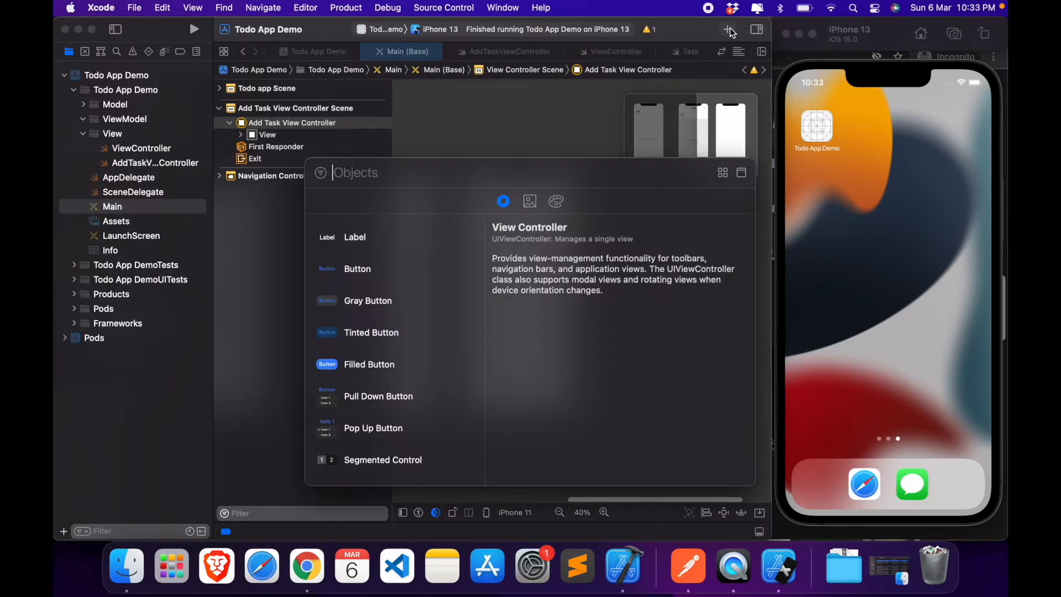
{"action": "type", "text": "la"}
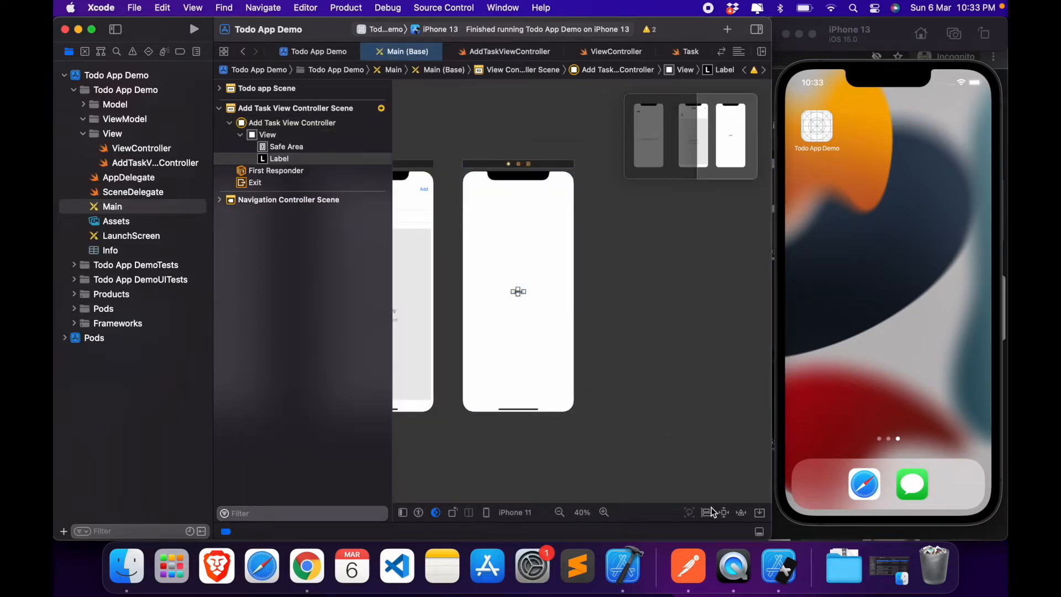
{"action": "left_click", "coordinate": [706, 512]}
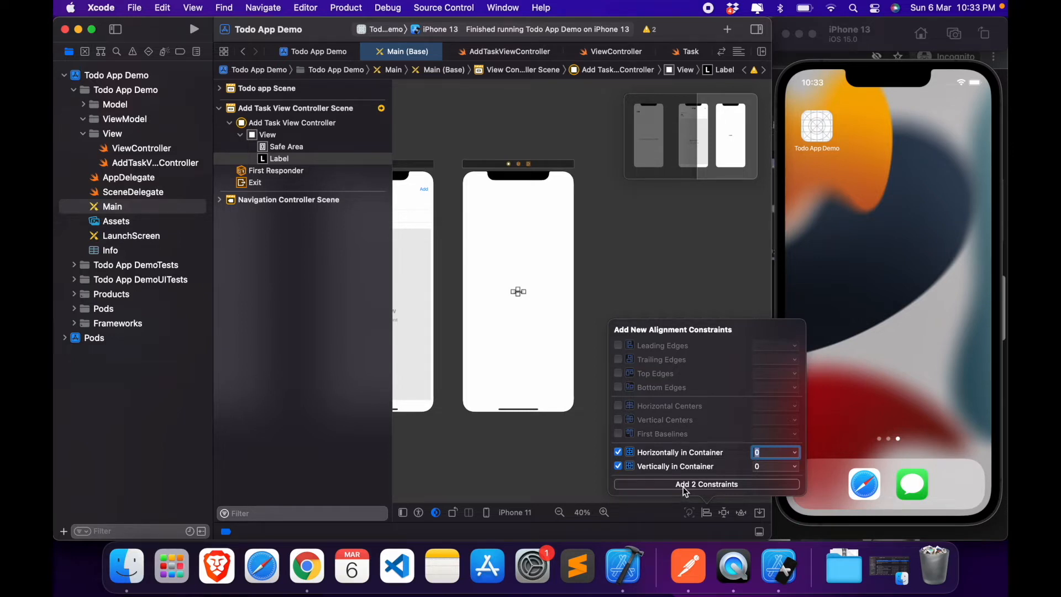
{"action": "left_click", "coordinate": [706, 484]}
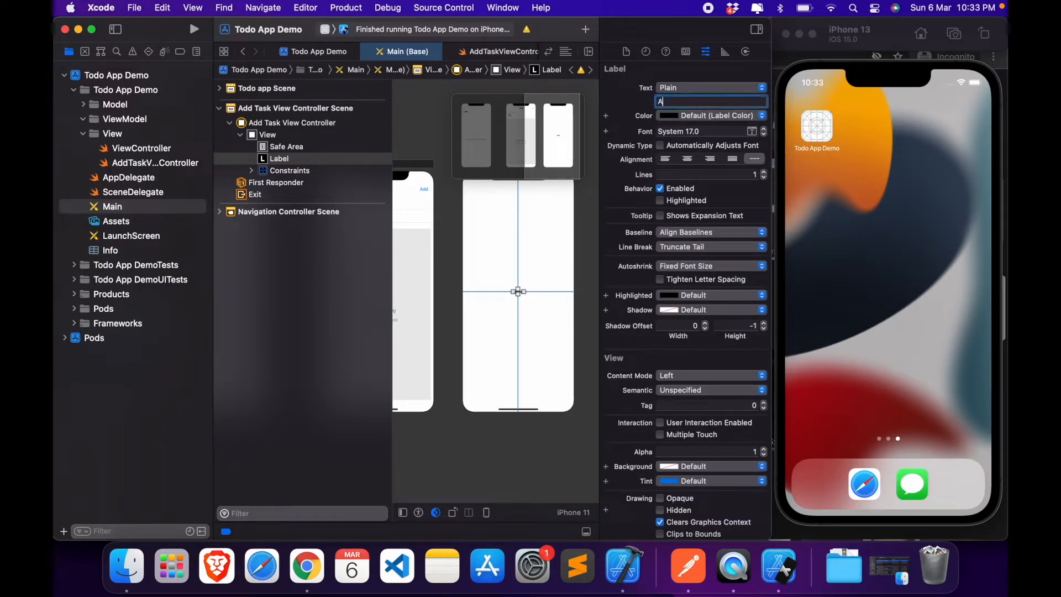
{"action": "type", "text": "Add Task"}
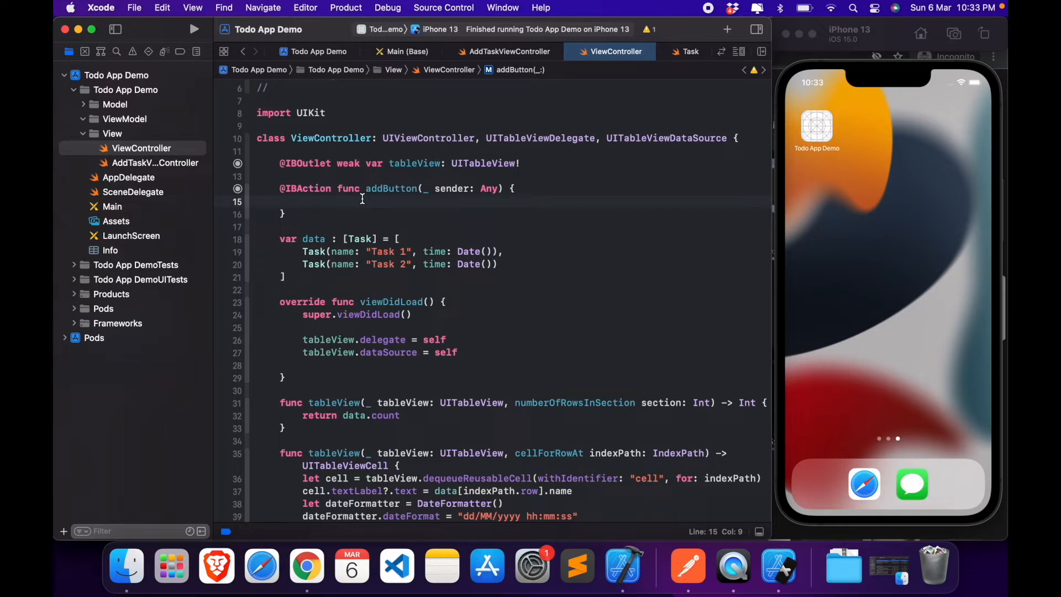
- Write addButton to instantiate 'AddTaskViewController' from the storyboard and push it animated, then run
{"action": "type", "text": "let vc = s"}
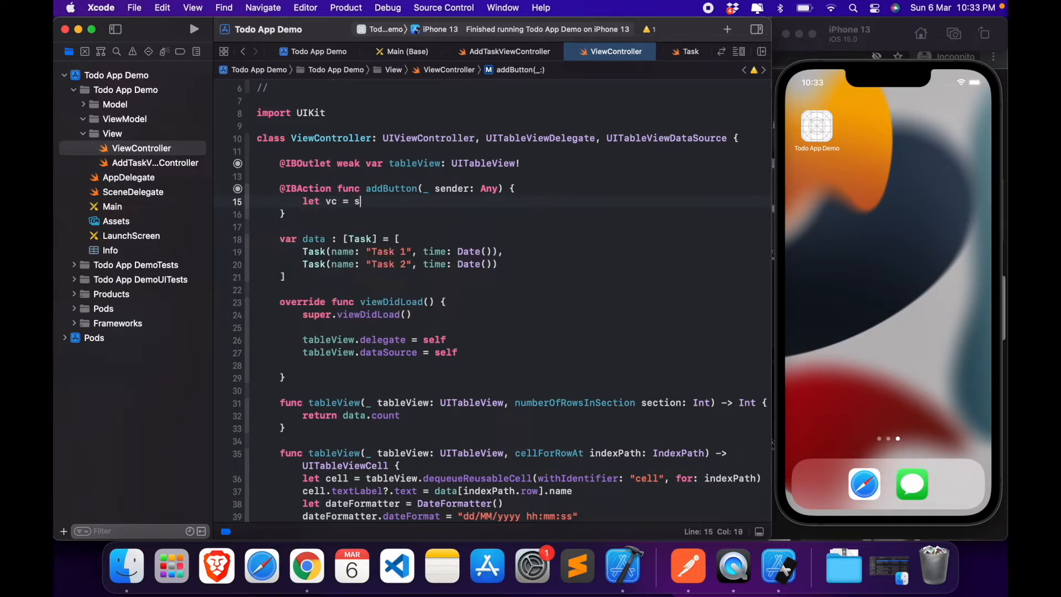
{"action": "type", "text": "elf.storyboard"}
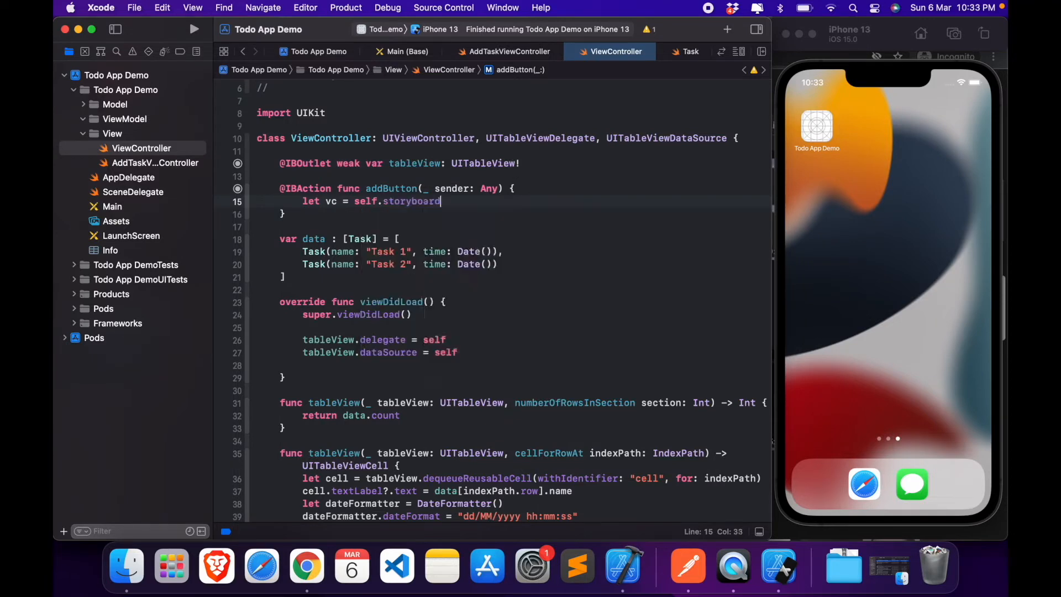
{"action": "type", "text": "?.instantiateViewController(withIdentifier: \"\")"}
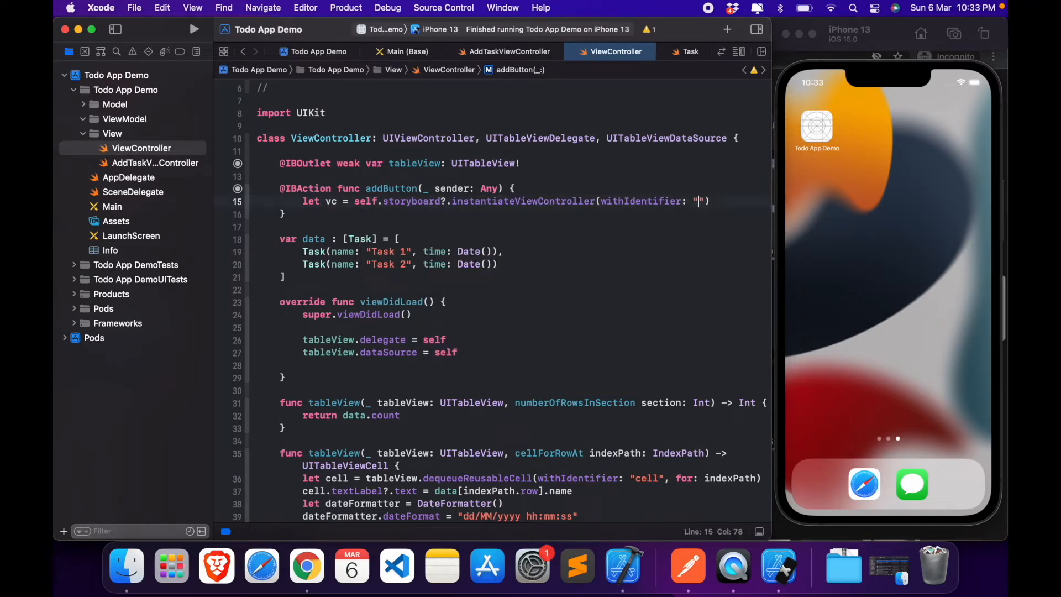
{"action": "type", "text": "AddTaskViewController"}
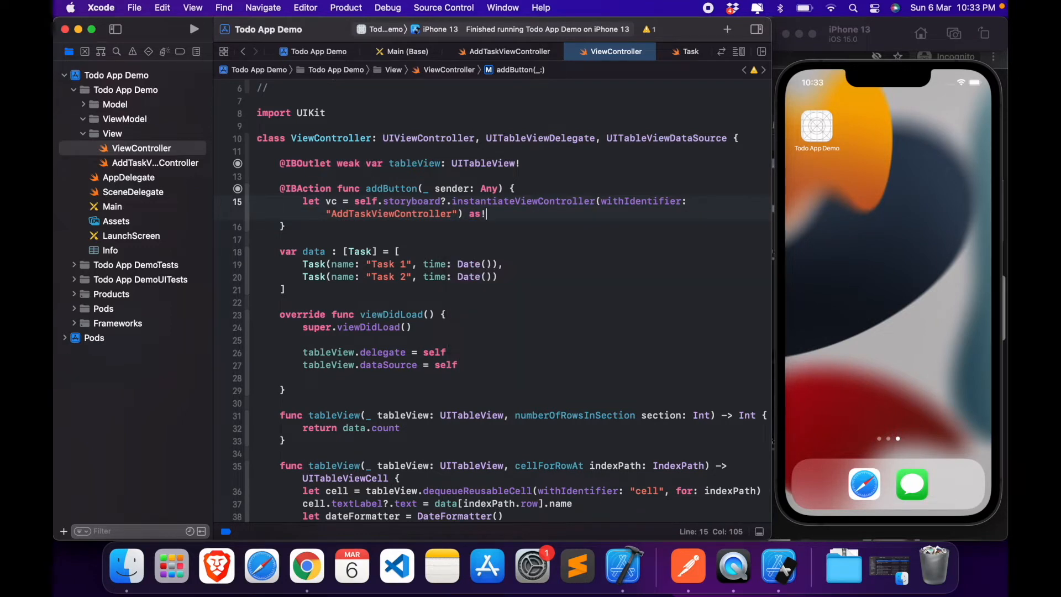
{"action": "type", "text": "AddTaskViewController"}
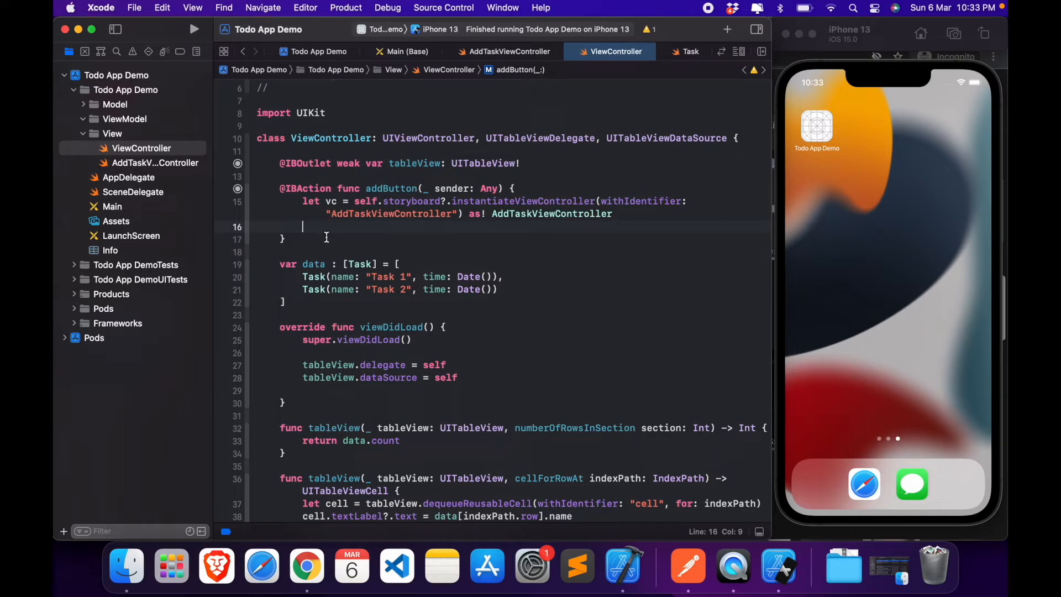
{"action": "type", "text": "nav"}
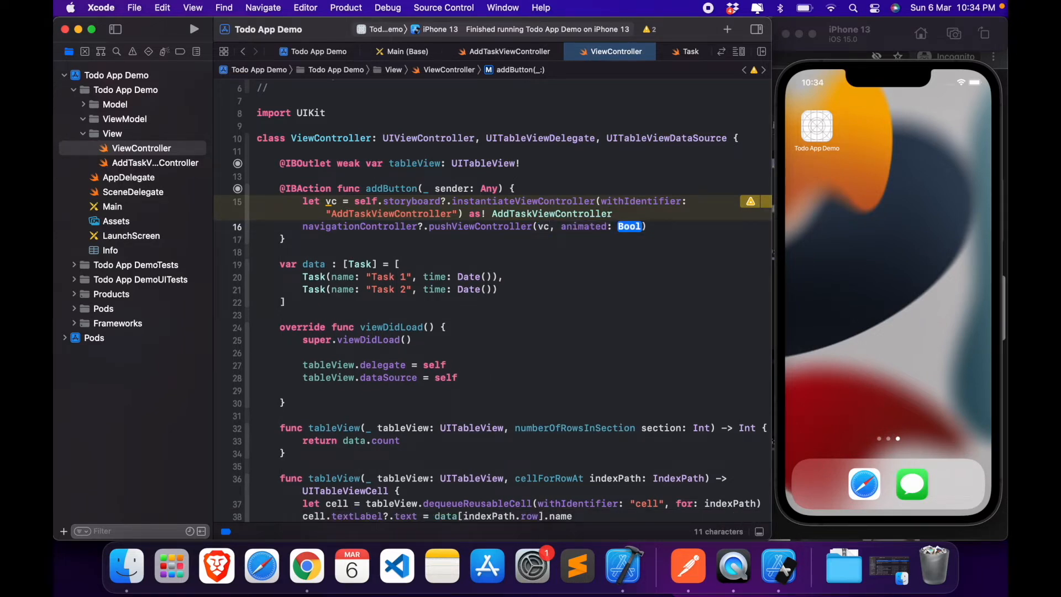
{"action": "type", "text": "true"}
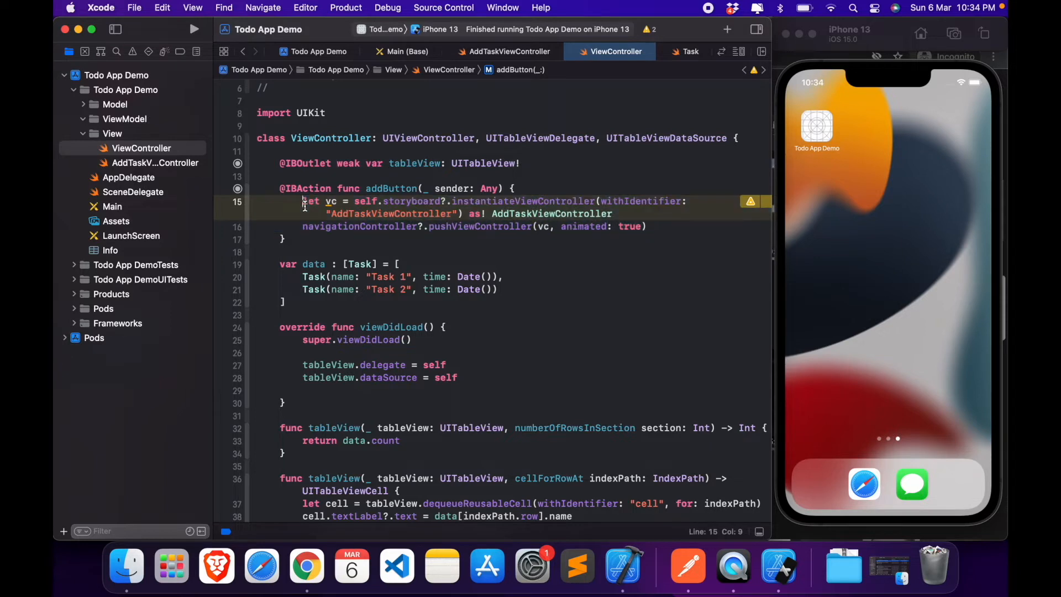
{"action": "left_click", "coordinate": [194, 29]}
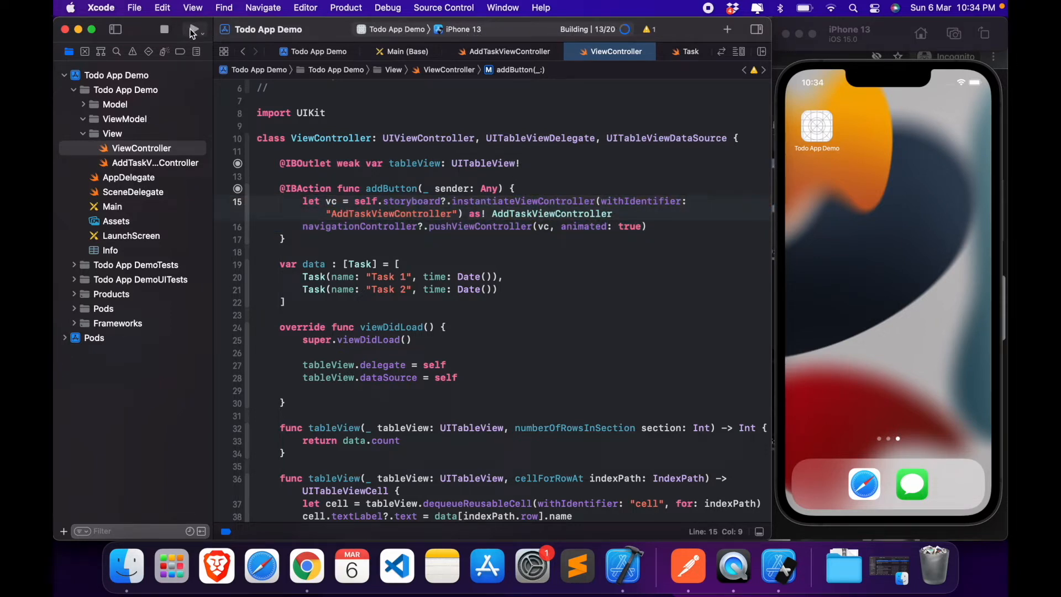
- Tap Add in the running app to reach the Add Task Screen, go back to the list, and stop the run
{"action": "left_click", "coordinate": [193, 29]}
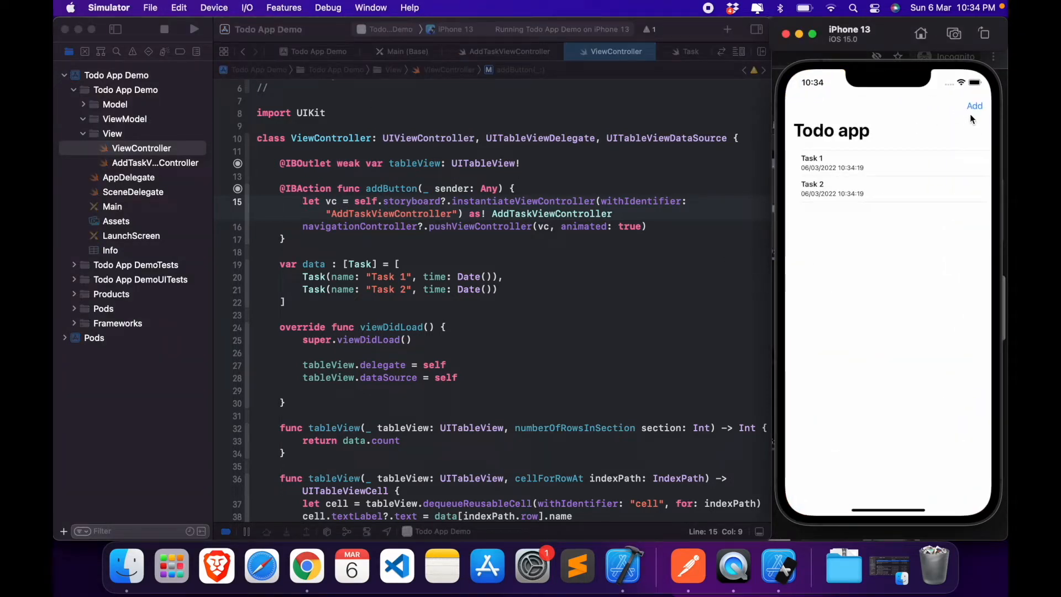
{"action": "left_click", "coordinate": [974, 107]}
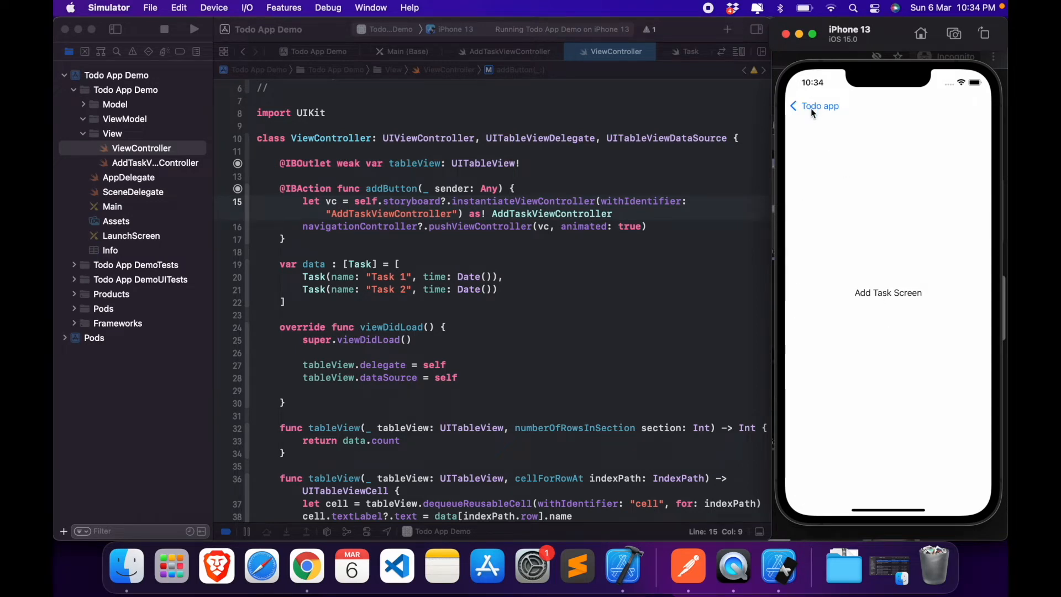
{"action": "left_click", "coordinate": [815, 106]}
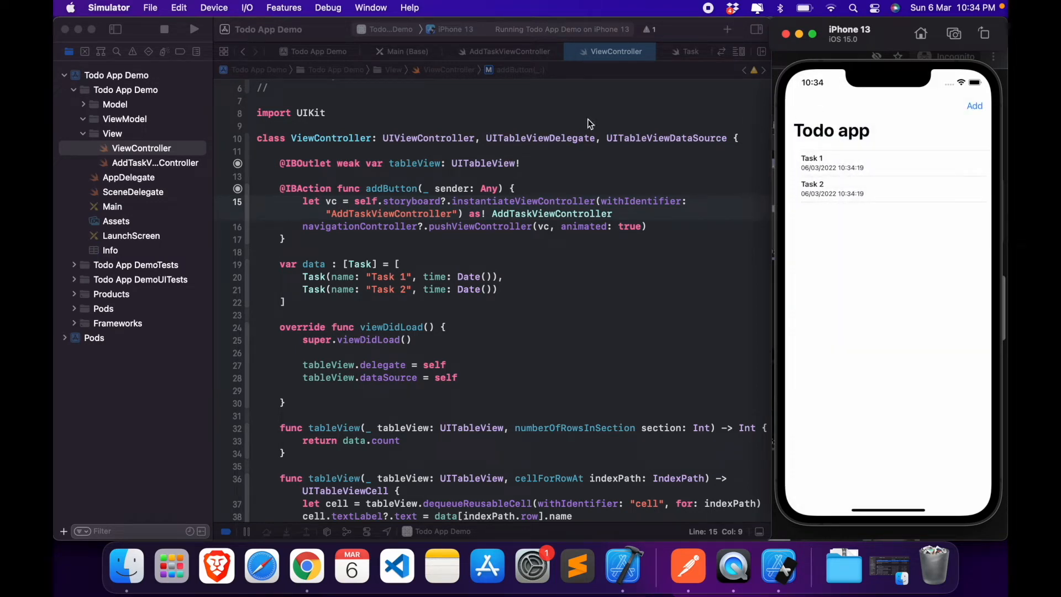
{"action": "left_click", "coordinate": [164, 29]}
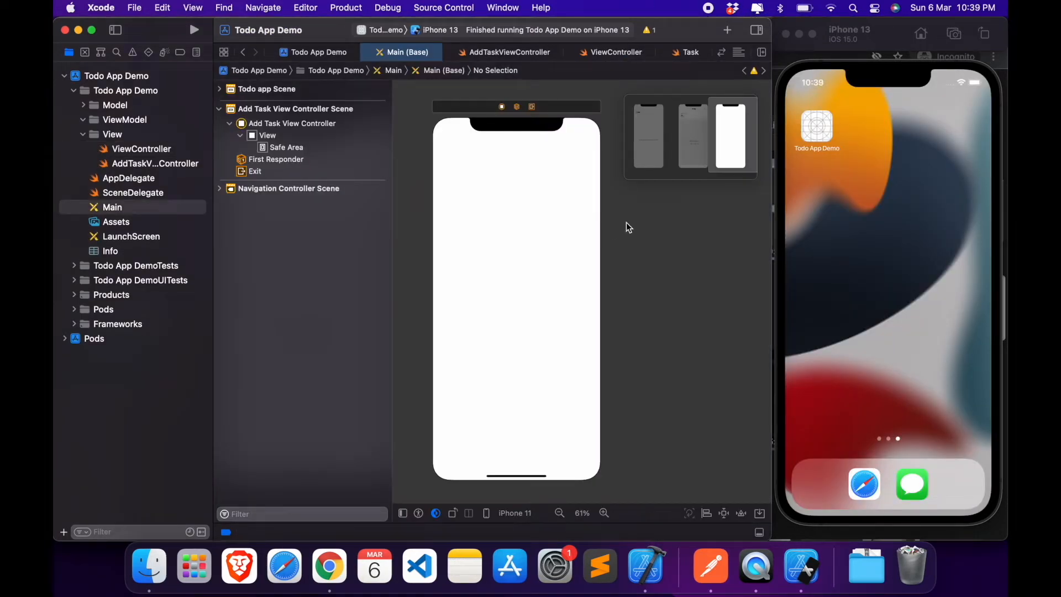
- Constrain a stack view on the Add Task scene with a large-title heading label
{"action": "left_click", "coordinate": [727, 30]}
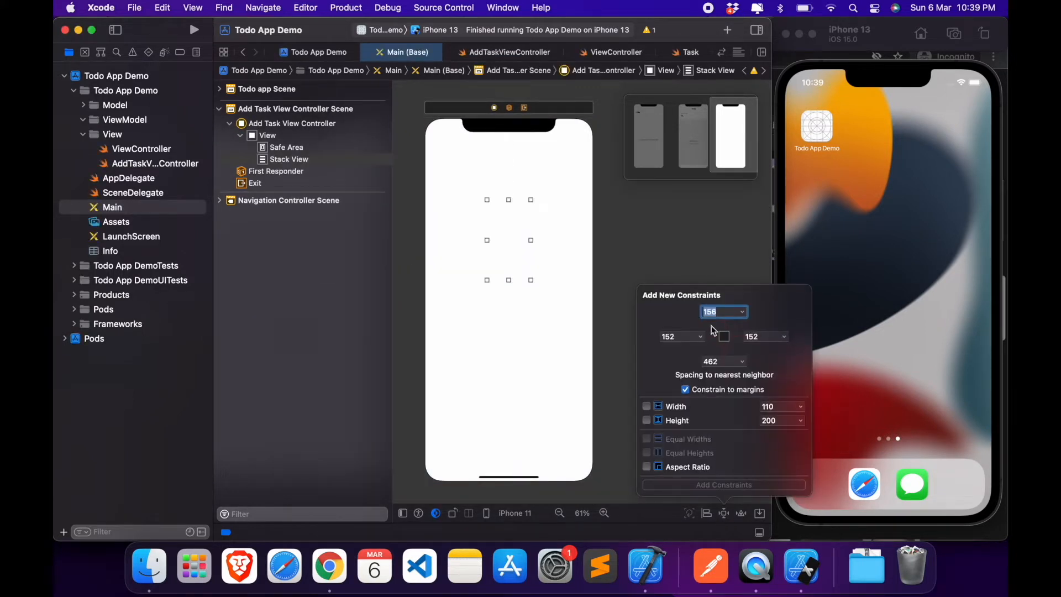
{"action": "left_click", "coordinate": [723, 485]}
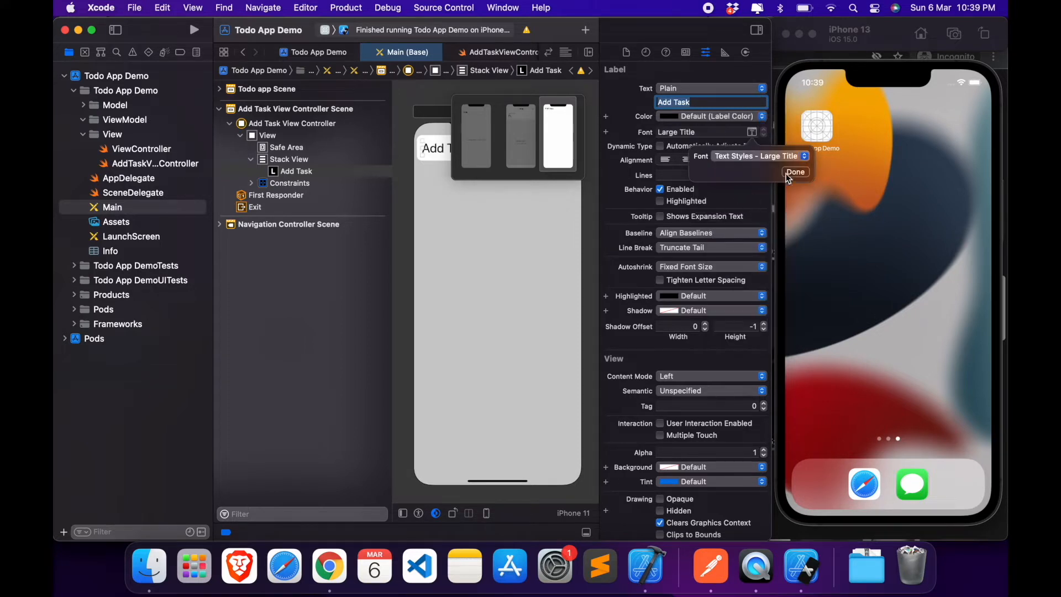
{"action": "left_click", "coordinate": [796, 172]}
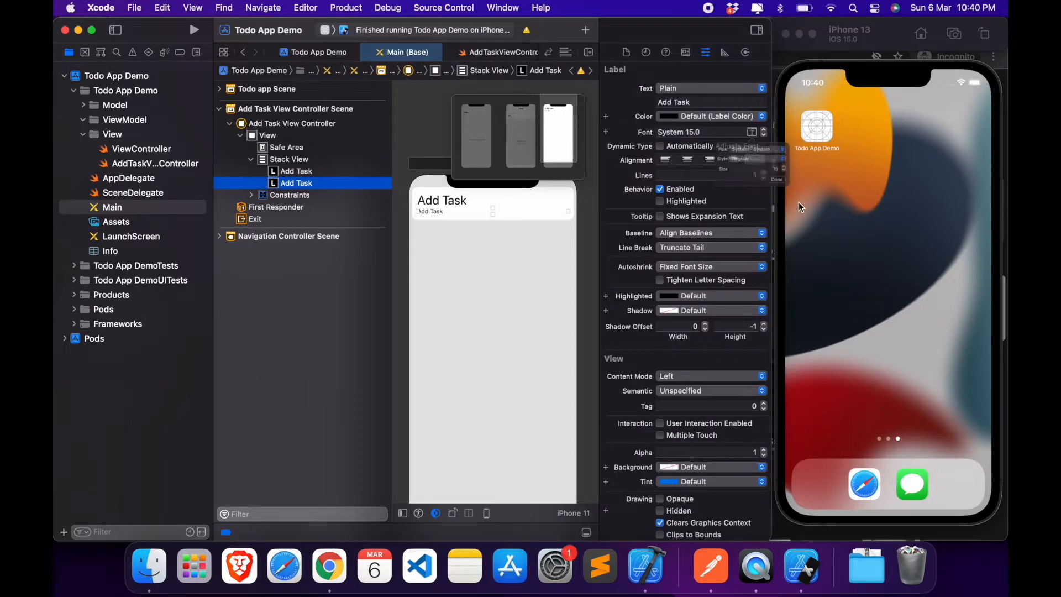
{"action": "left_click", "coordinate": [289, 159]}
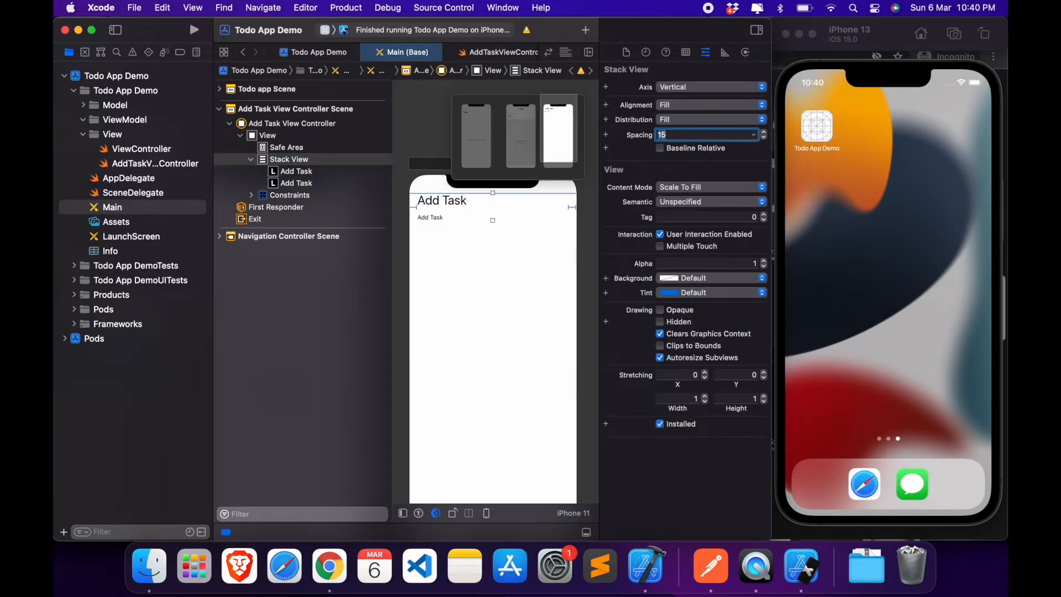
- Add a name text field, a Deadline label, a date picker and a 'Save' button to the stack
{"action": "left_click", "coordinate": [430, 217]}
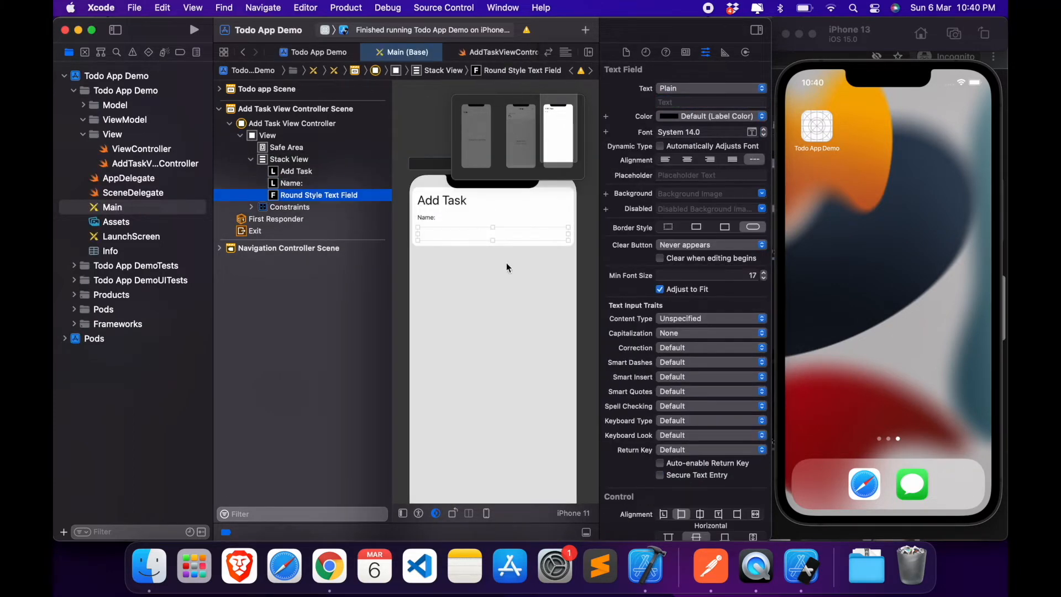
{"action": "left_click", "coordinate": [292, 206]}
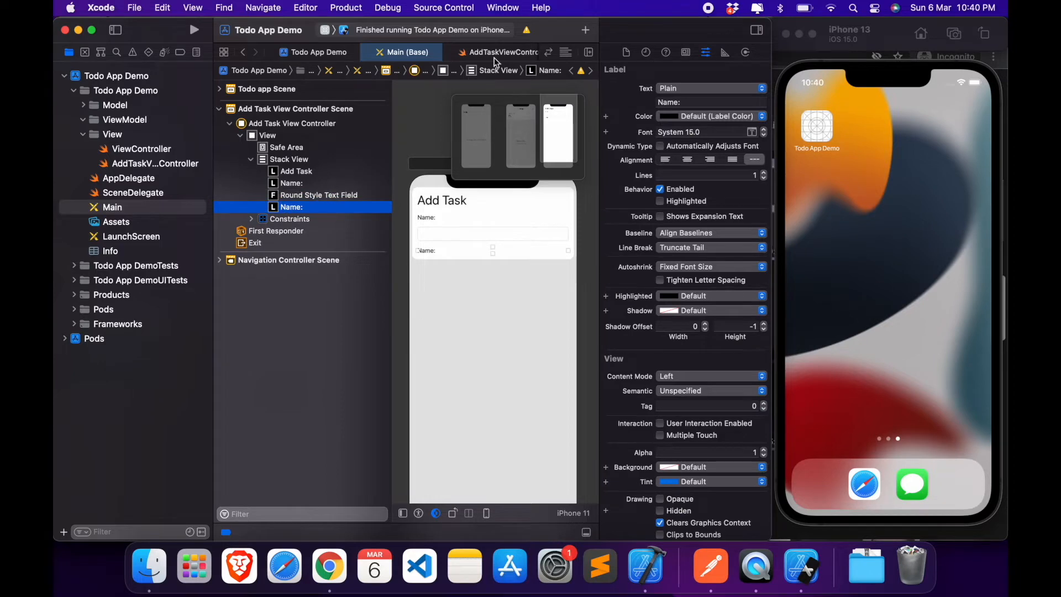
{"action": "left_click", "coordinate": [318, 195]}
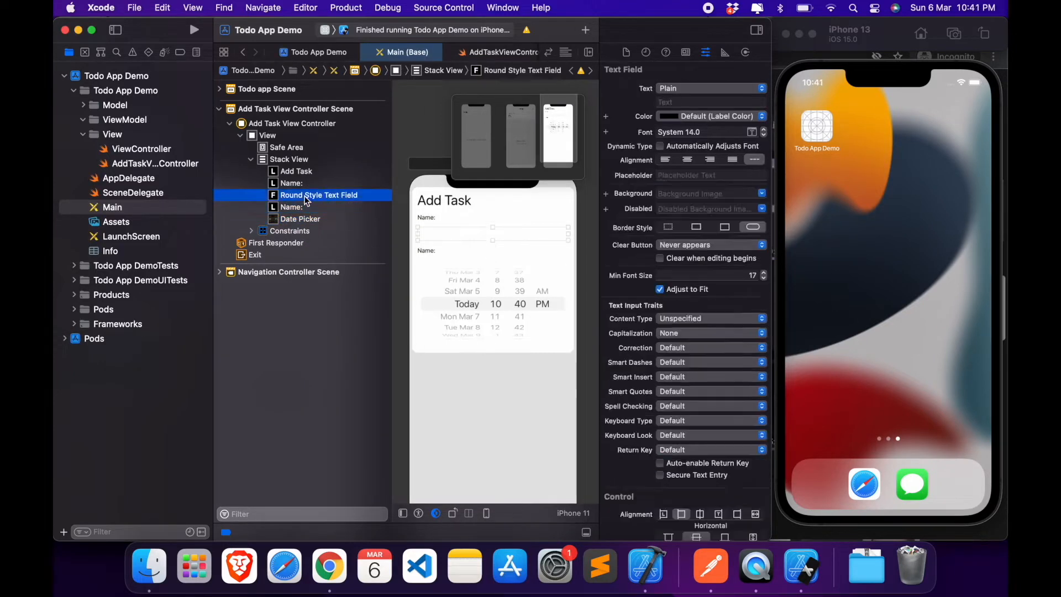
{"action": "left_click", "coordinate": [299, 219]}
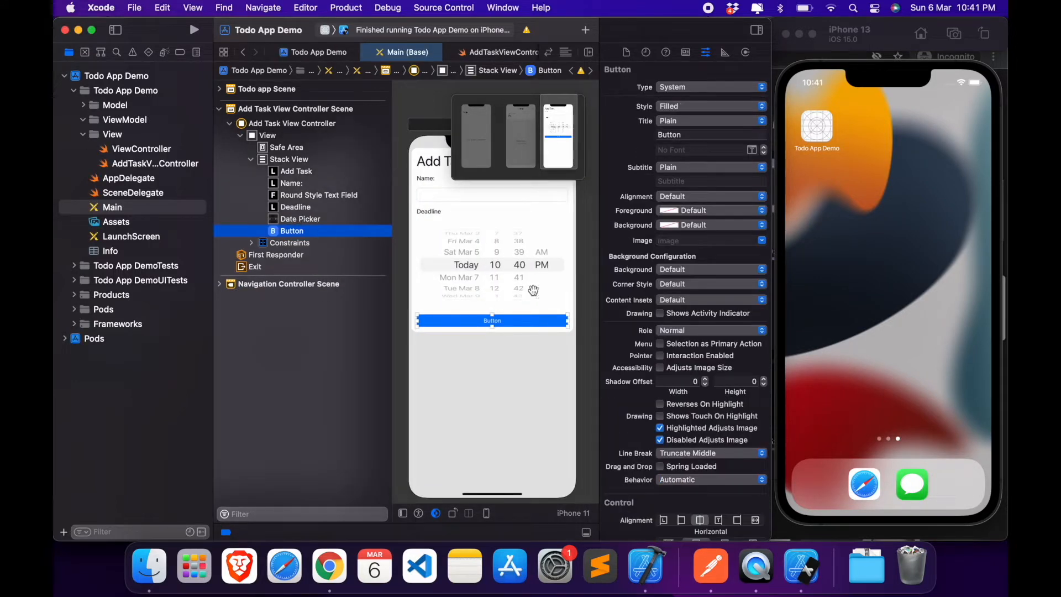
{"action": "type", "text": "Save"}
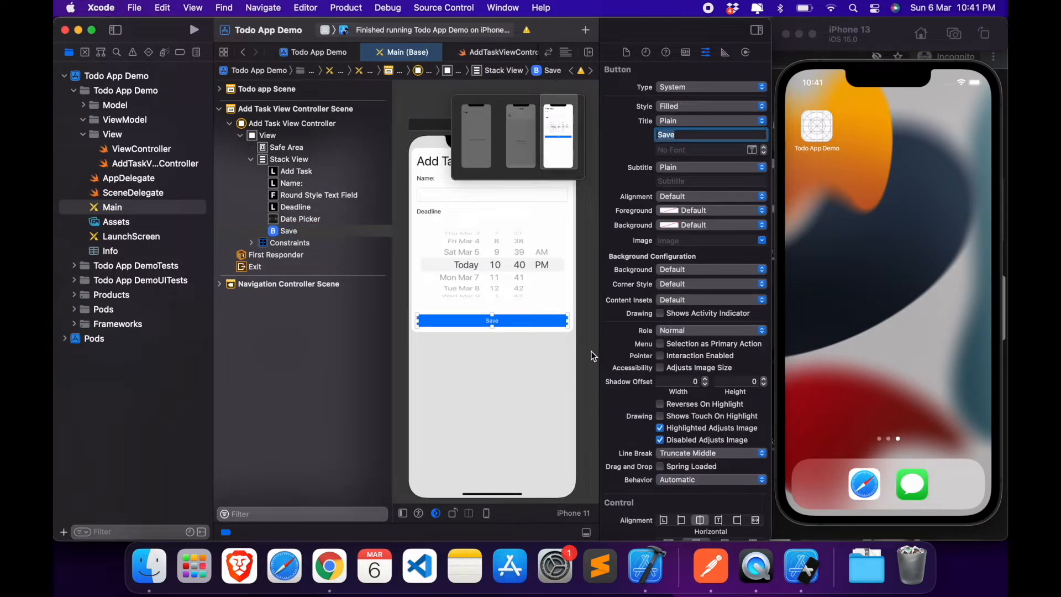
{"action": "left_click", "coordinate": [156, 163]}
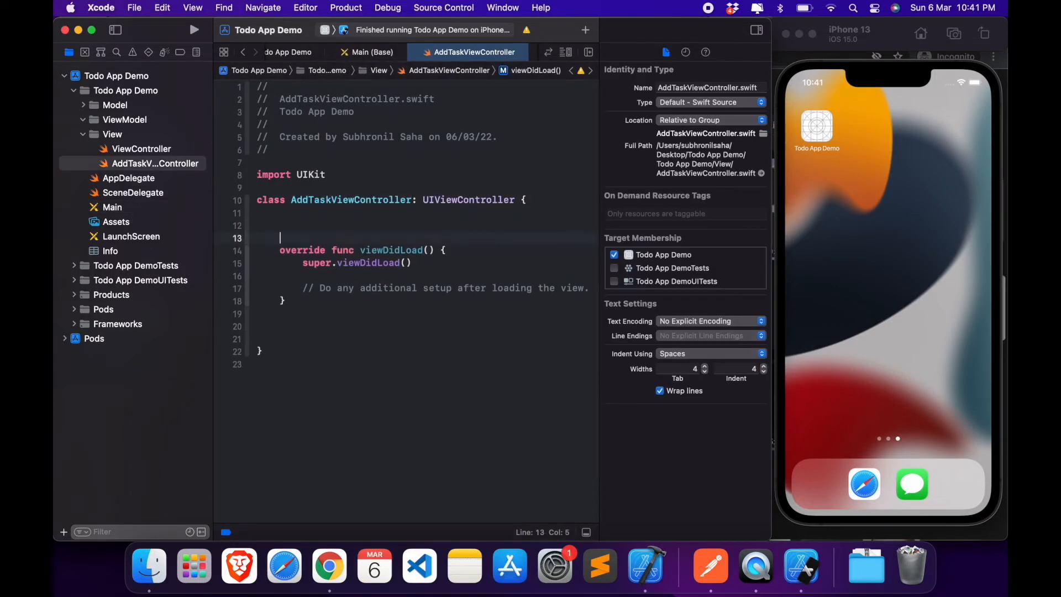
- Declare txtTaskName and datePicker outlets plus a saveButton action, then head to the storyboard to wire them
{"action": "type", "text": "@IBOutlet weak var"}
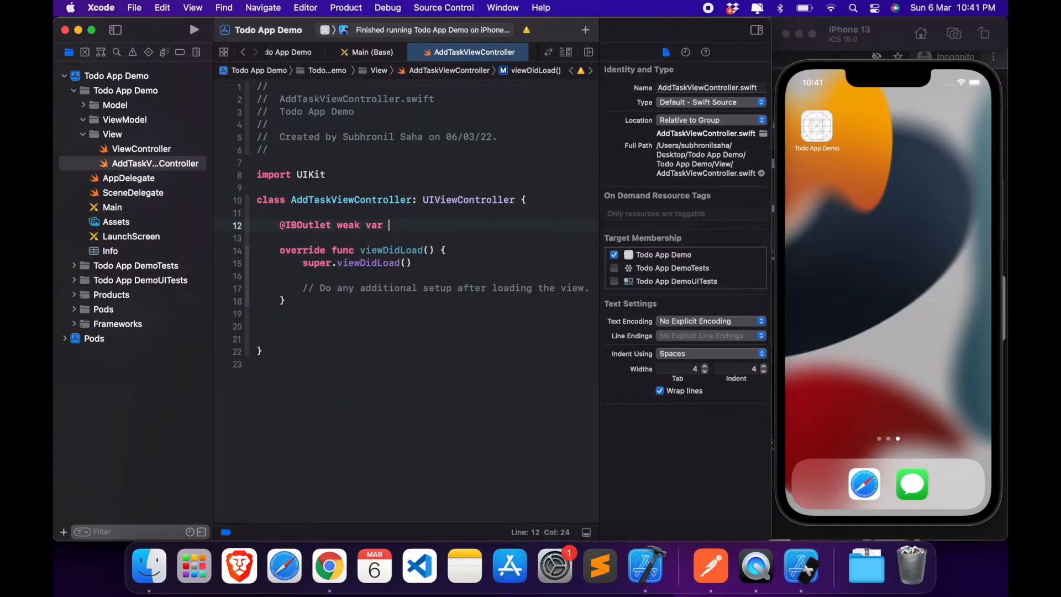
{"action": "type", "text": "txttaskName: UITextField!"}
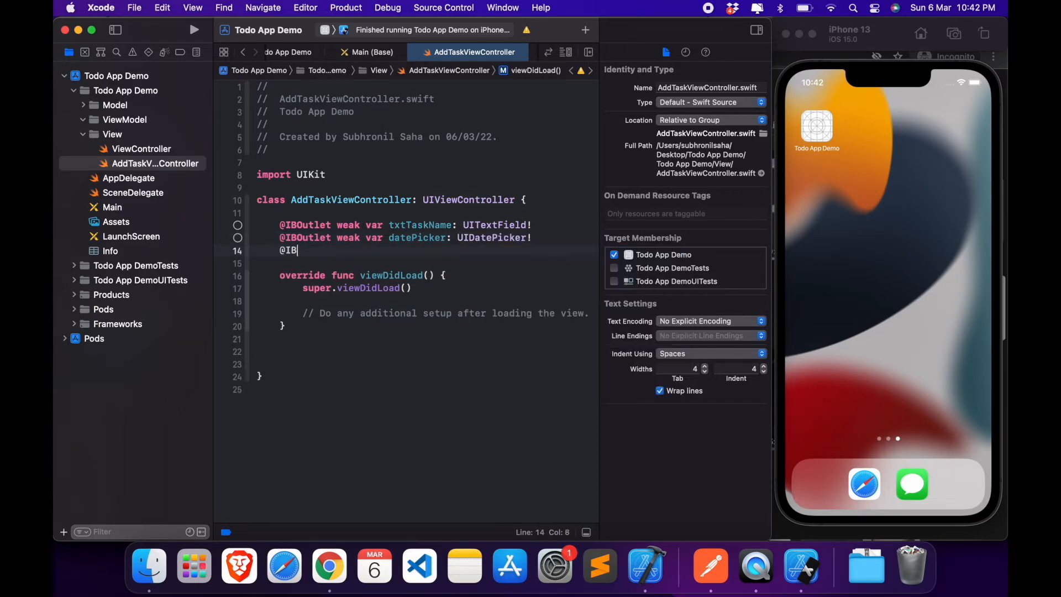
{"action": "type", "text": "Action func saveButton"}
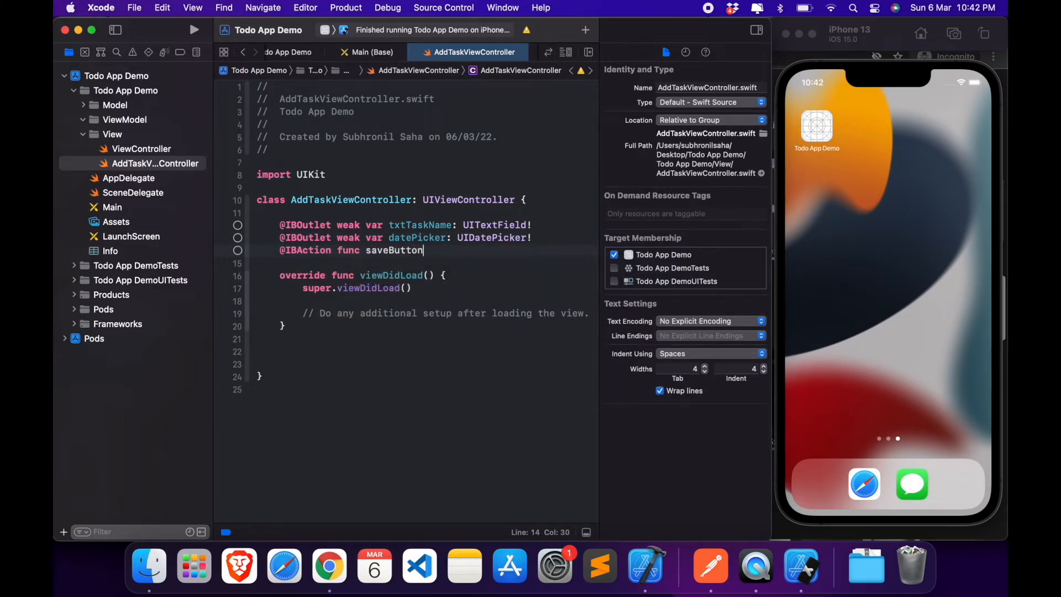
{"action": "type", "text": "(_ sender: Any) {"}
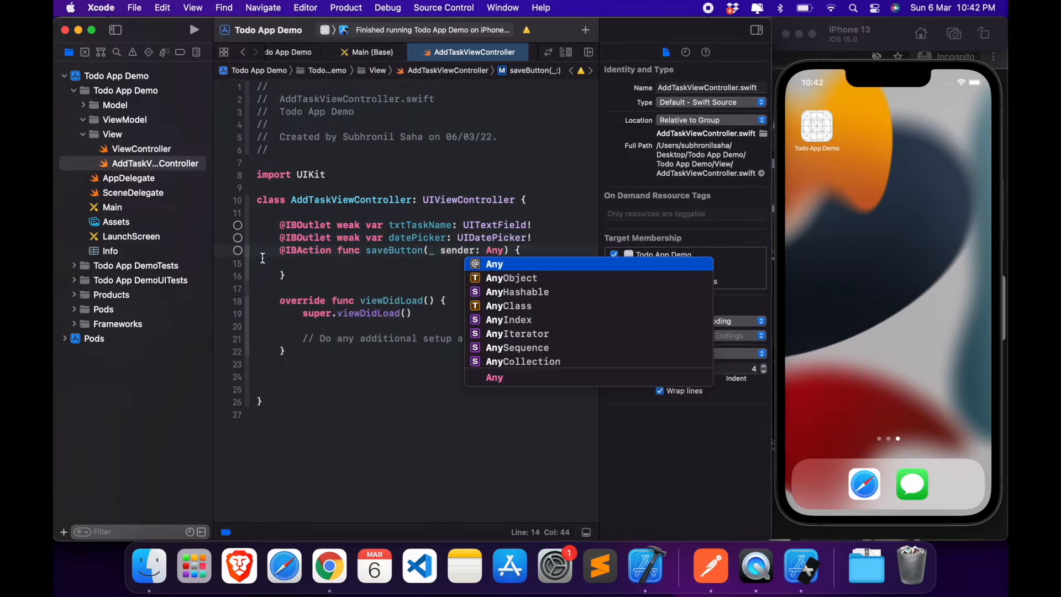
{"action": "left_click", "coordinate": [112, 208]}
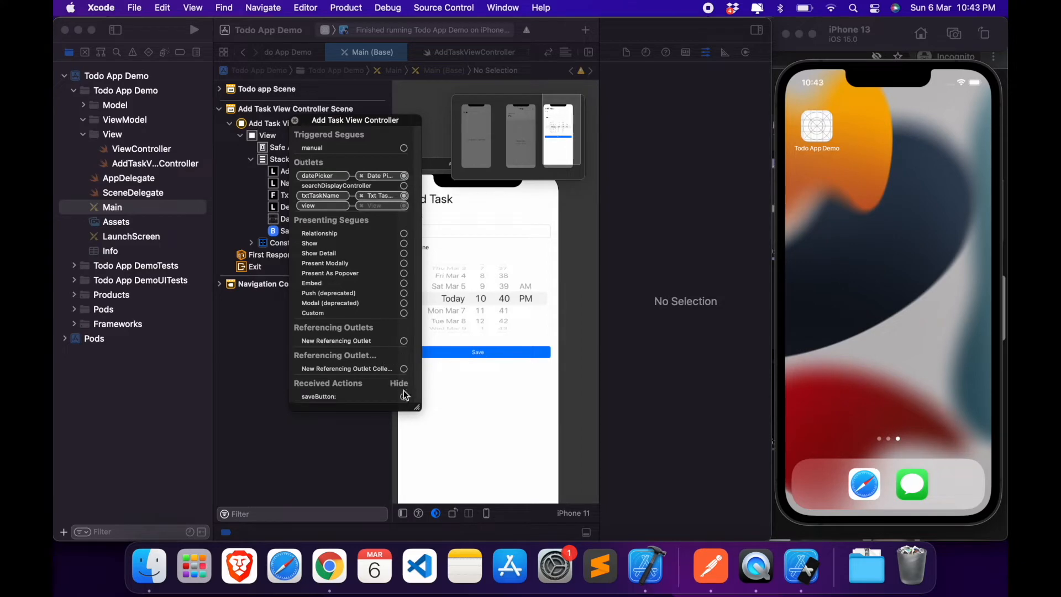
- Add print("Saving task ...") inside the saveButton action and run the app again
{"action": "left_click", "coordinate": [473, 440]}
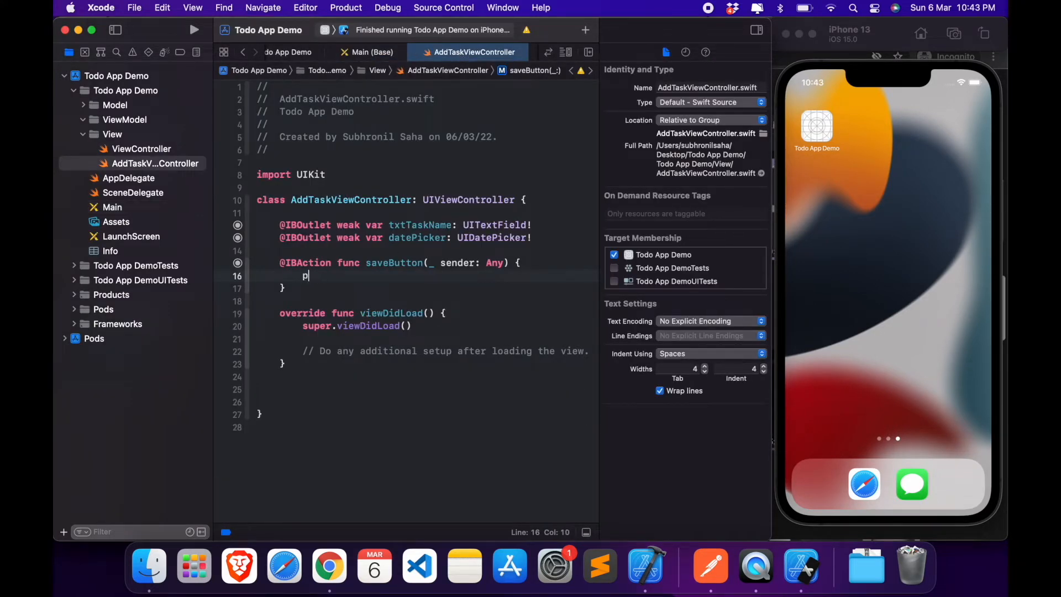
{"action": "type", "text": "rint(\"Saving task ...\")"}
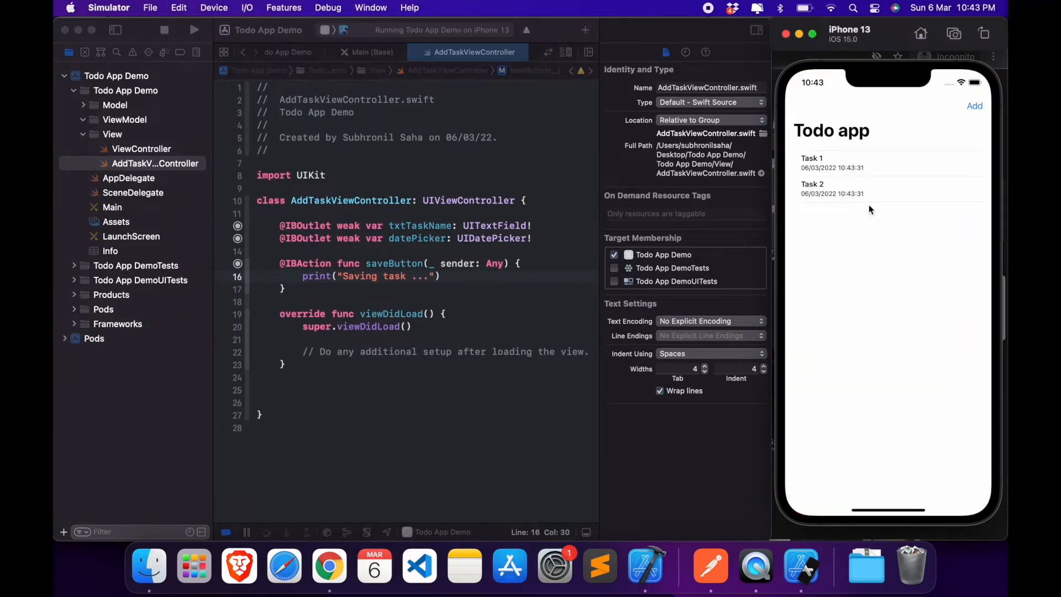
- Tap Add then Save in Simulator so the console logs Saving task ..., then stop the app
{"action": "left_click", "coordinate": [974, 105]}
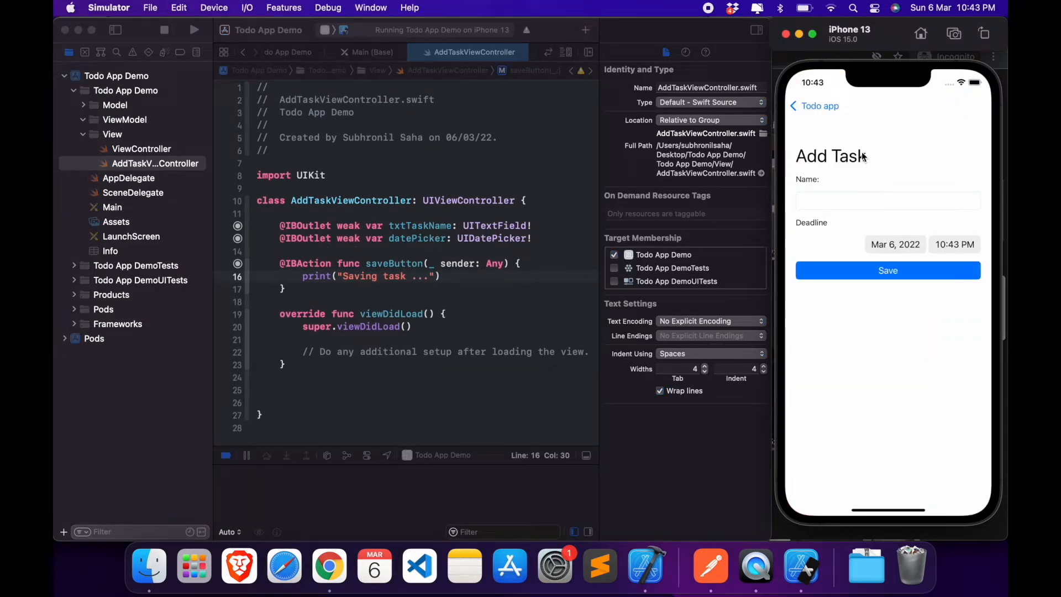
{"action": "left_click", "coordinate": [887, 201]}
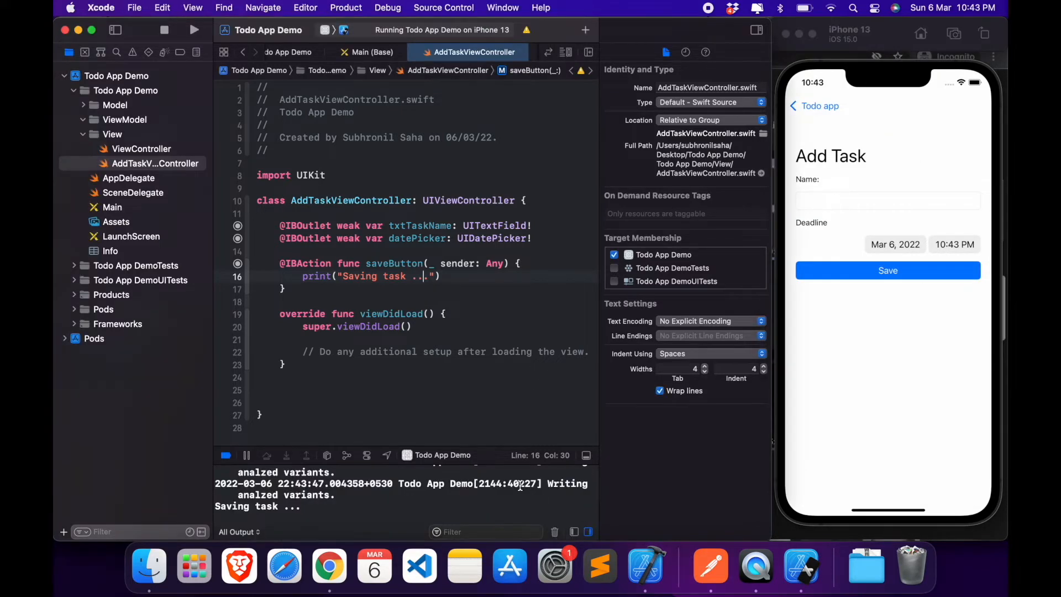
{"action": "left_click", "coordinate": [163, 30]}
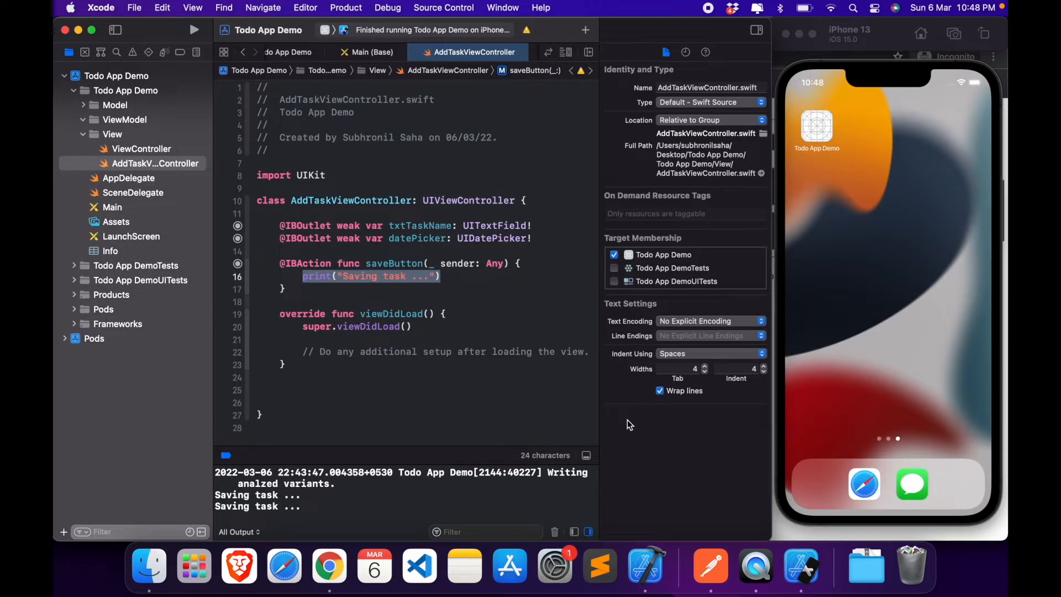
{"action": "mouse_move", "coordinate": [504, 334]}
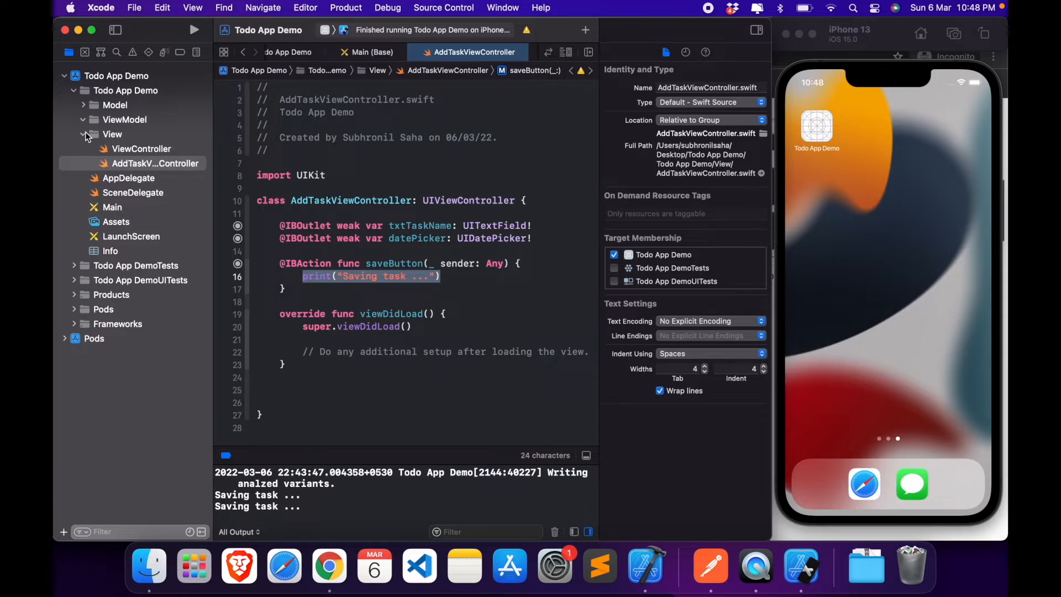
- Create a new Swift file named TodoViewModel in the ViewModel group
{"action": "left_click", "coordinate": [83, 133]}
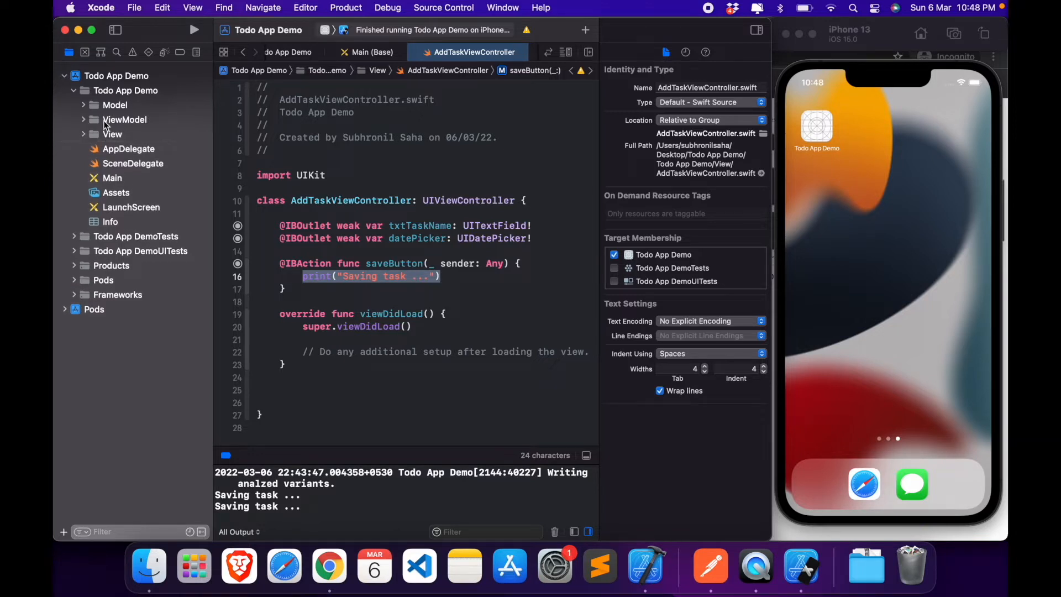
{"action": "left_click", "coordinate": [125, 119]}
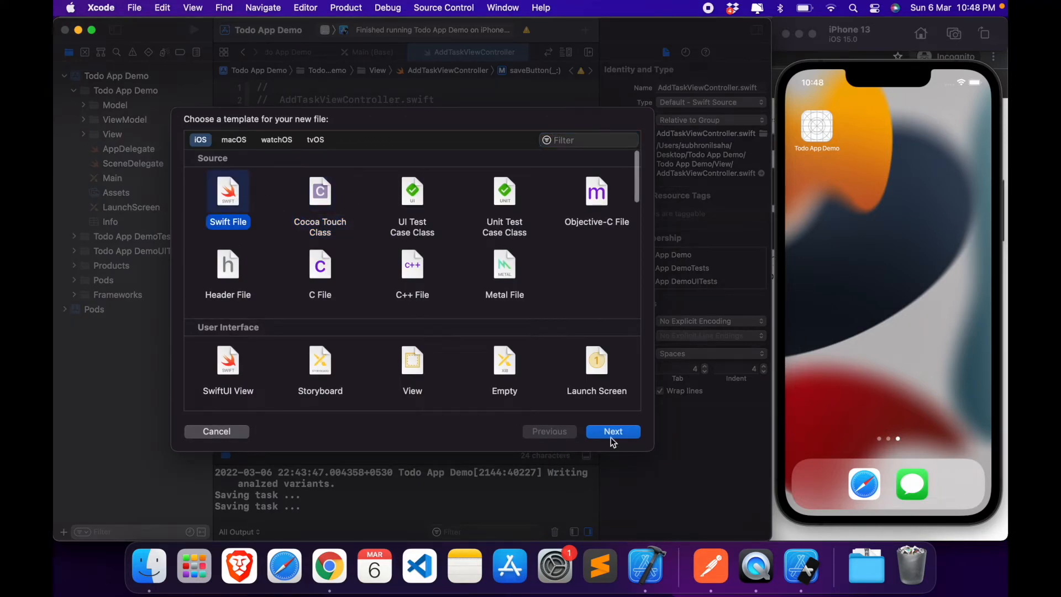
{"action": "left_click", "coordinate": [612, 431]}
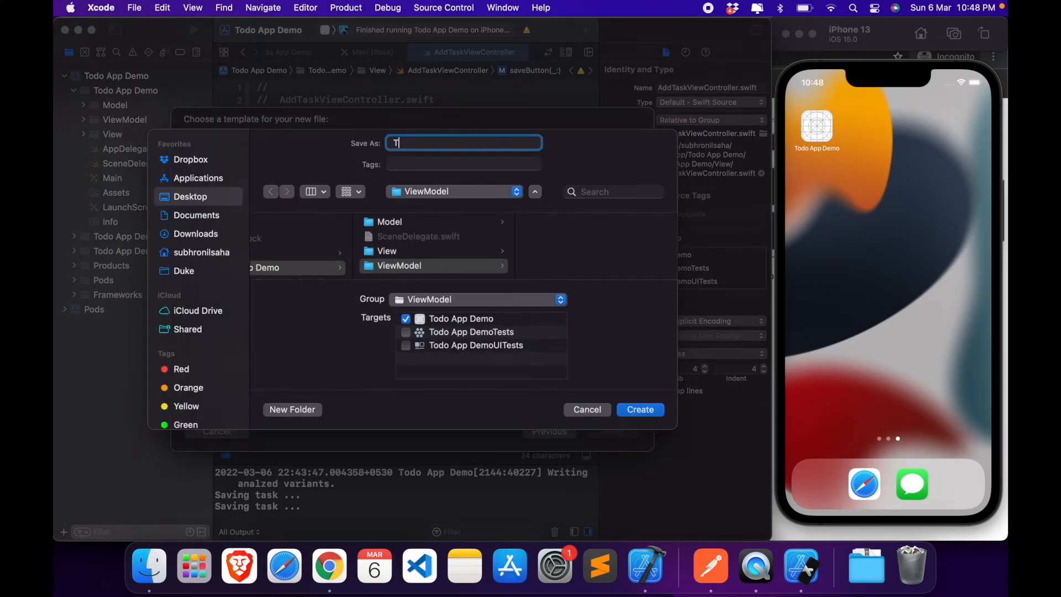
{"action": "type", "text": "odo"}
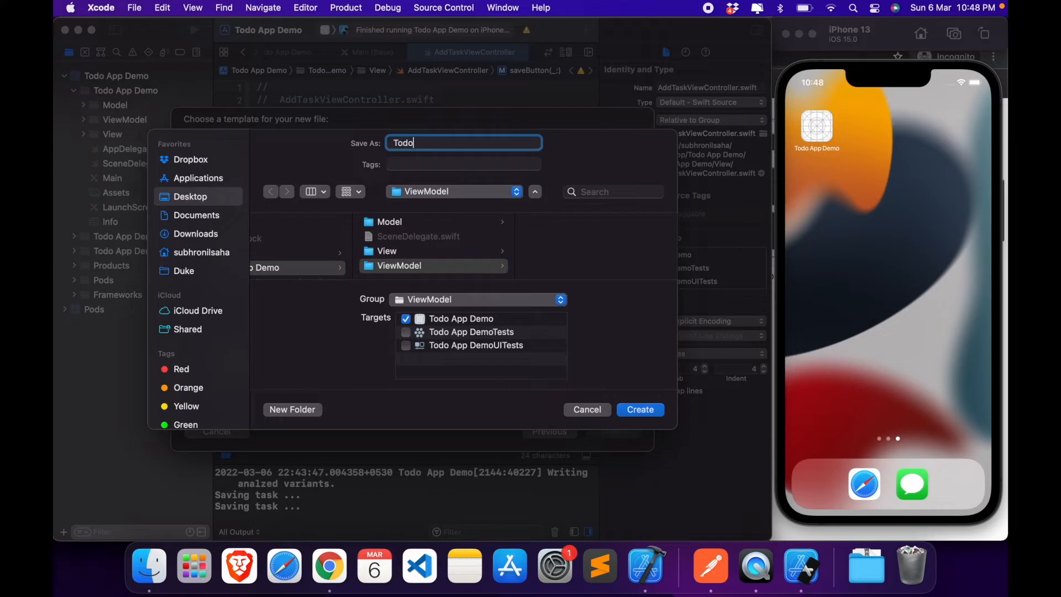
{"action": "type", "text": "ViewMo"}
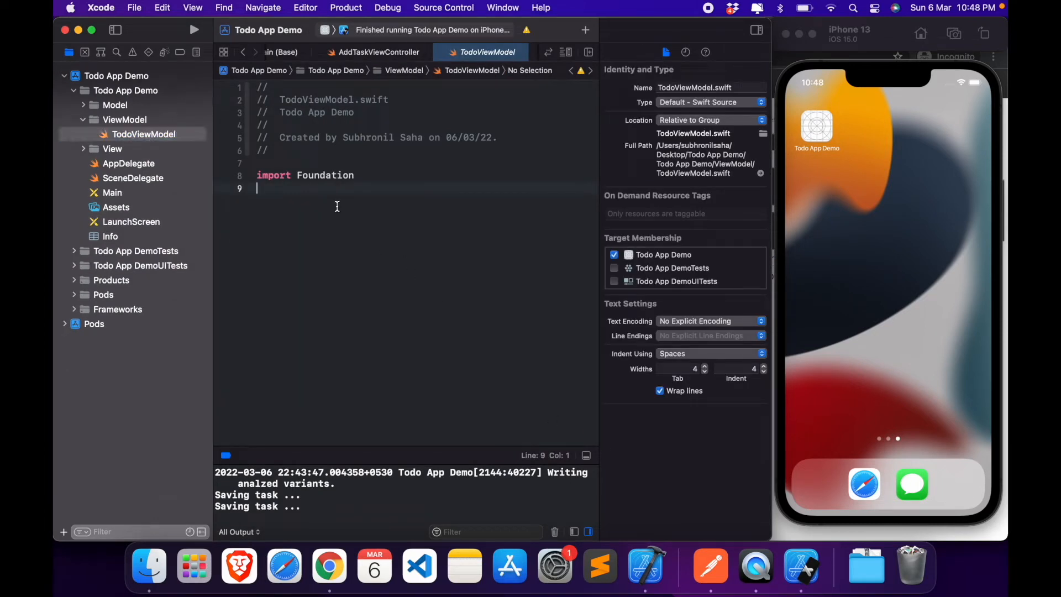
- Declare class TodoViewModel: NSObject in the new file
{"action": "type", "text": "c"}
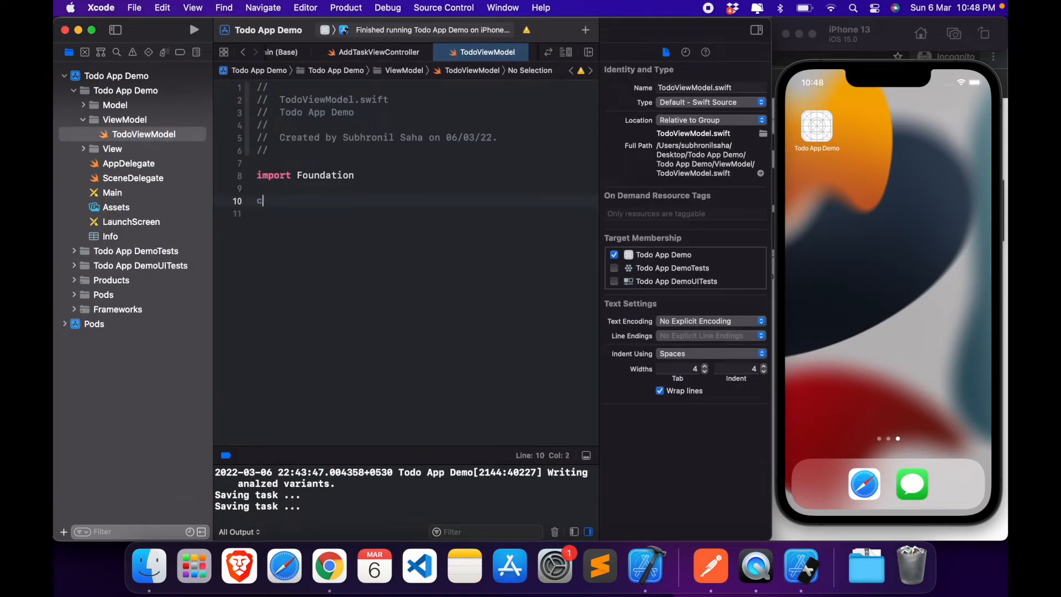
{"action": "type", "text": "lass"}
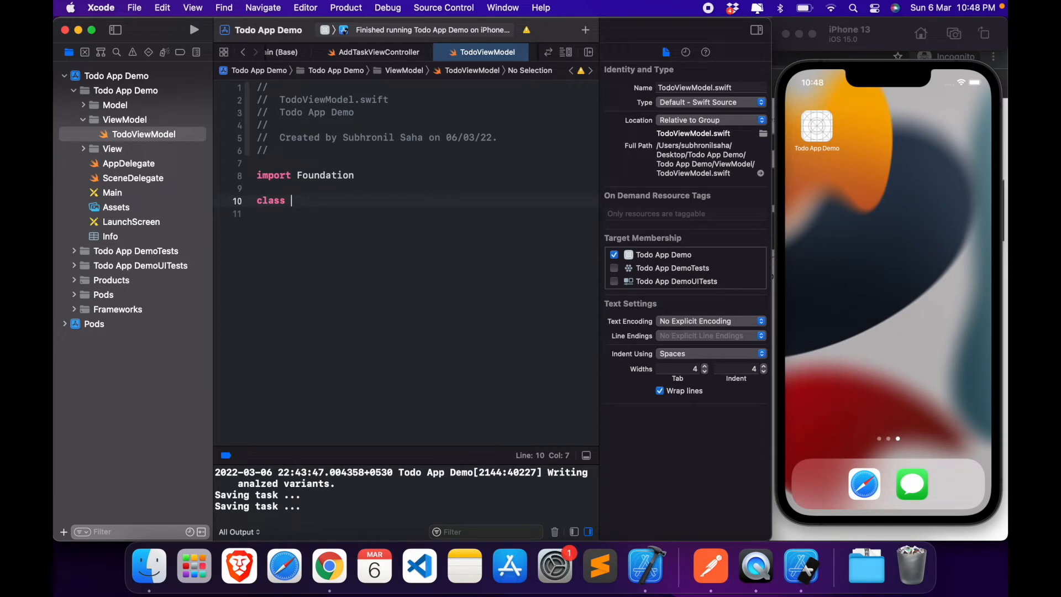
{"action": "type", "text": "Todo"}
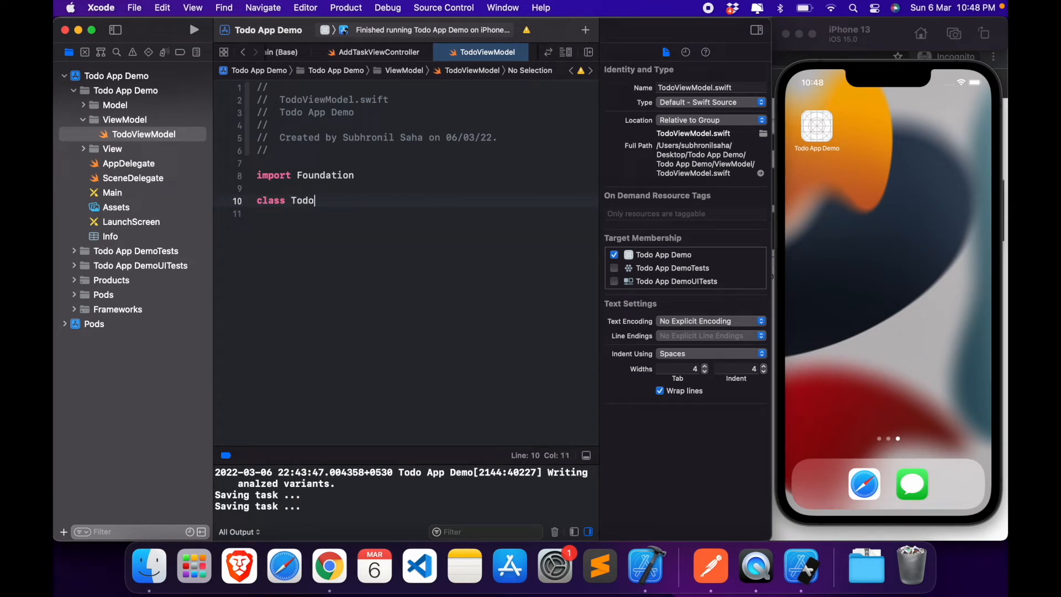
{"action": "type", "text": "ViewM"}
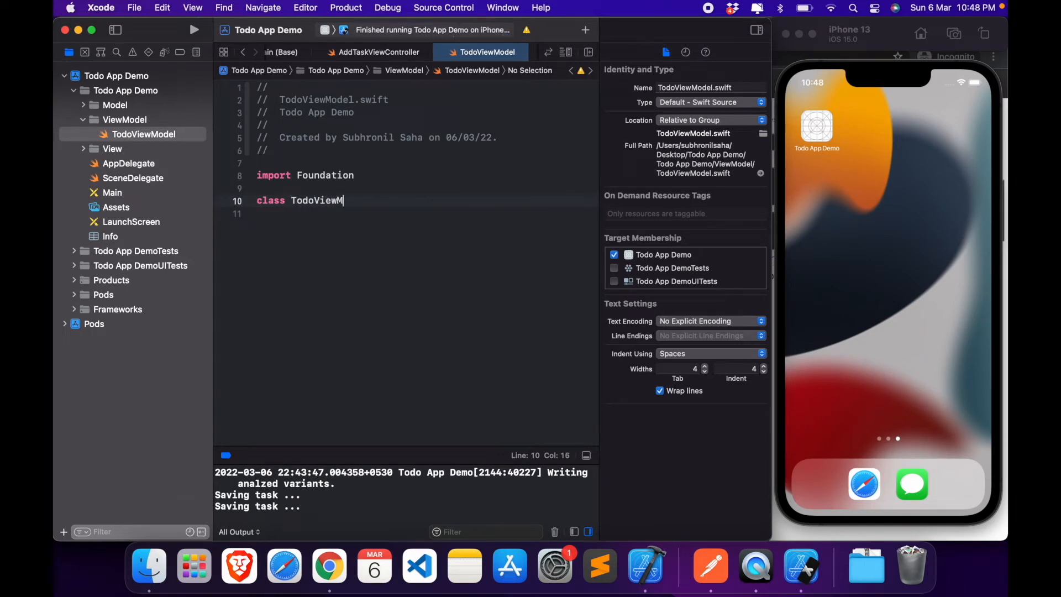
{"action": "type", "text": "o"}
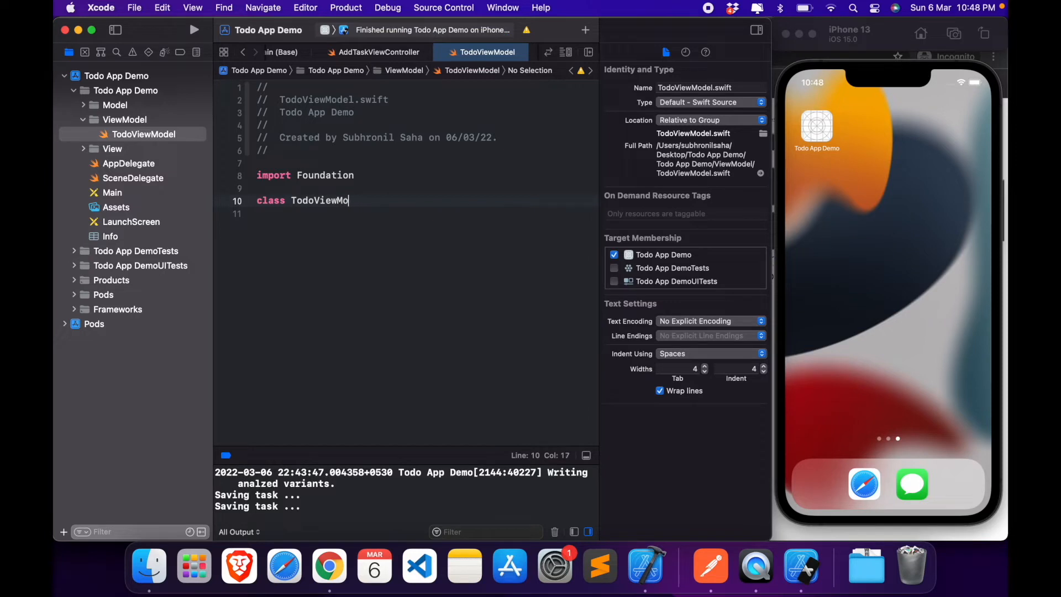
{"action": "type", "text": "del:"}
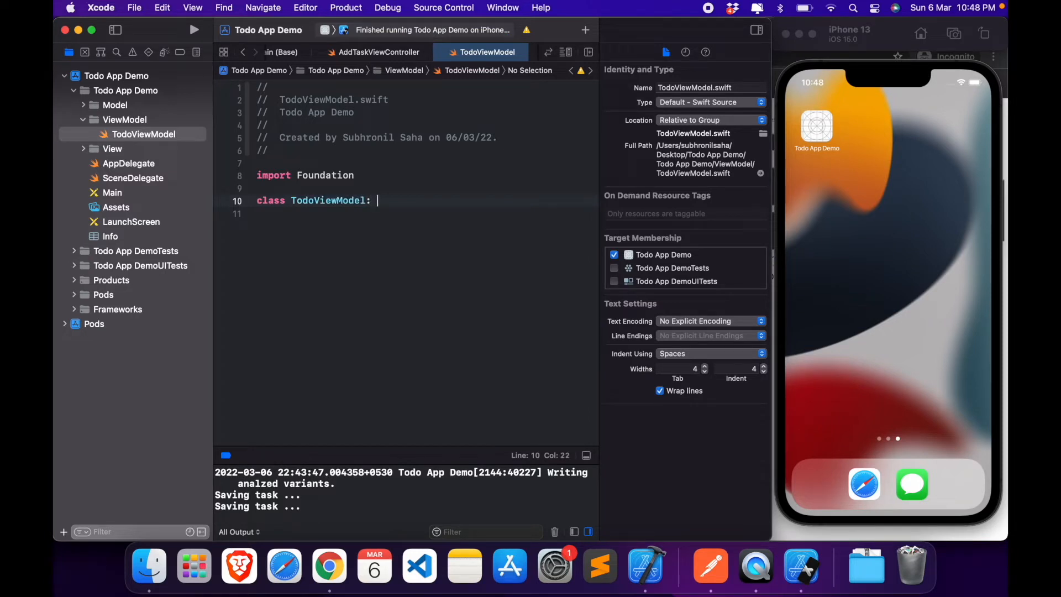
{"action": "type", "text": "NSObject"}
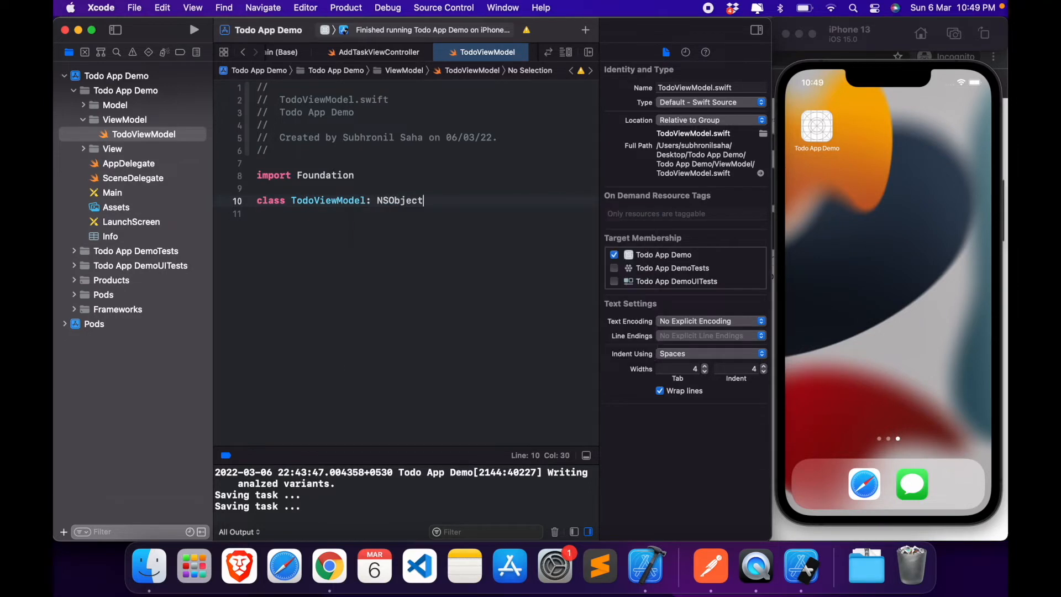
{"action": "type", "text": "{"}
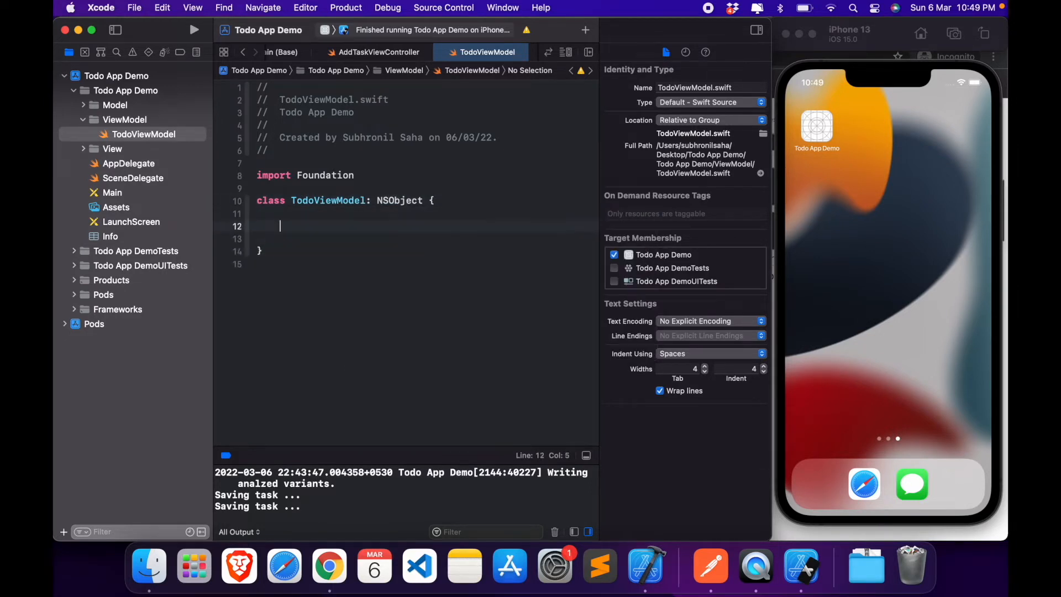
- Add a static sharedInstance = TodoViewModel() and an empty var tasks = [Task]()
{"action": "type", "text": "static var share"}
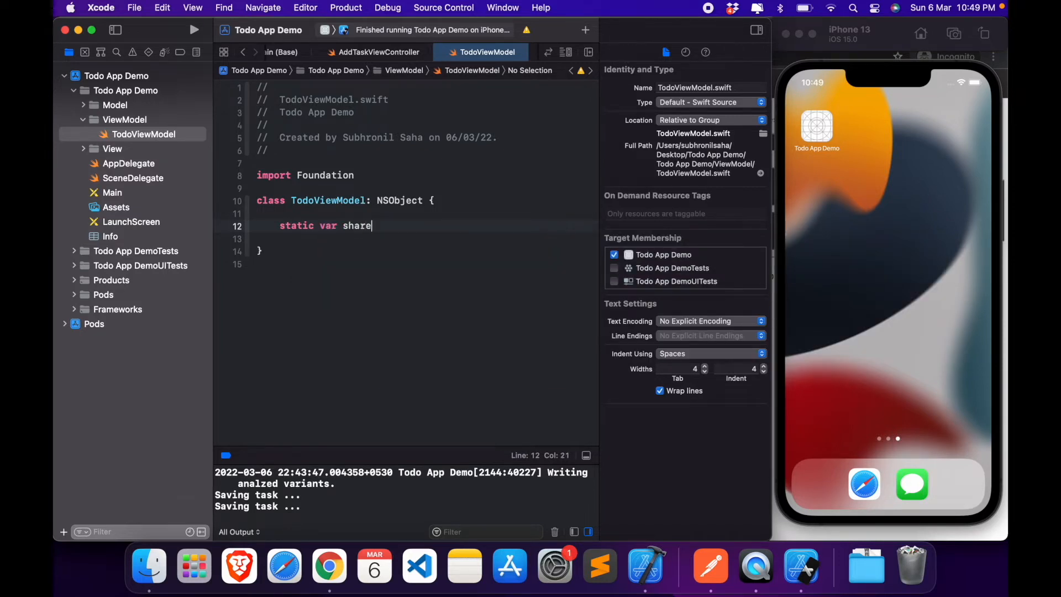
{"action": "type", "text": "dIns"}
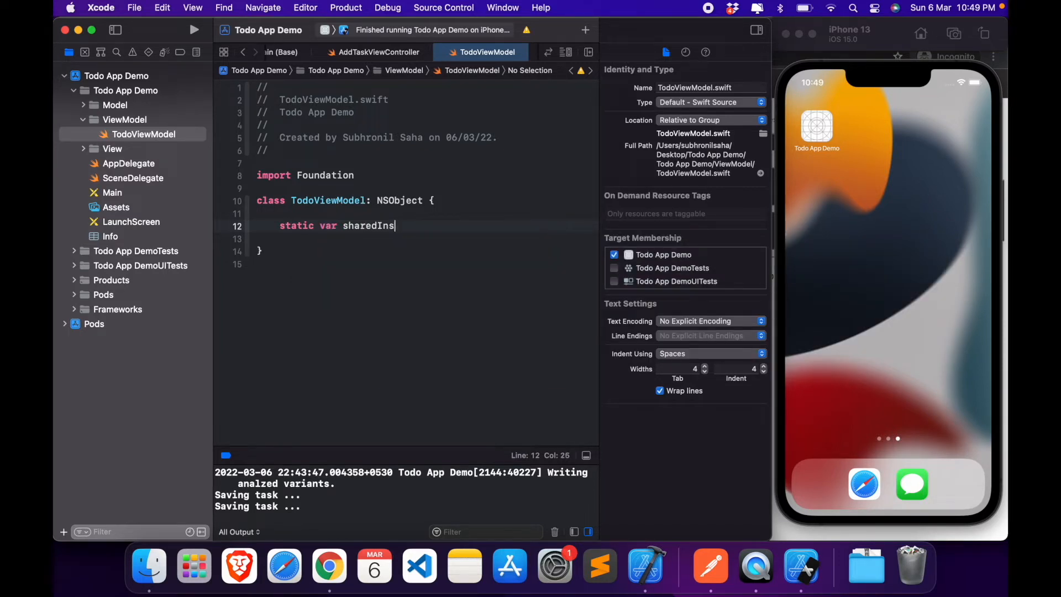
{"action": "type", "text": "tance ="}
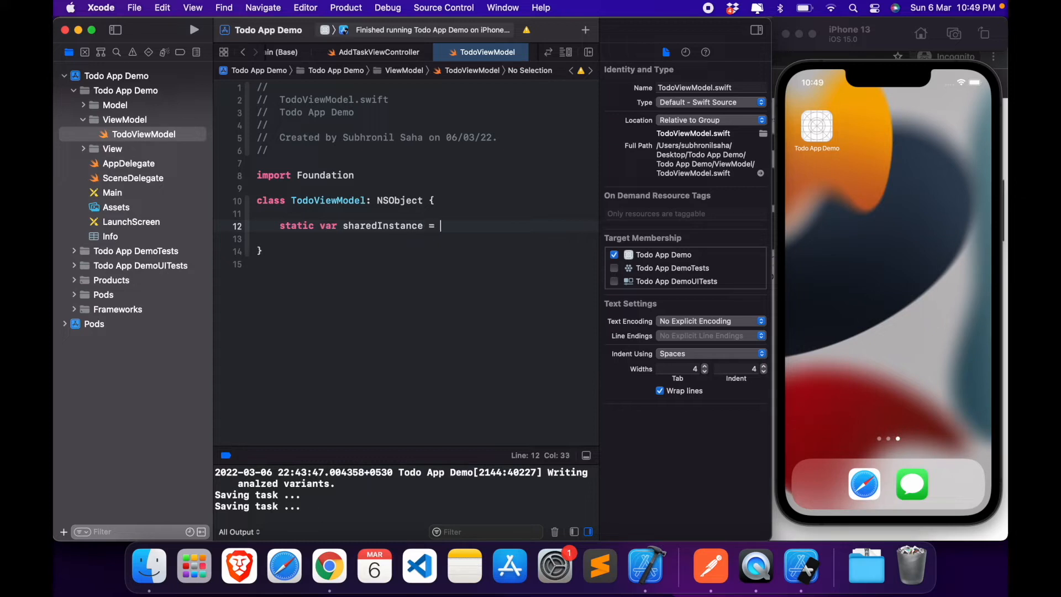
{"action": "type", "text": "TodoViewModel"}
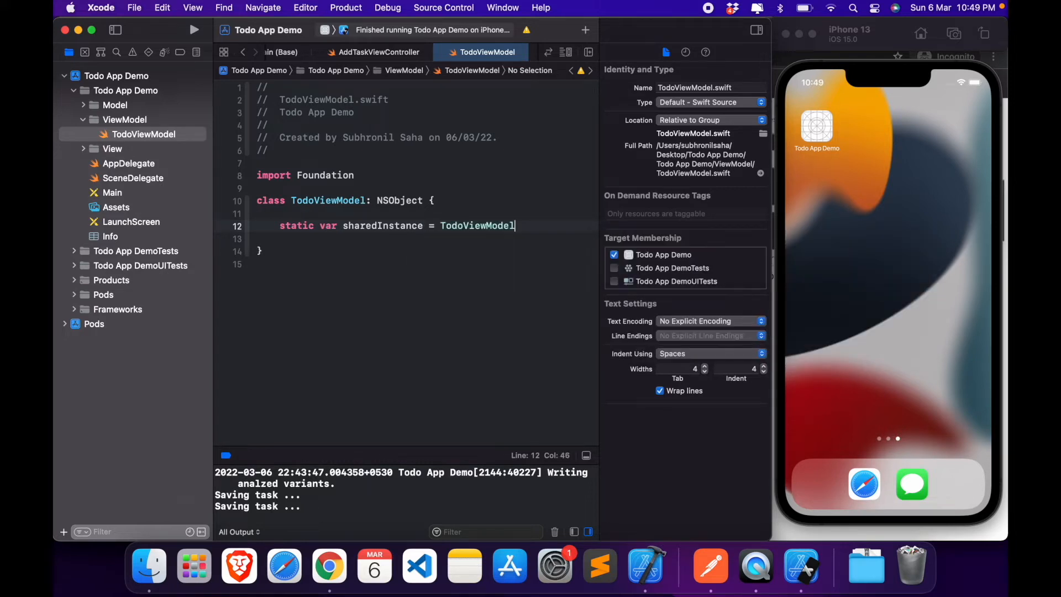
{"action": "type", "text": "()"}
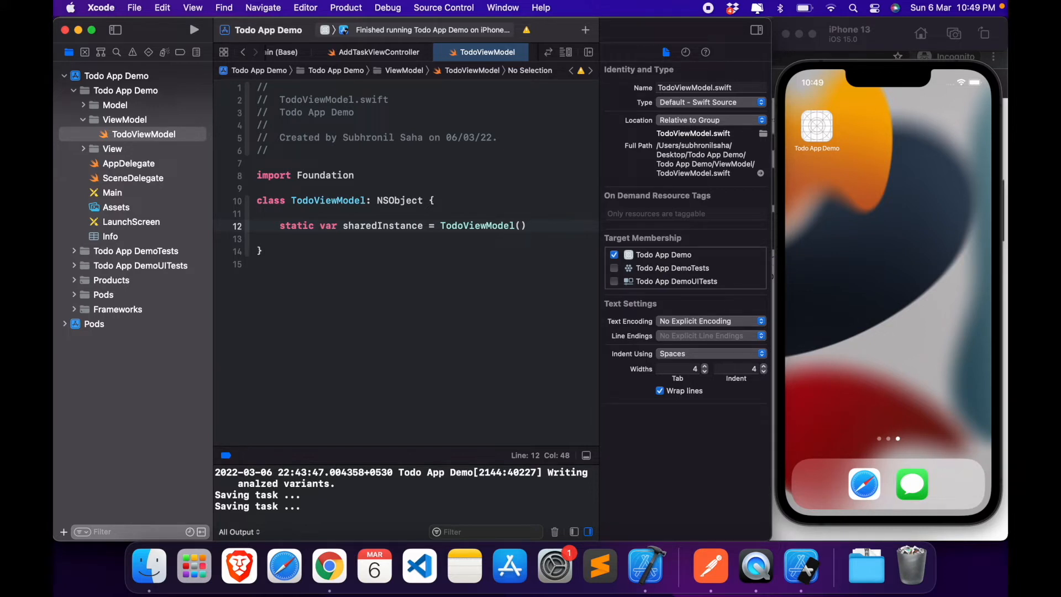
{"action": "type", "text": "var"}
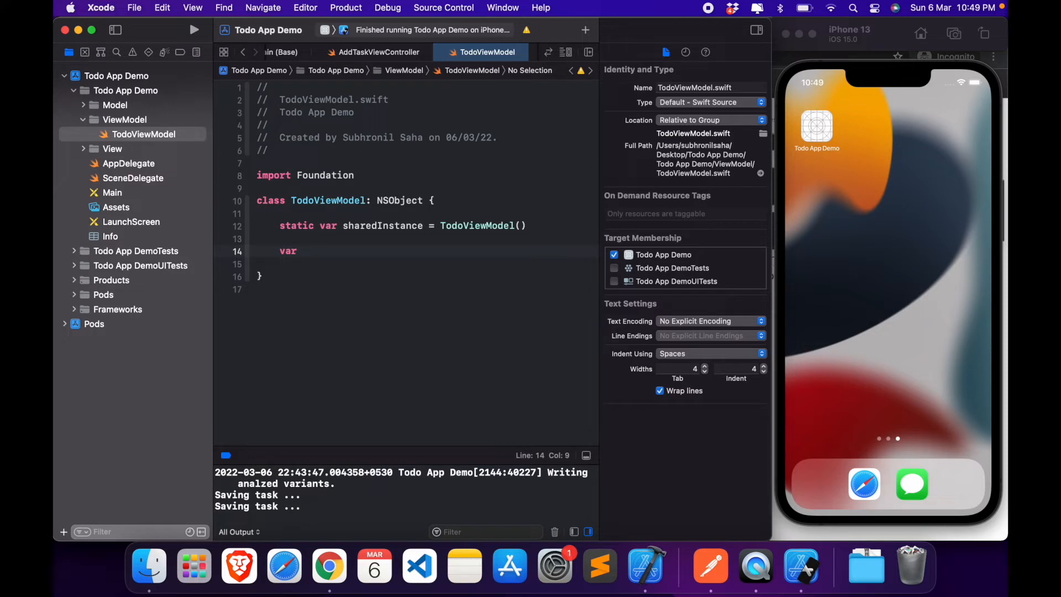
{"action": "type", "text": "tasks = ["}
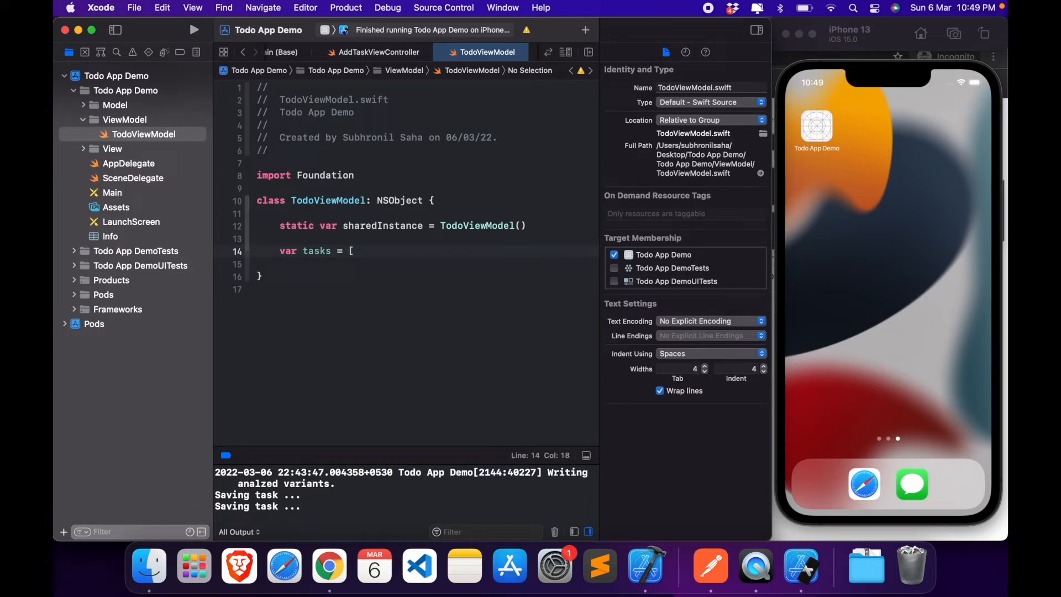
{"action": "type", "text": "Task]("}
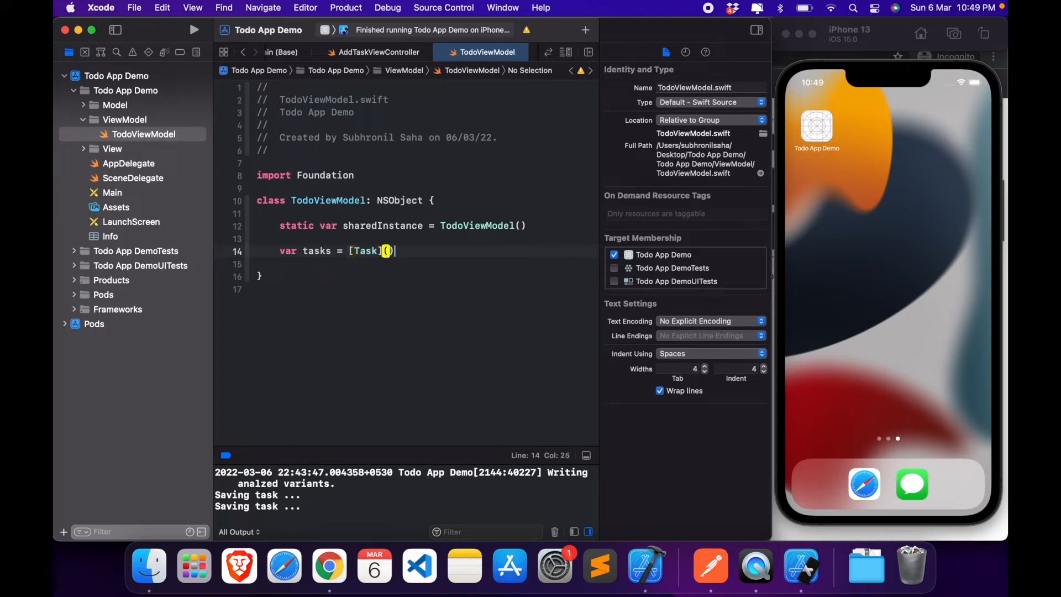
{"action": "key", "text": "Return"}
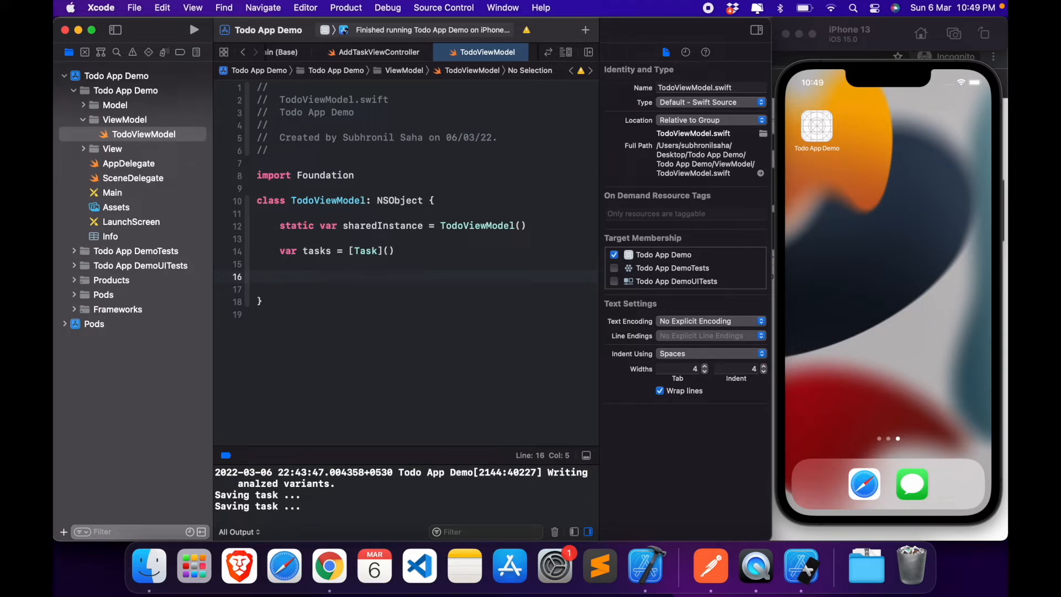
- Import RealmSwift at the top and begin typing a func add declaration
{"action": "left_click", "coordinate": [281, 276]}
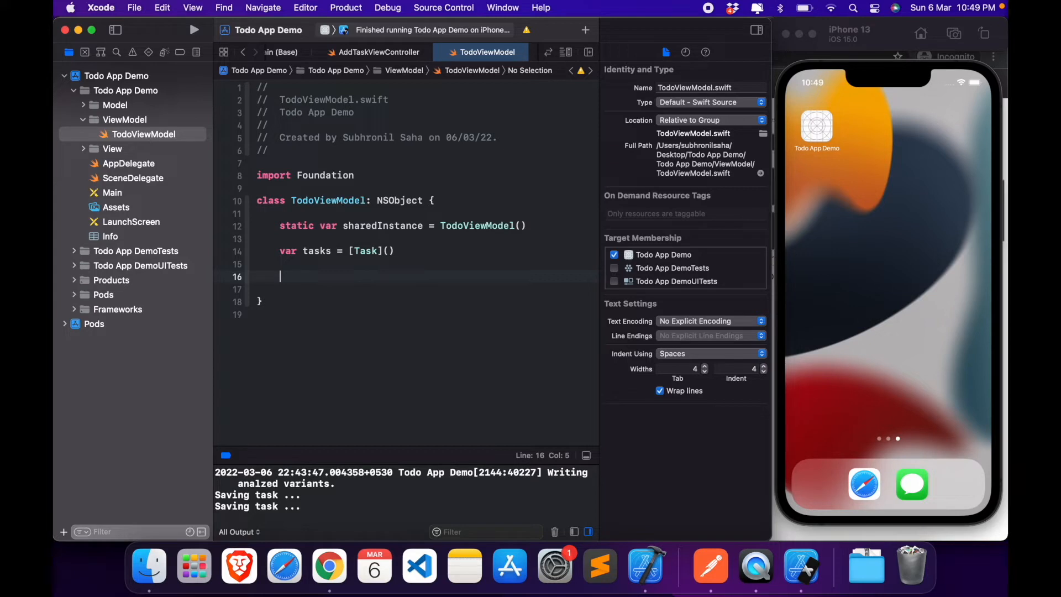
{"action": "type", "text": "i"}
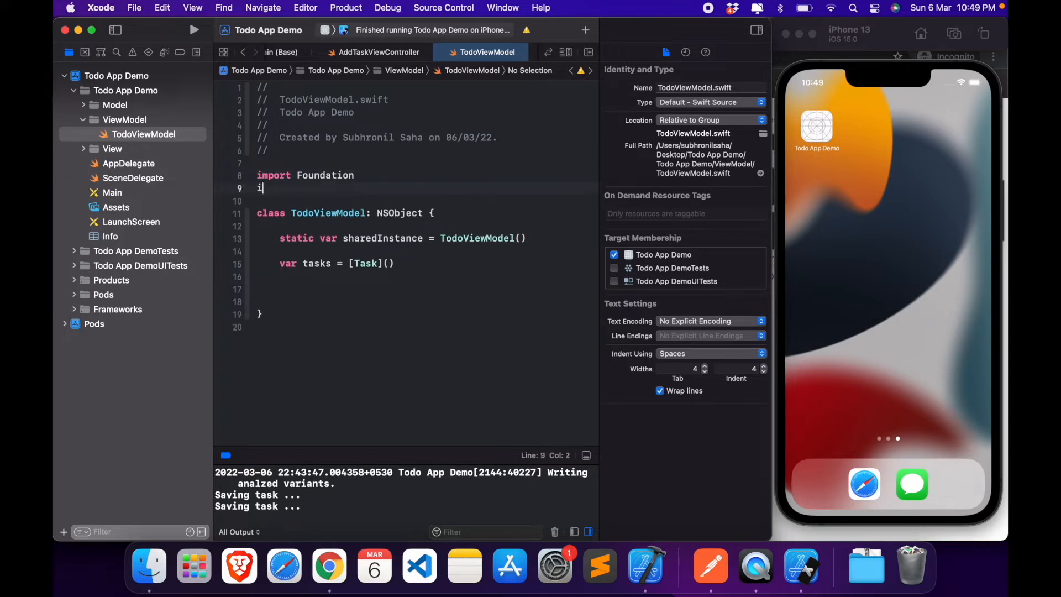
{"action": "type", "text": "mport RealmSwift"}
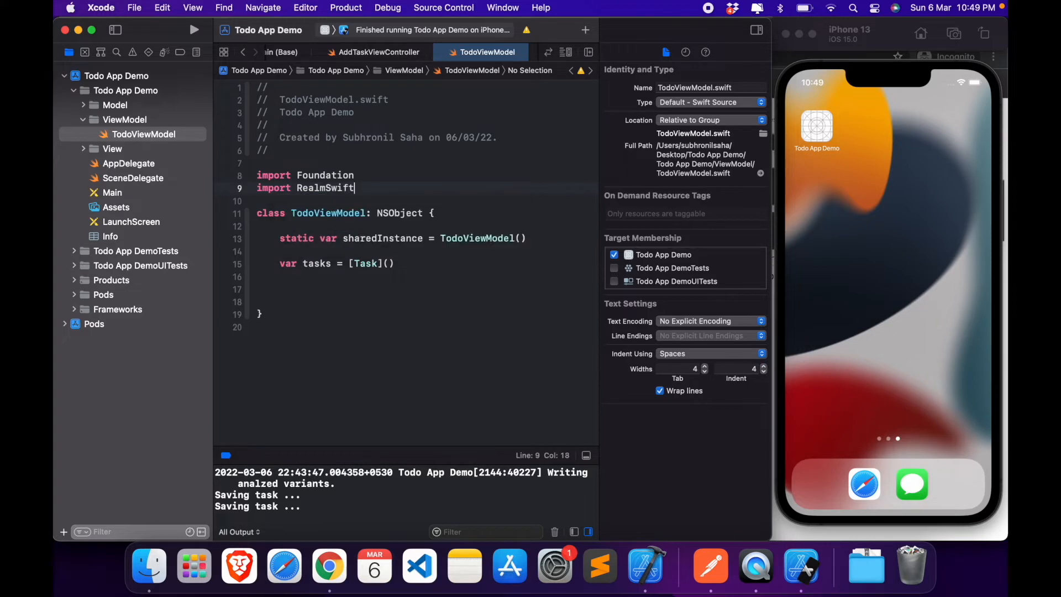
{"action": "type", "text": "fu"}
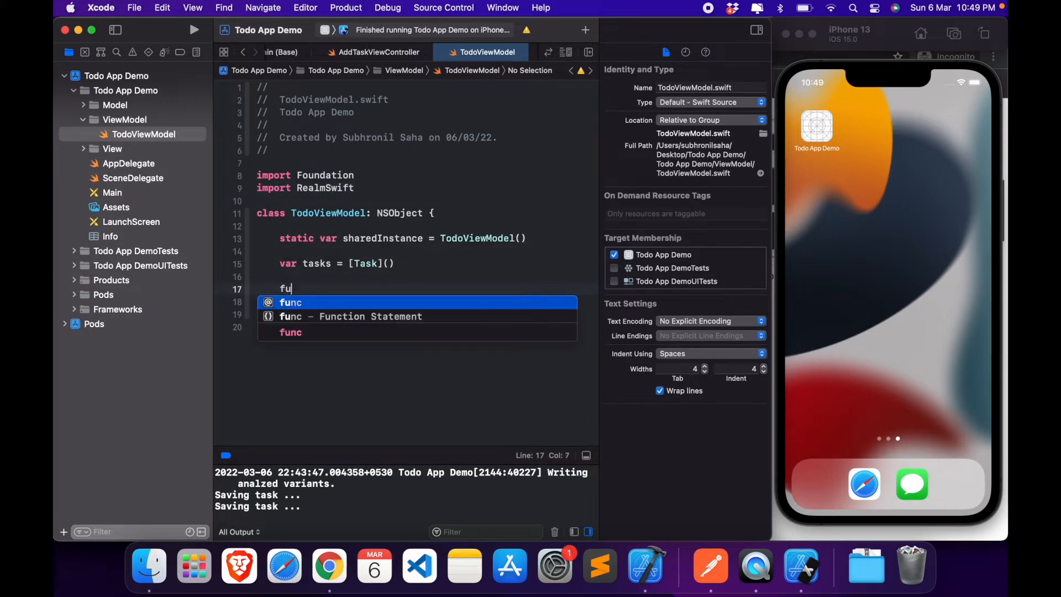
{"action": "type", "text": "c ad"}
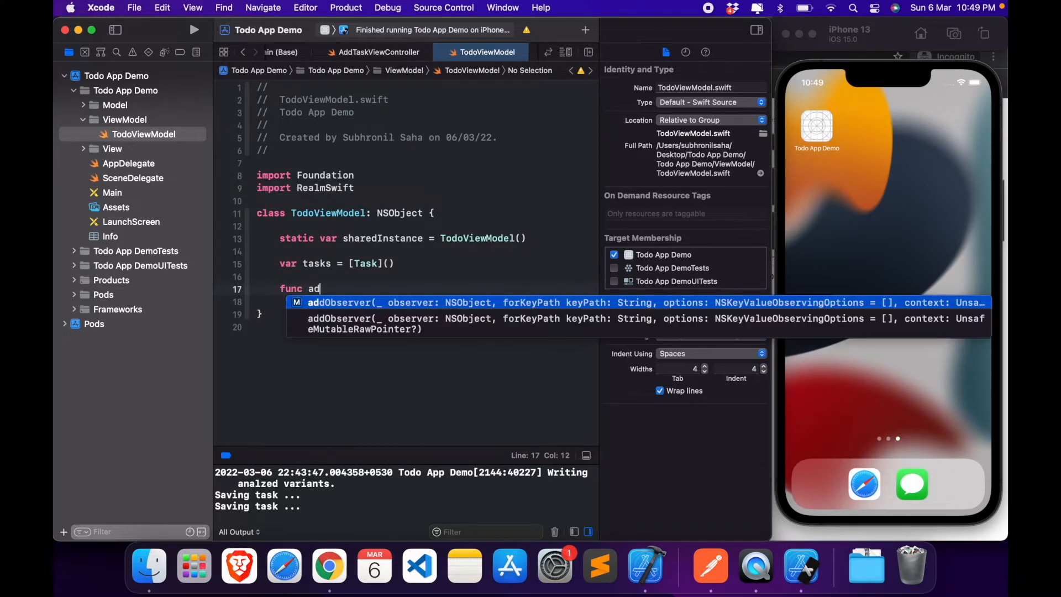
- Write func addTask(task:, completion: completionHandler) with an empty body
{"action": "type", "text": "dTask"}
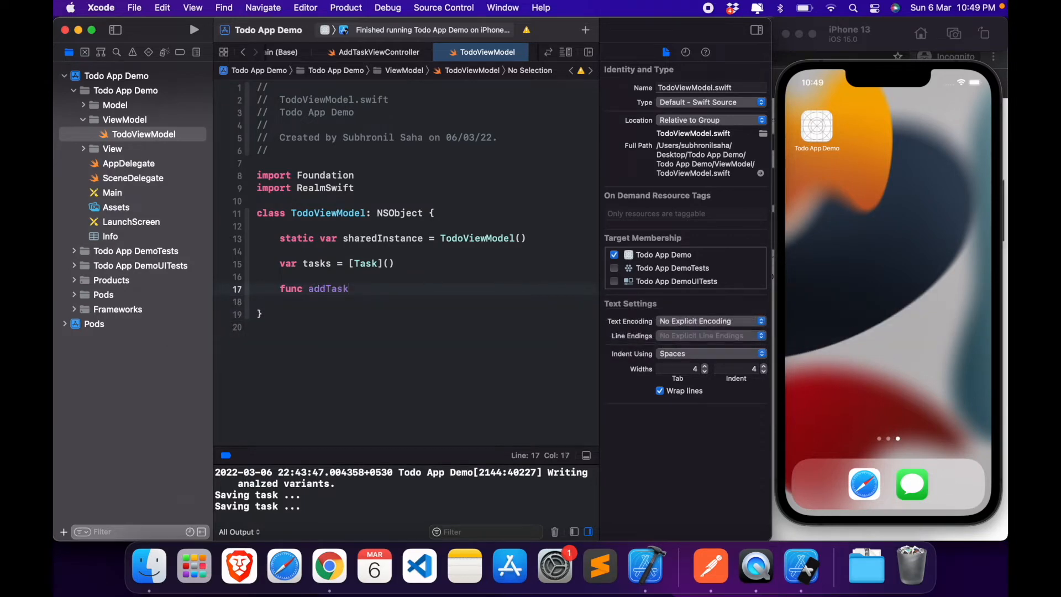
{"action": "type", "text": "() {"}
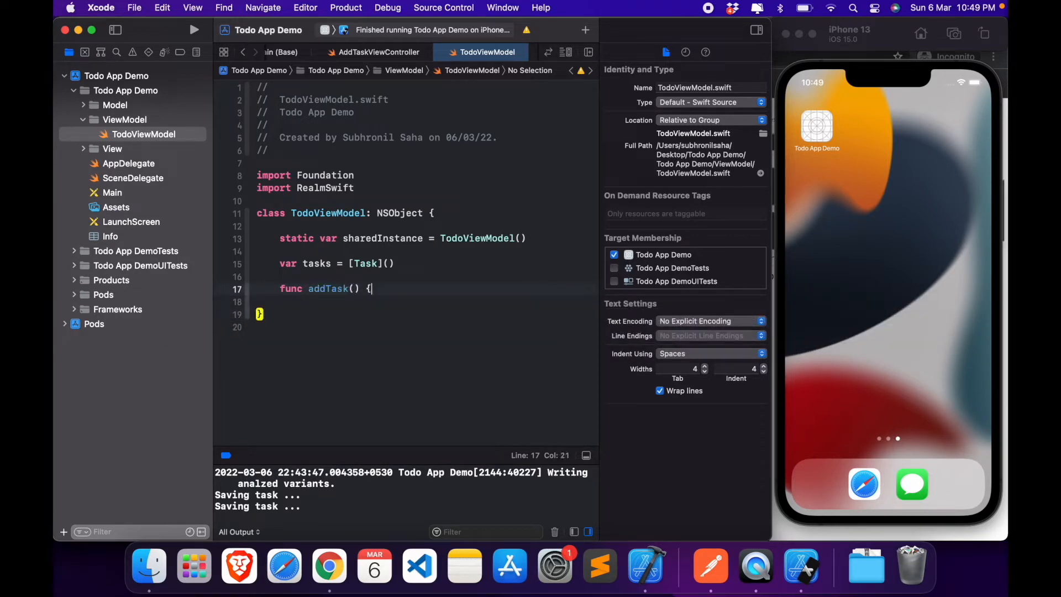
{"action": "type", "text": "task: Task"}
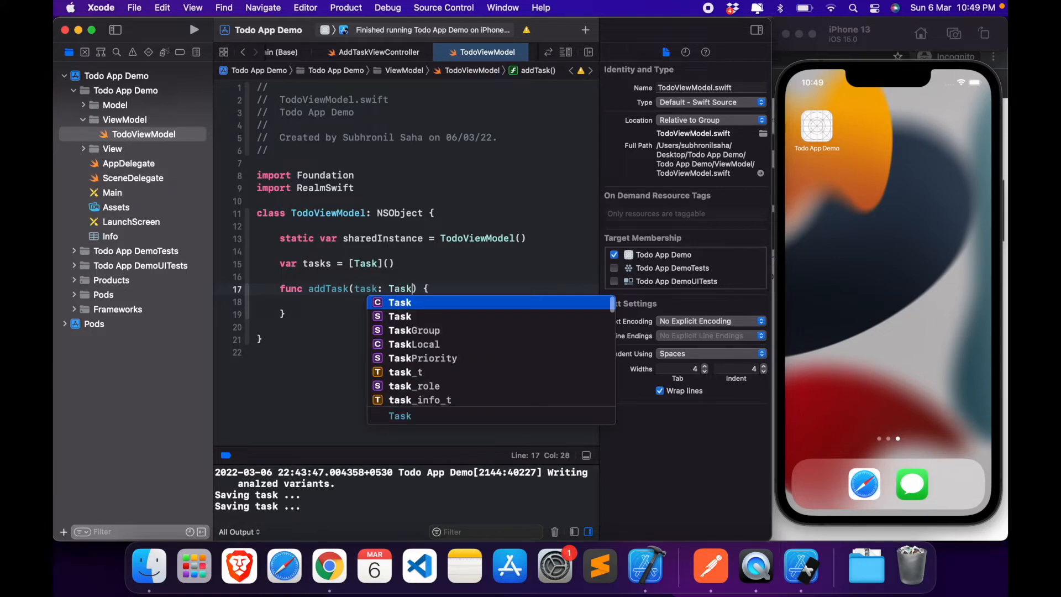
{"action": "type", "text": ", completion"}
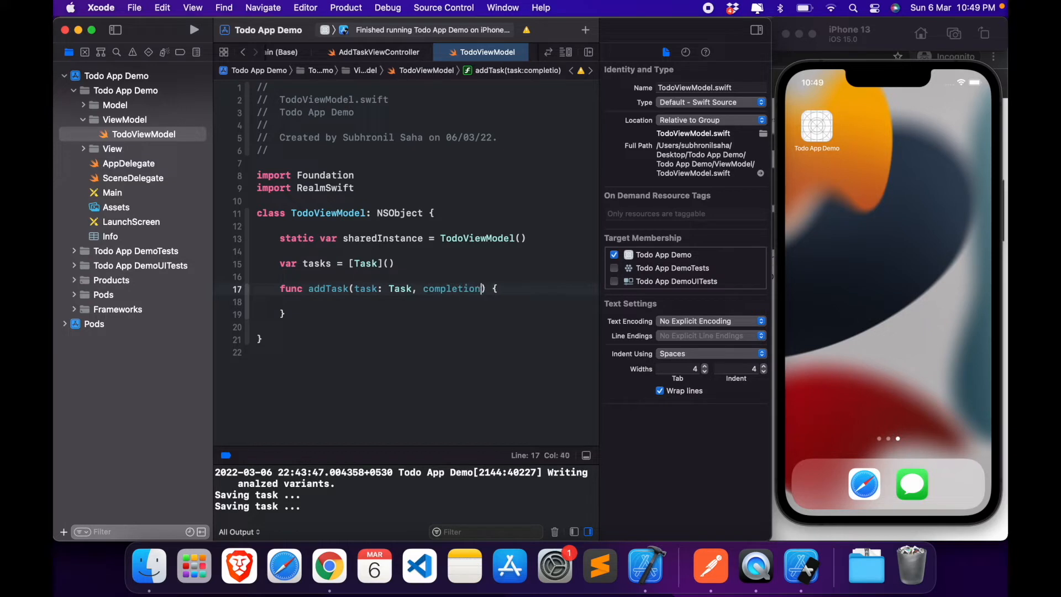
{"action": "type", "text": ":"}
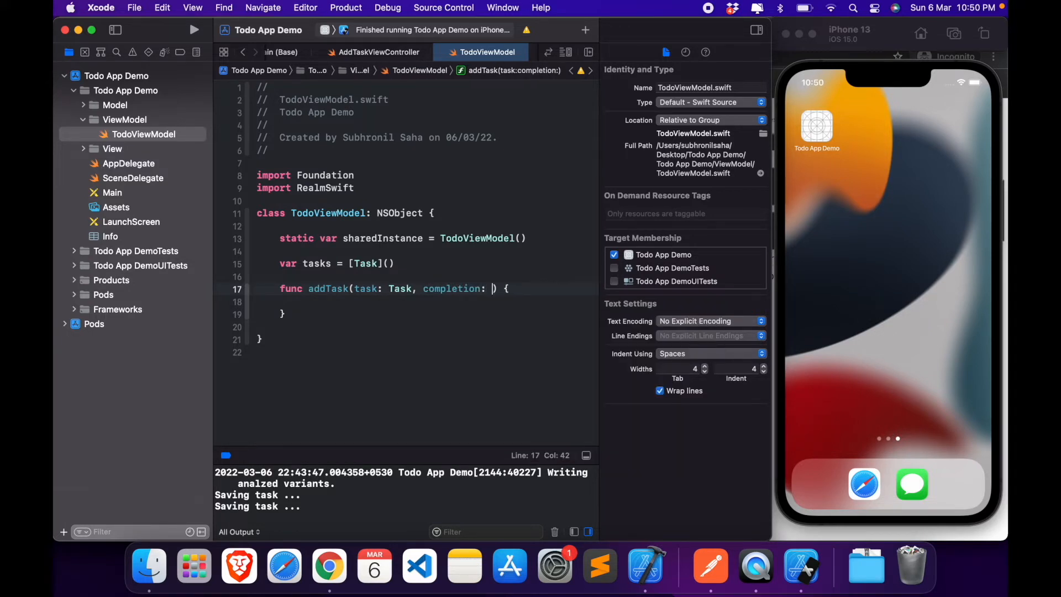
{"action": "type", "text": "comp"}
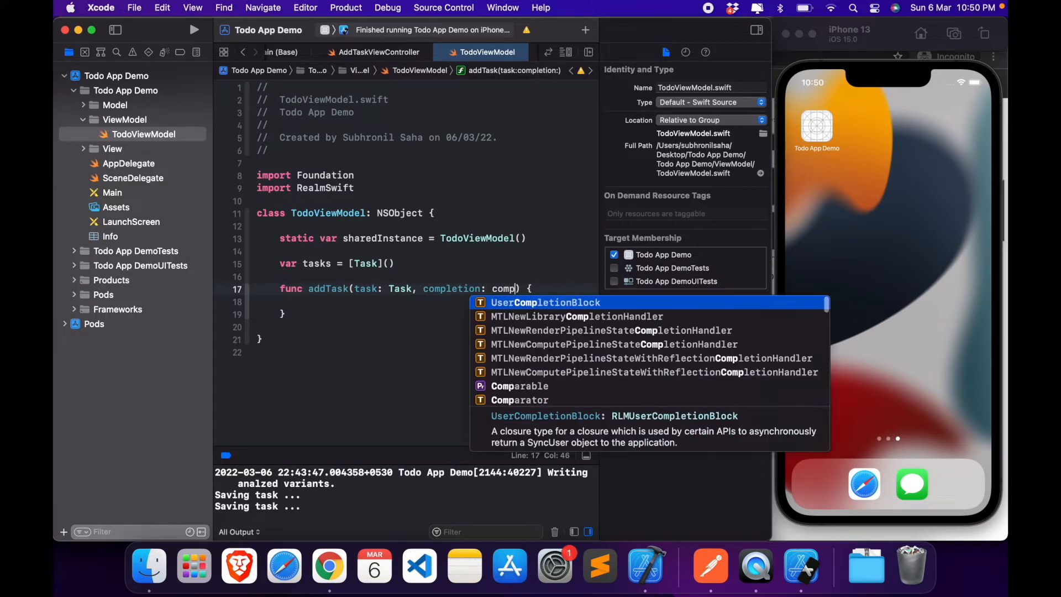
{"action": "type", "text": "letion"}
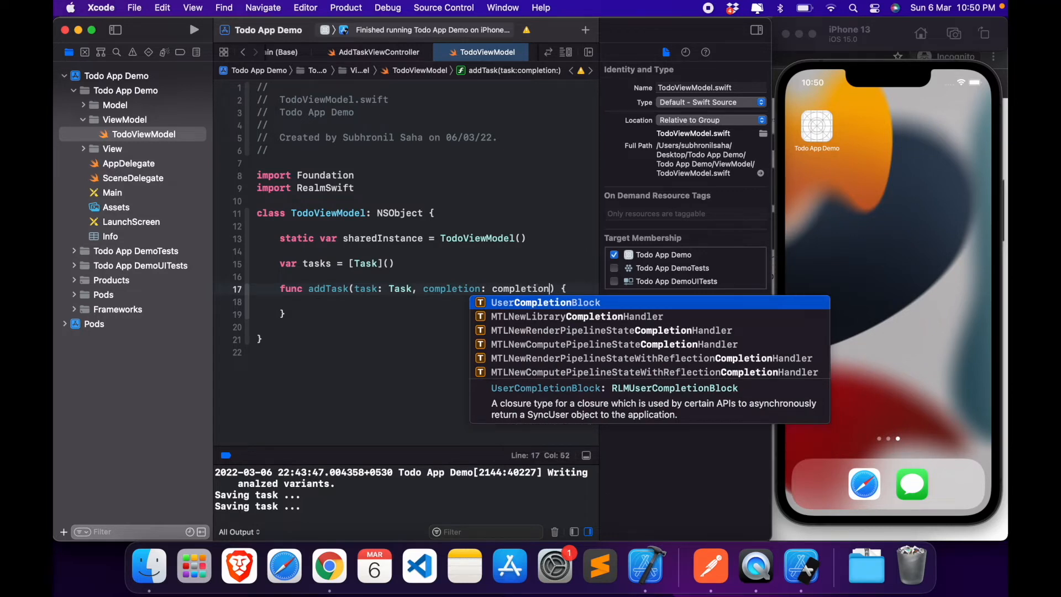
{"action": "type", "text": "Handler"}
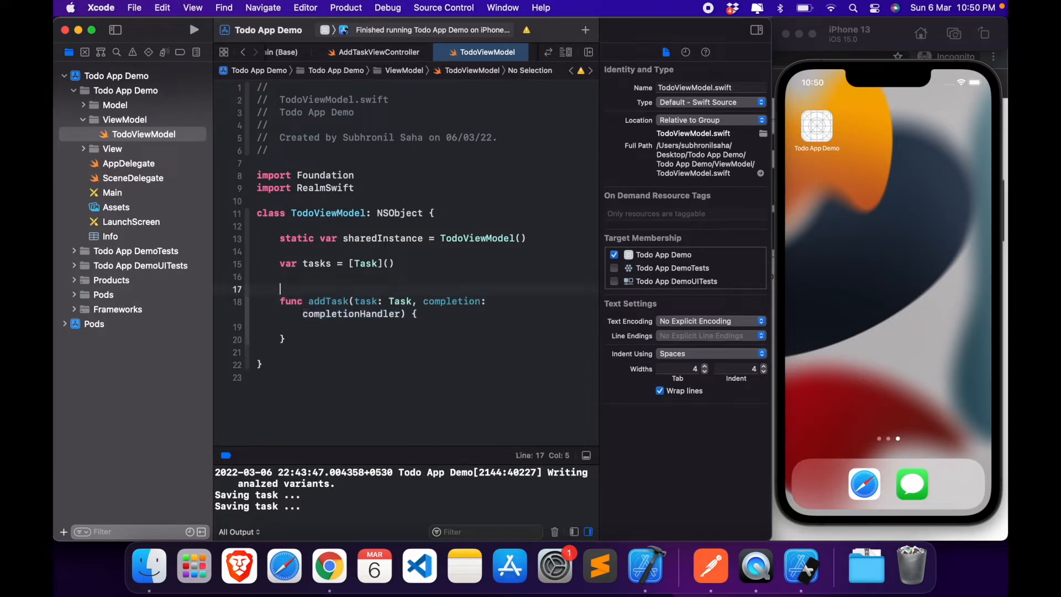
{"action": "type", "text": "completionHandler"}
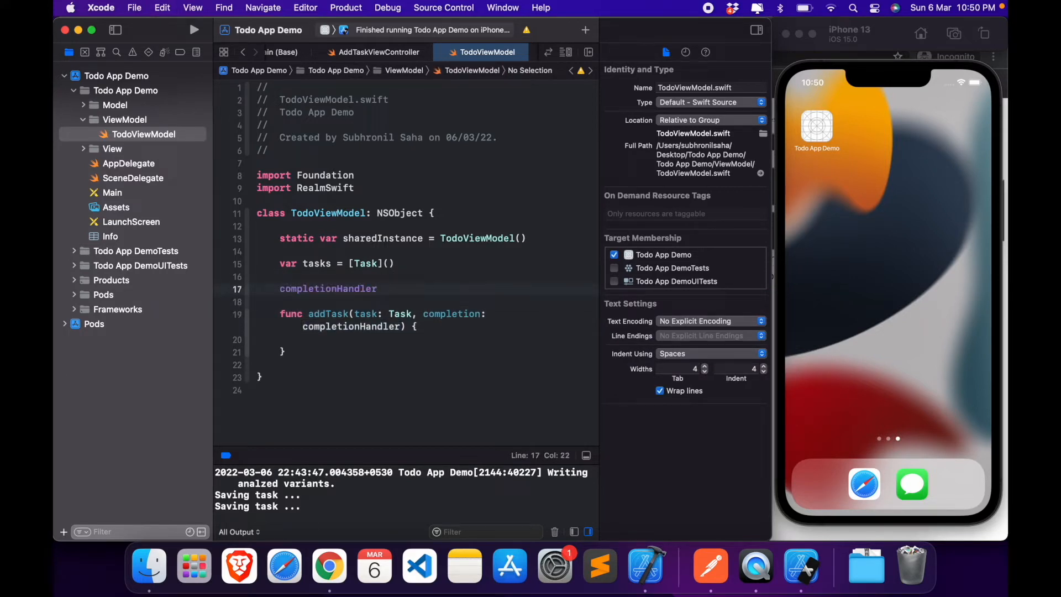
- Declare typealias completionHandler = () -> Void above addTask
{"action": "left_click", "coordinate": [281, 289]}
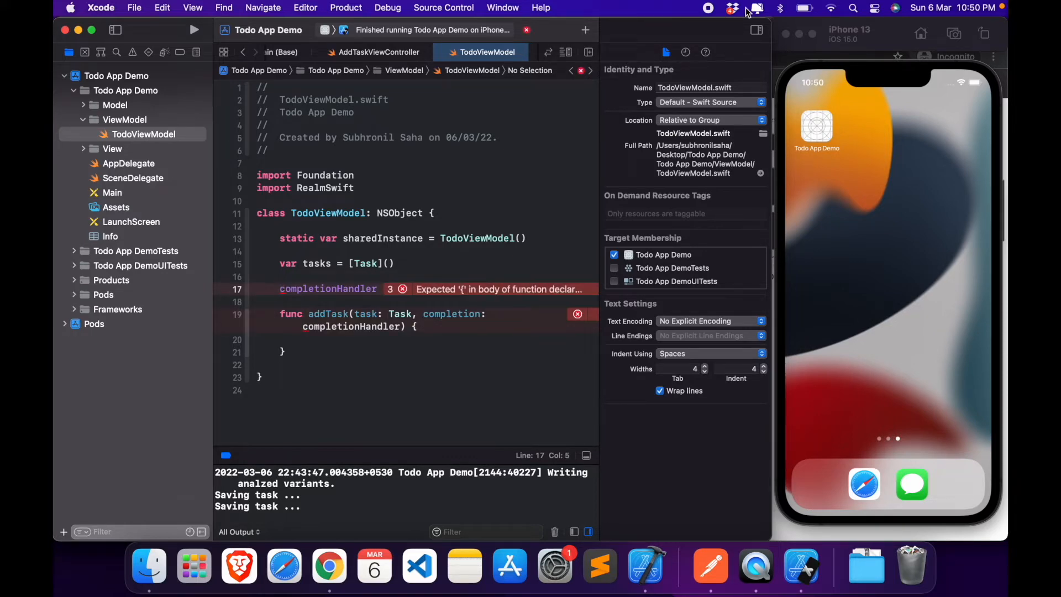
{"action": "type", "text": "typealias"}
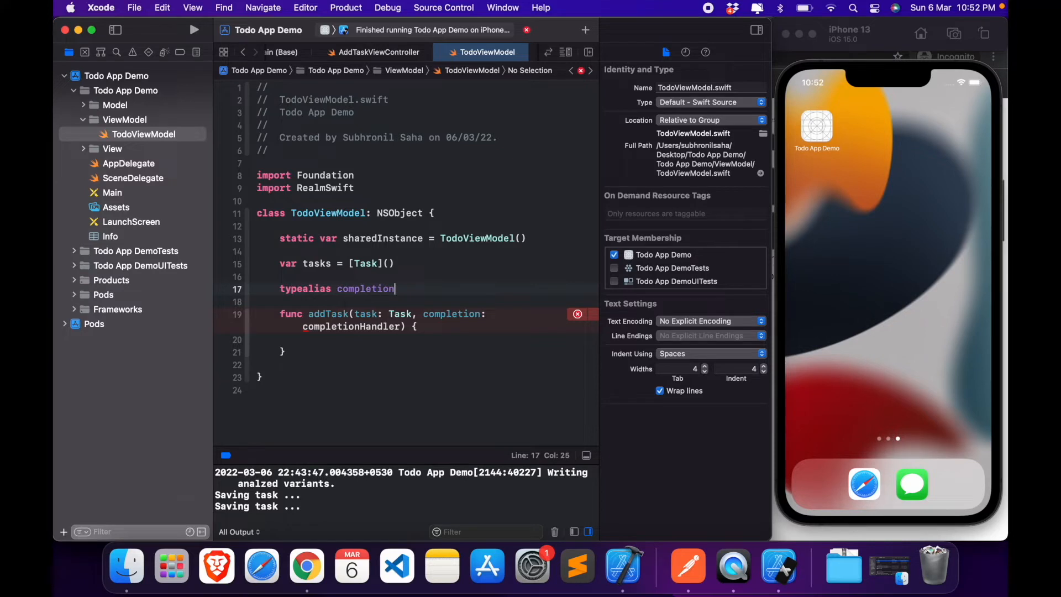
{"action": "type", "text": "Han"}
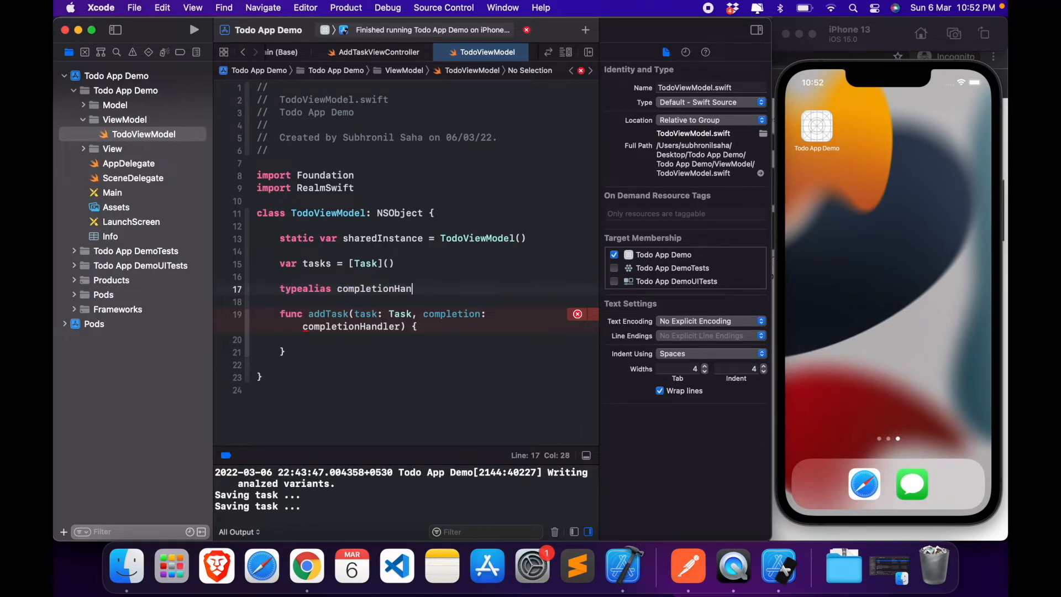
{"action": "type", "text": "dler = () -> Void"}
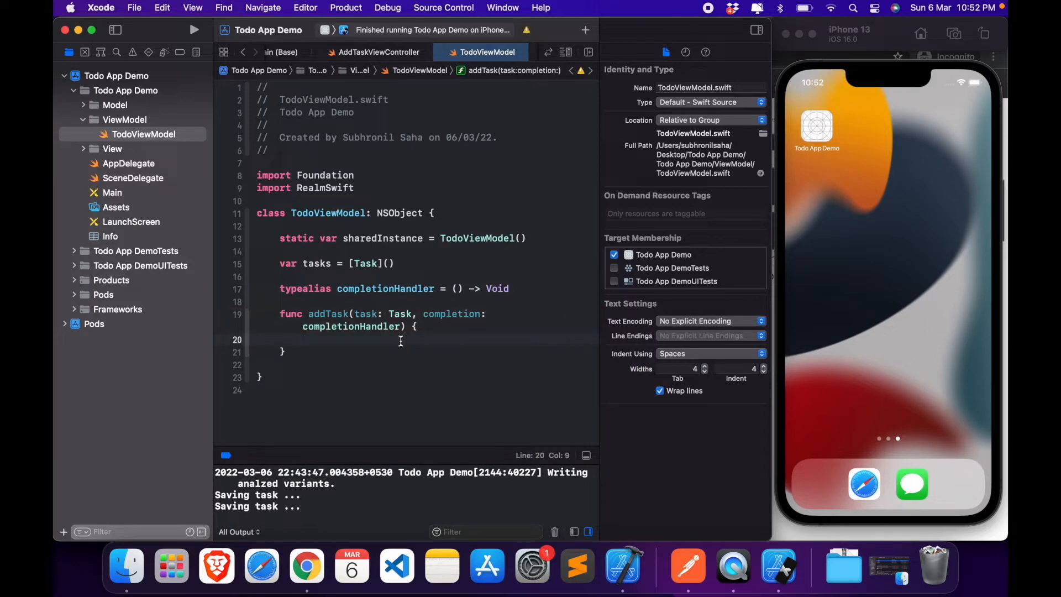
{"action": "key", "text": "return"}
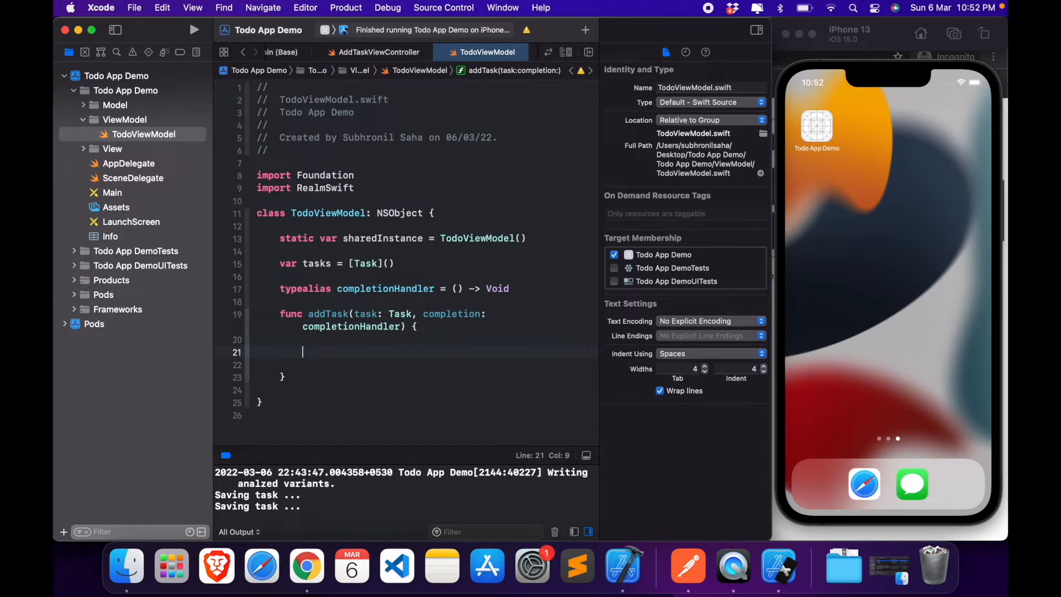
{"action": "mouse_move", "coordinate": [530, 284]}
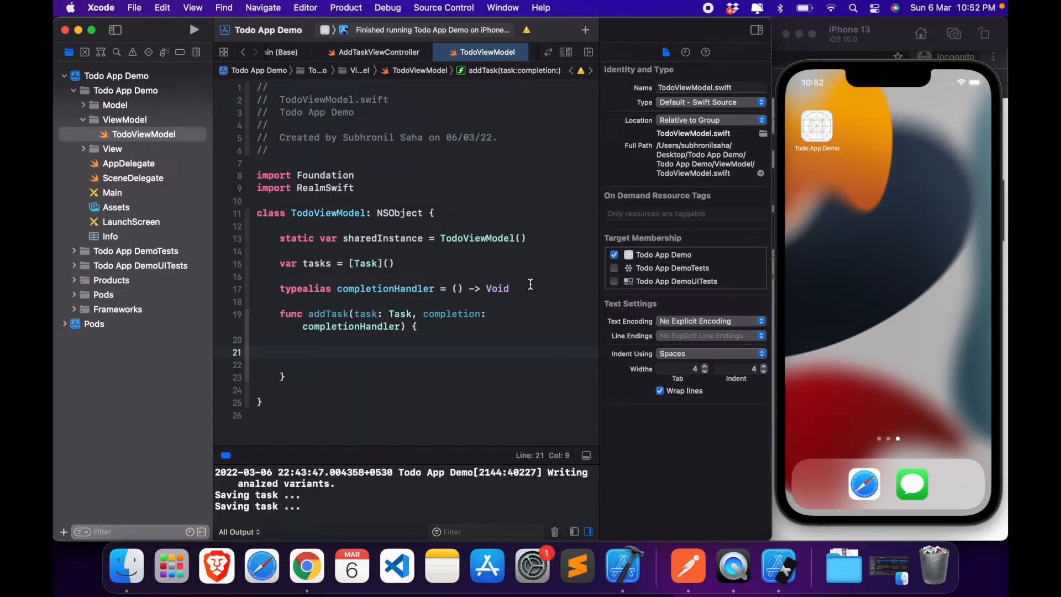
- Declare let realm = try! Realm() below the typealias
{"action": "type", "text": "le"}
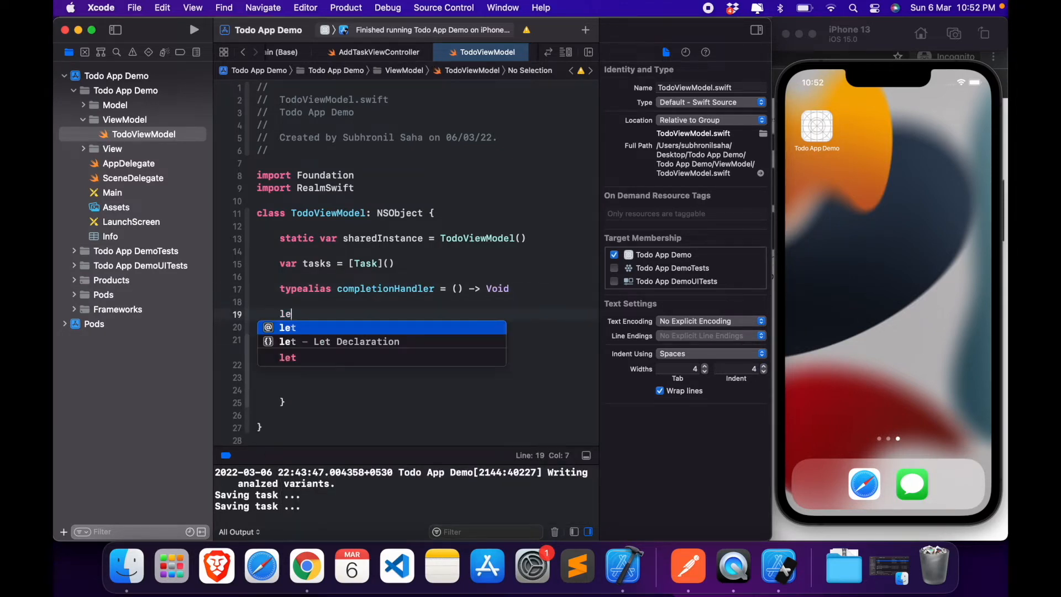
{"action": "type", "text": "realm"}
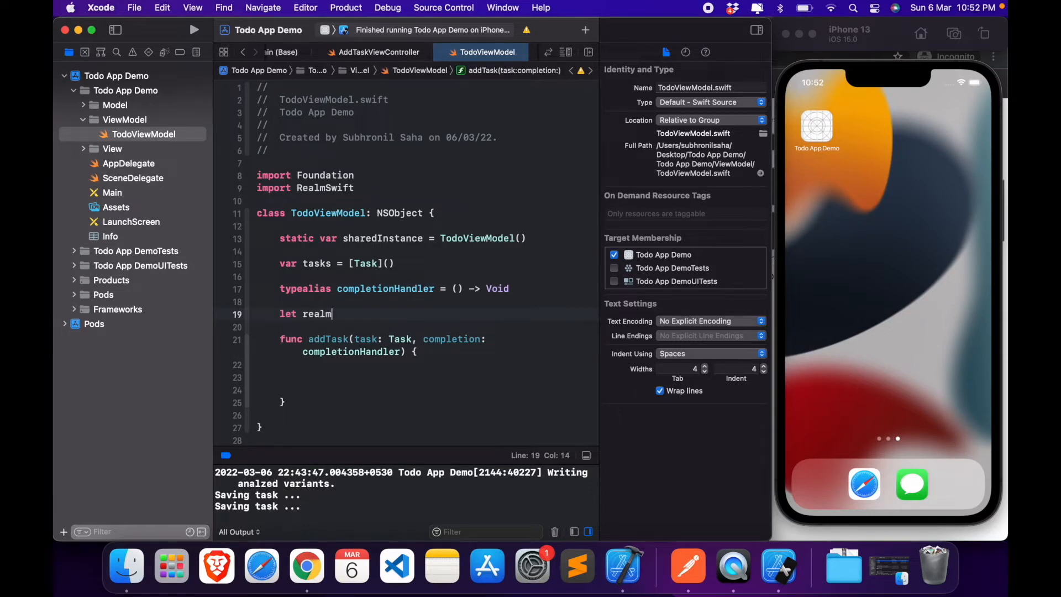
{"action": "type", "text": "= try"}
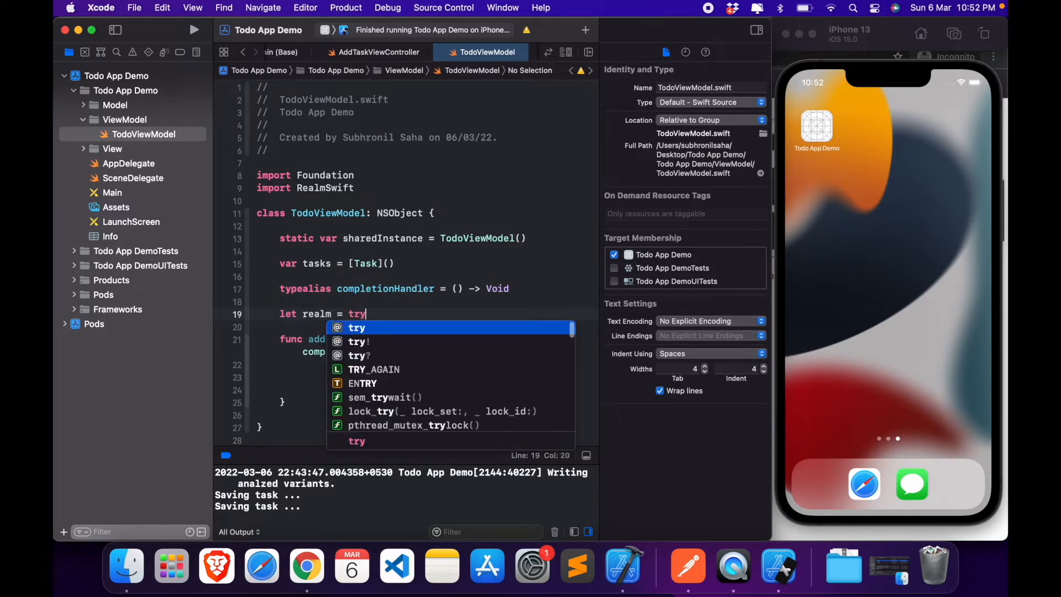
{"action": "type", "text": "!"}
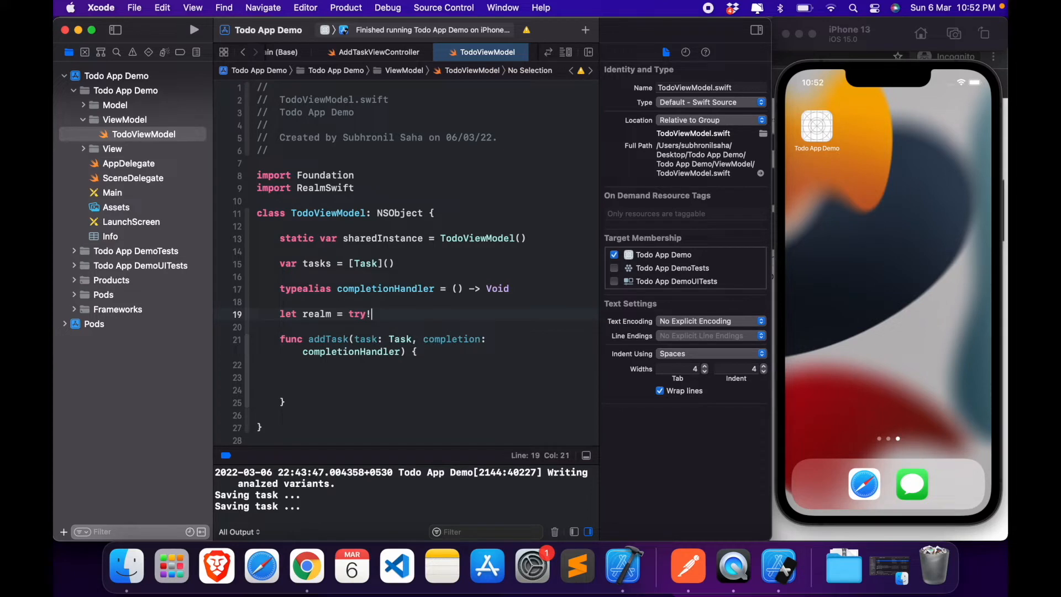
{"action": "type", "text": "Realm("}
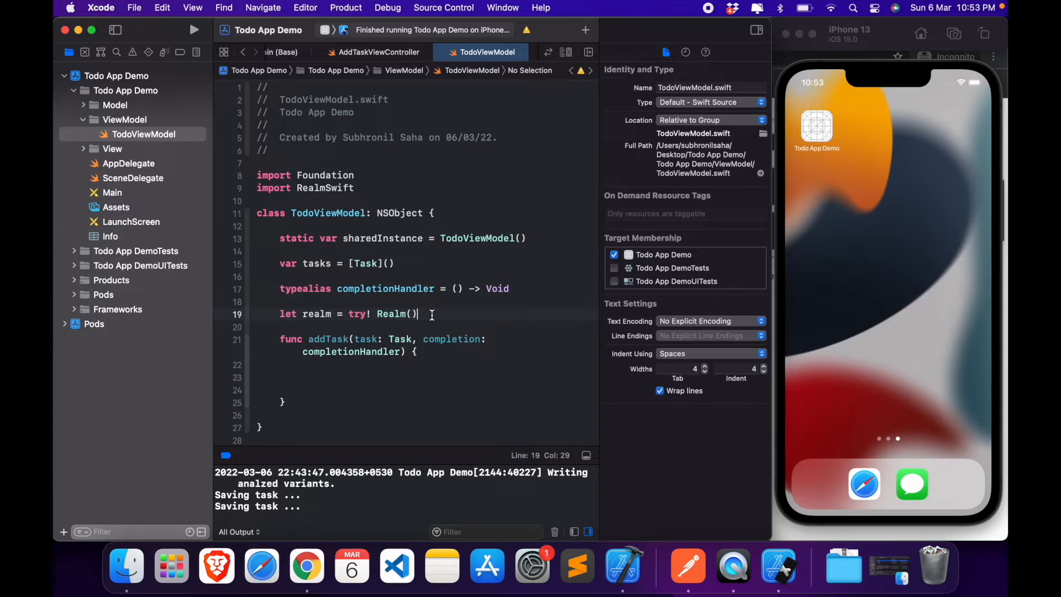
- Inside addTask write self.realm.beginWrite() and try! self.realm.commitWrite()
{"action": "left_click", "coordinate": [280, 313]}
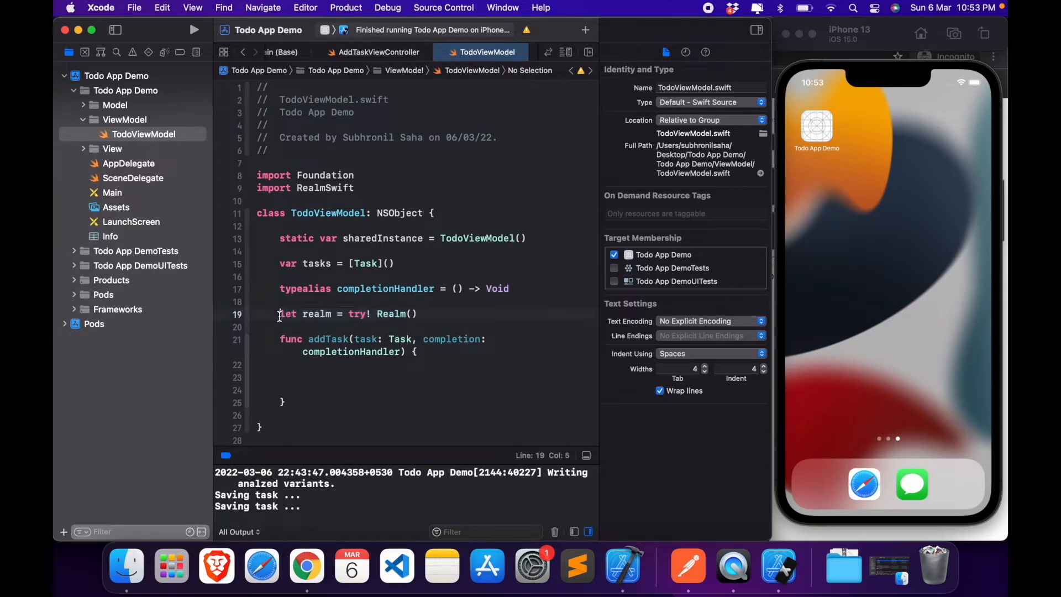
{"action": "double_click", "coordinate": [358, 314]}
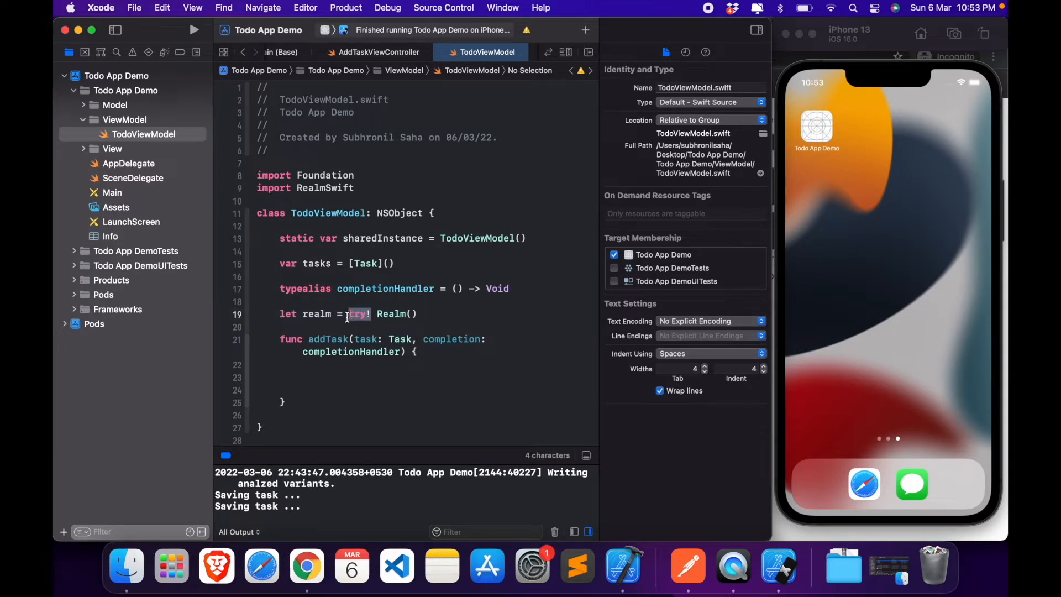
{"action": "type", "text": "re"}
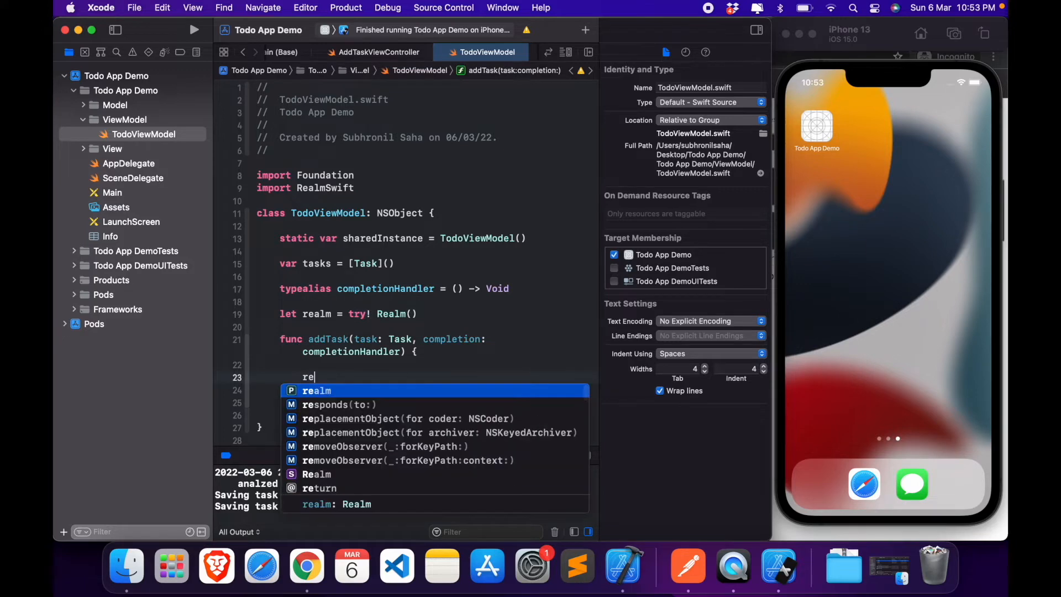
{"action": "type", "text": "se"}
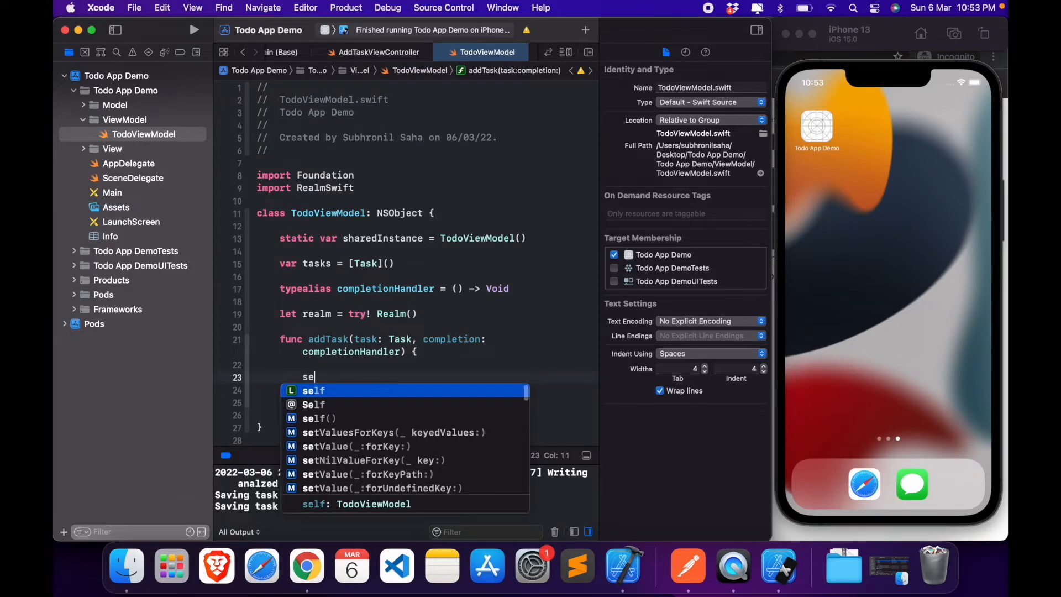
{"action": "type", "text": "lf."}
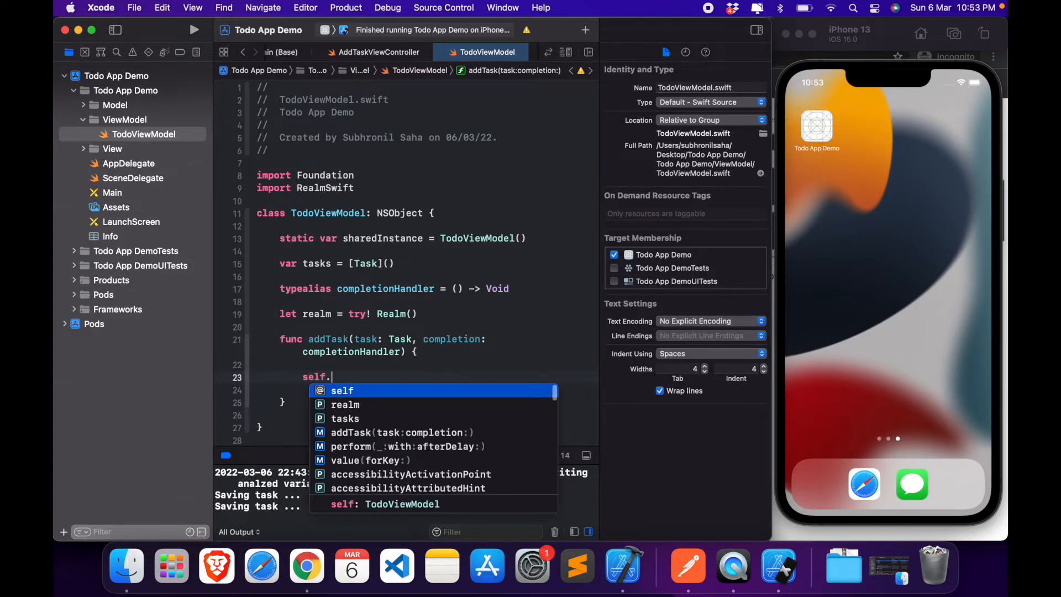
{"action": "type", "text": "realm.b"}
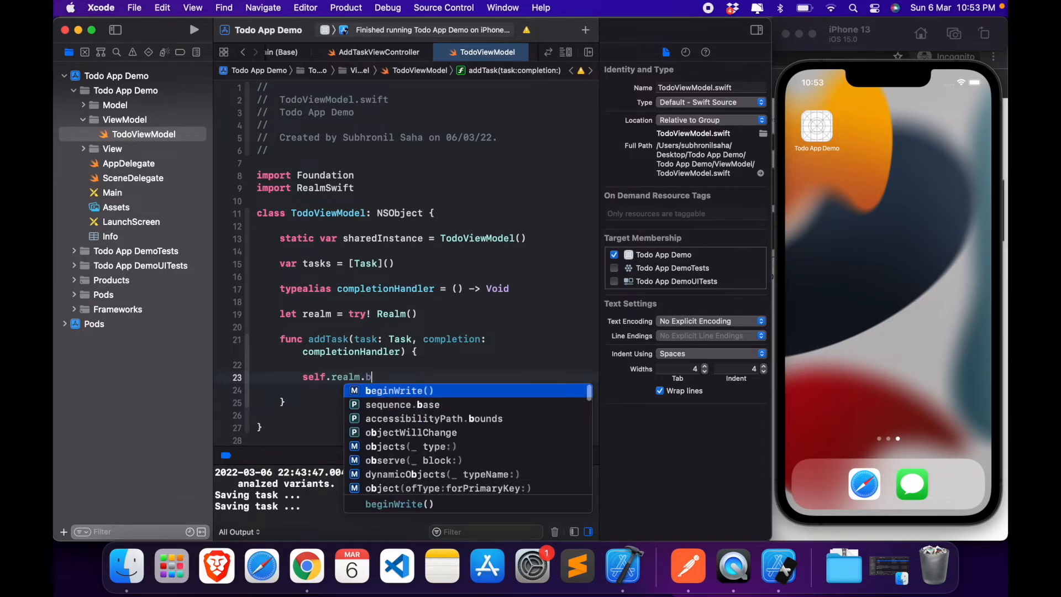
{"action": "type", "text": "eg"}
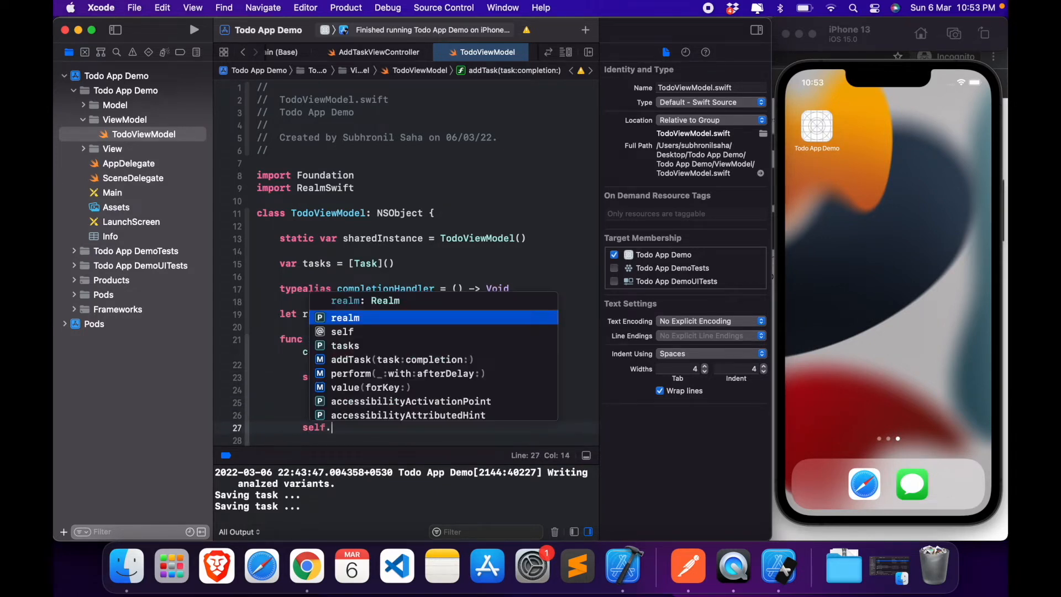
{"action": "type", "text": "realm.commitWrite("}
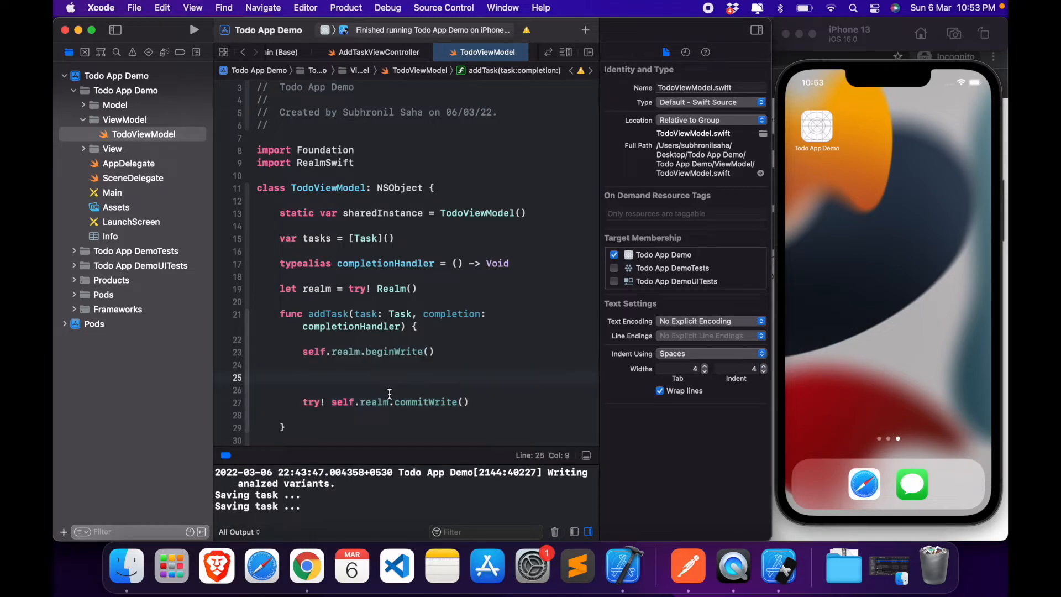
- Insert self.realm.add(task) between beginWrite and commitWrite, then start a print line
{"action": "left_click", "coordinate": [305, 377]}
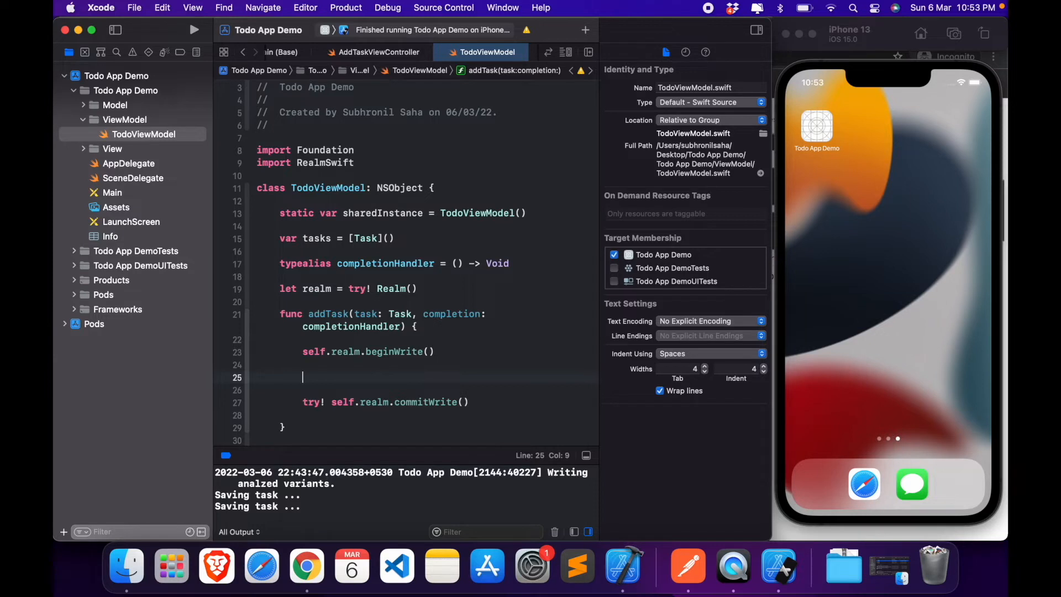
{"action": "type", "text": "realm.a"}
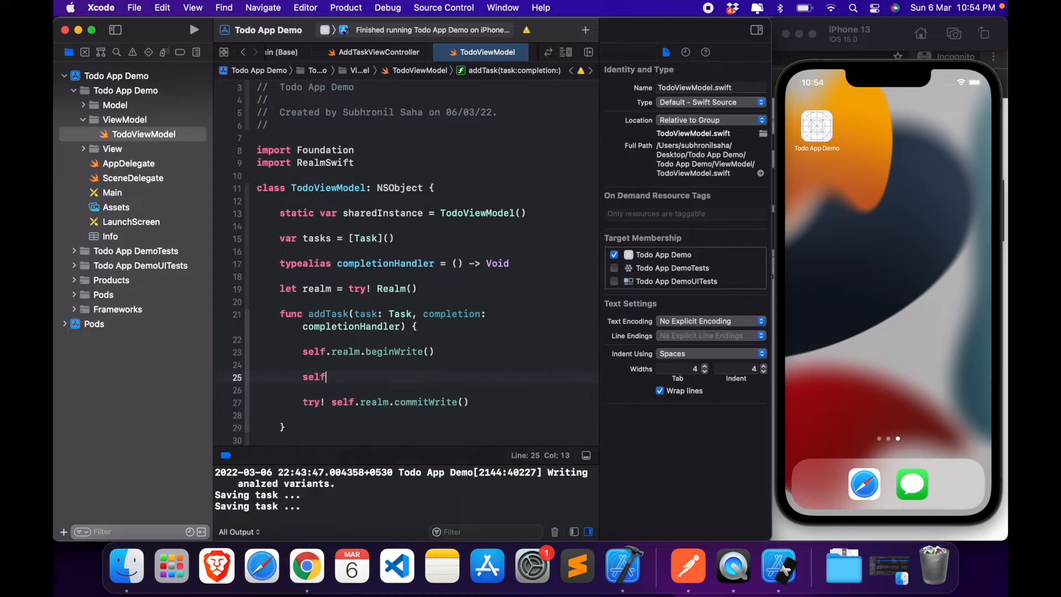
{"action": "type", "text": ".realm.a"}
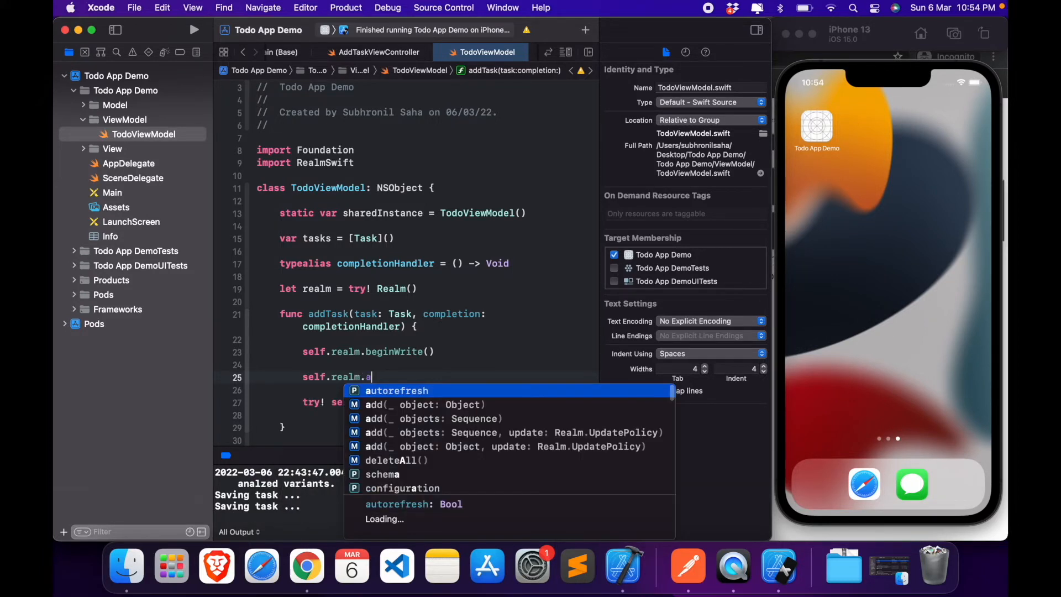
{"action": "left_click", "coordinate": [394, 404]}
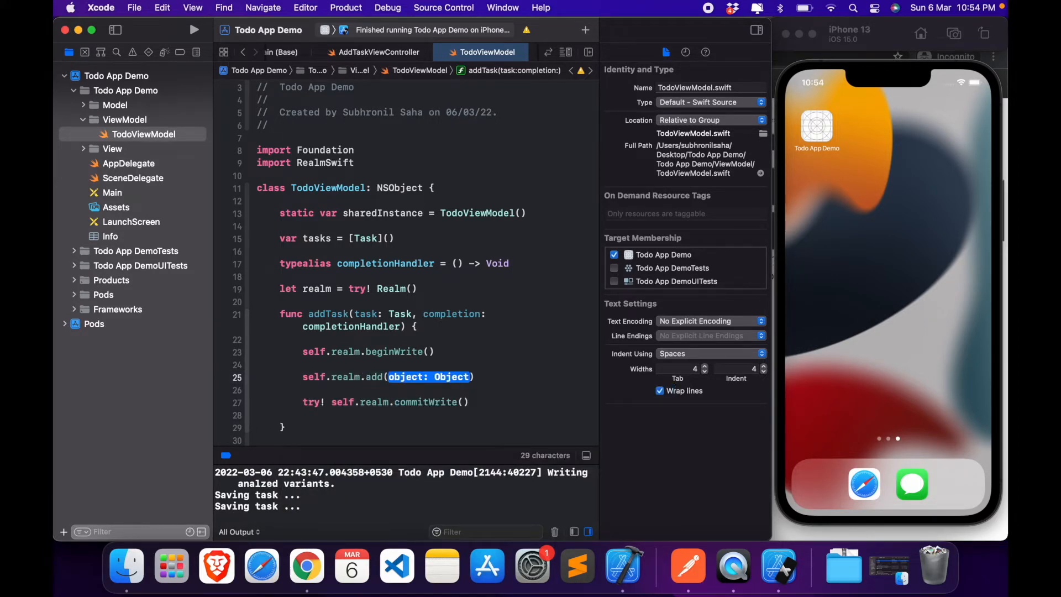
{"action": "type", "text": "task"}
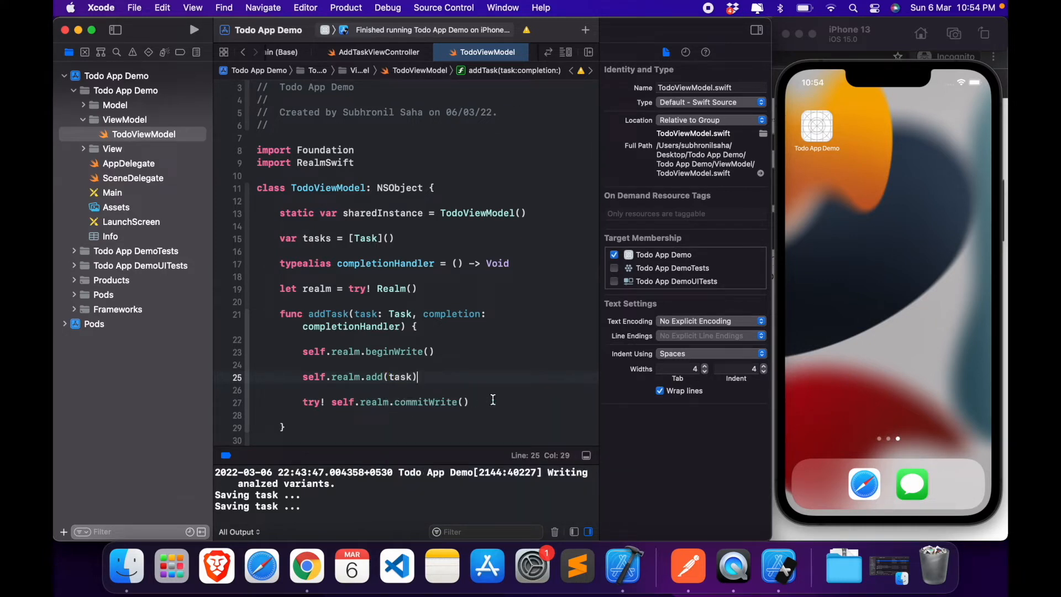
{"action": "type", "text": "p"}
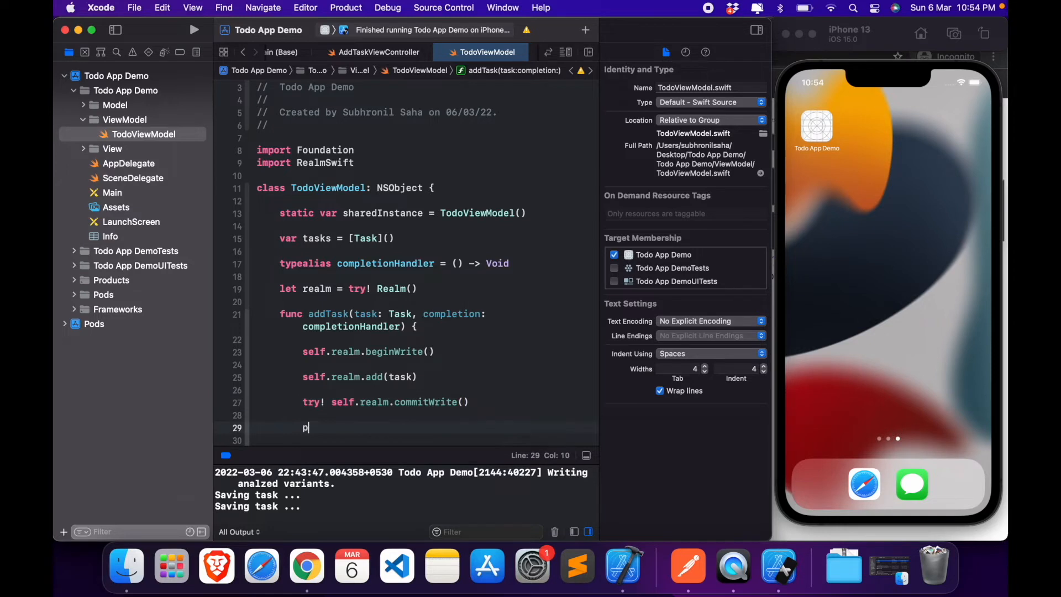
- Add print("Task saved!") after the Realm commit in addTask
{"action": "type", "text": "rint(\"\")"}
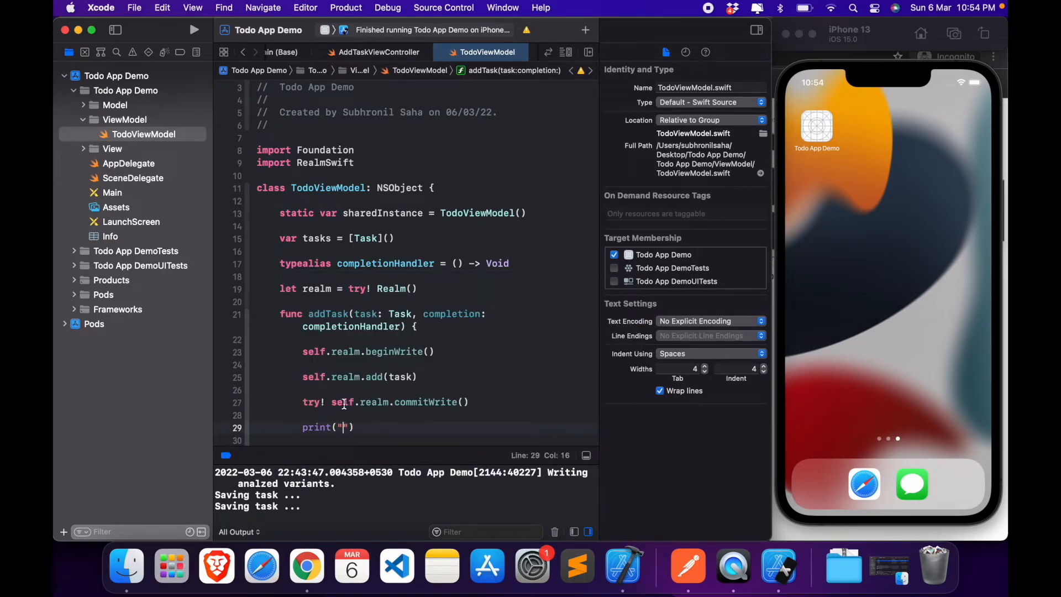
{"action": "type", "text": "Ta"}
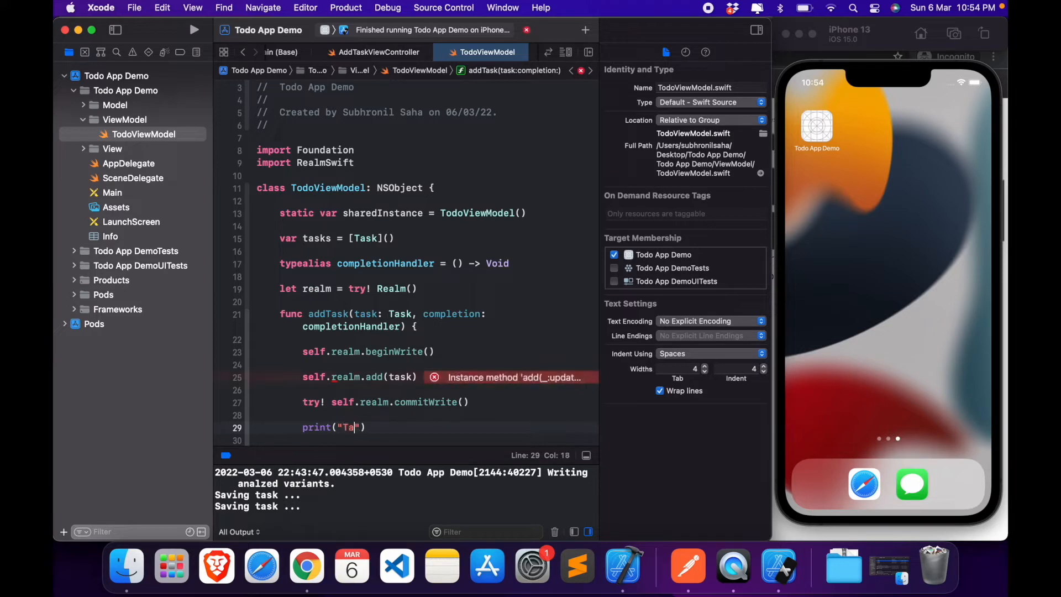
{"action": "type", "text": "sk saved"}
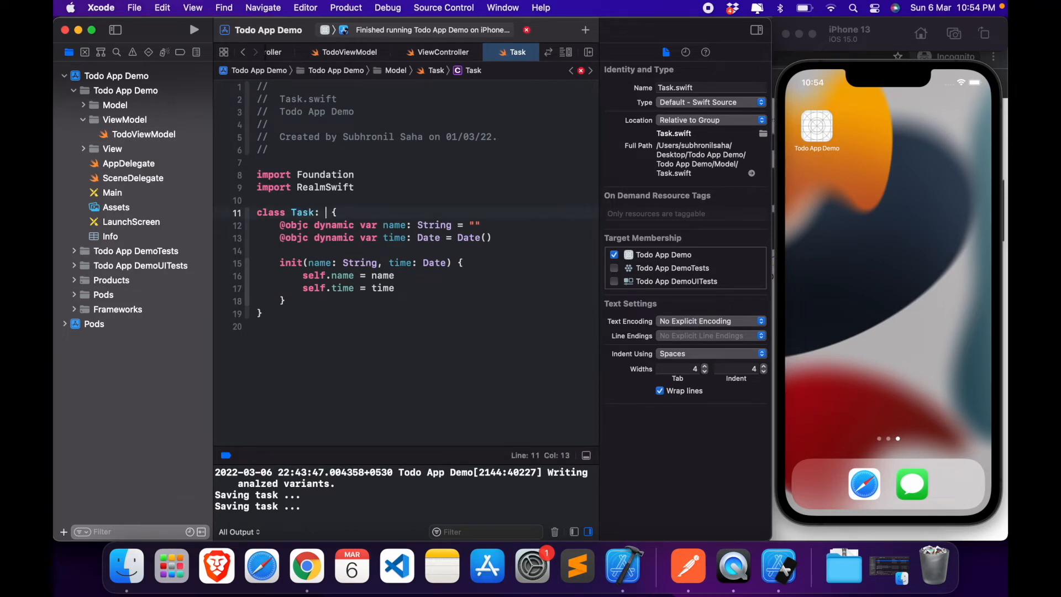
- Make Task subclass Realm's Object and confirm the realm.add(task) error is gone
{"action": "type", "text": "Object"}
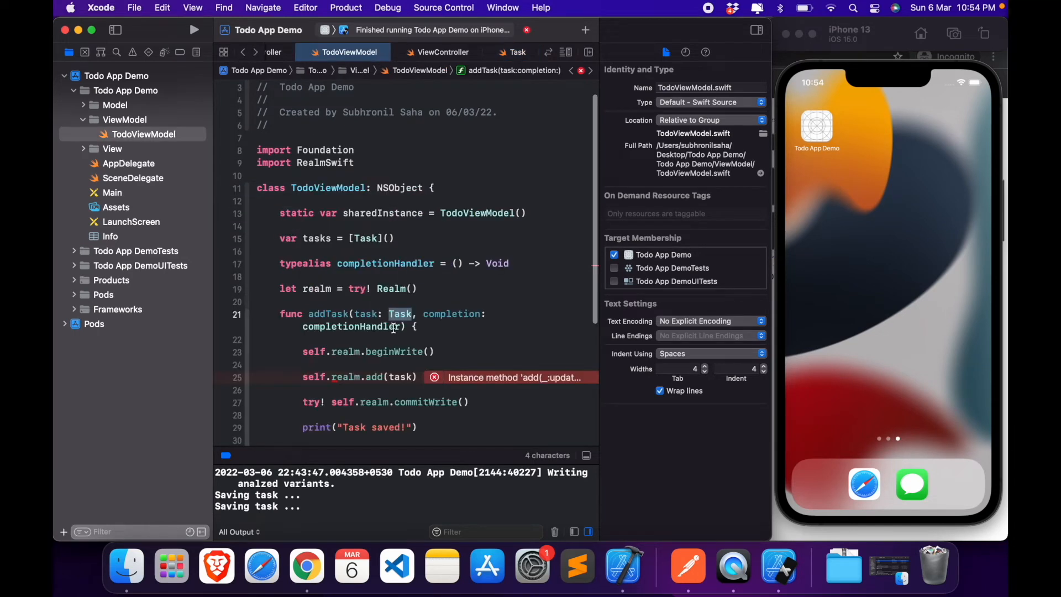
{"action": "left_click", "coordinate": [419, 377]}
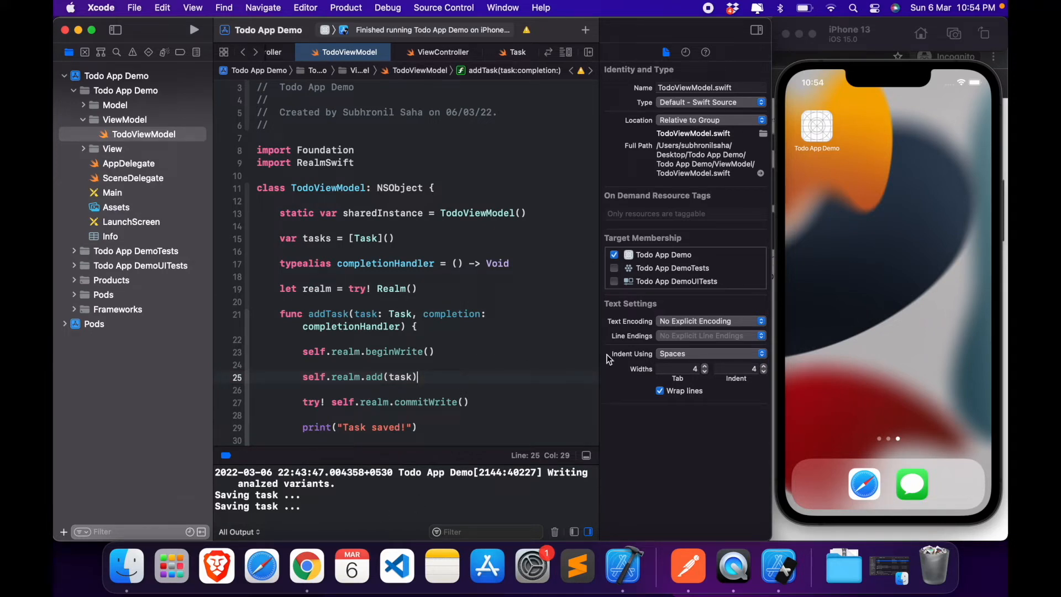
{"action": "scroll", "scroll_direction": "down", "scroll_amount": 3}
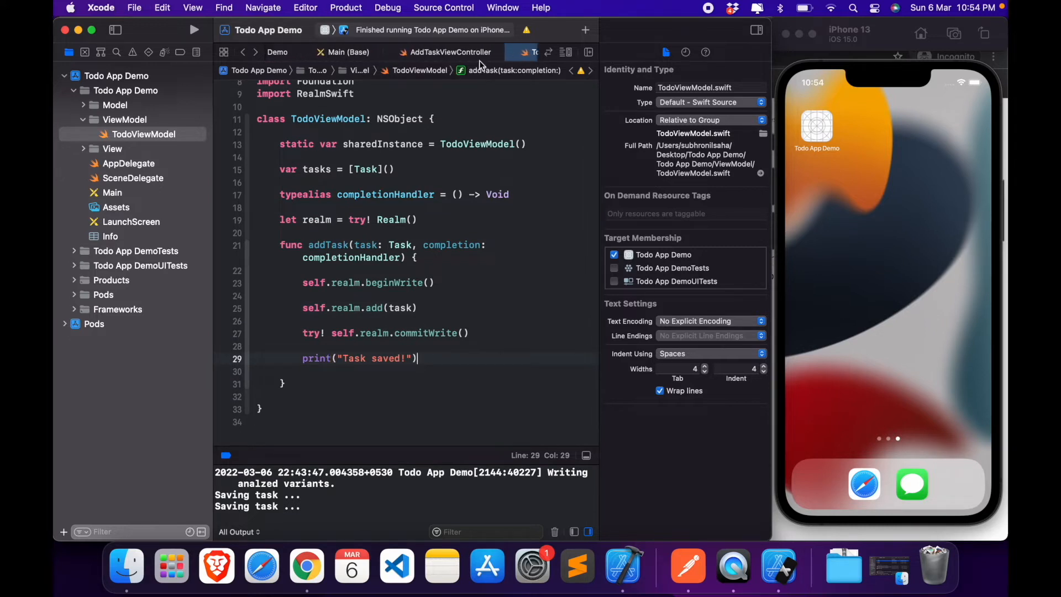
- In saveButton call TodoViewModel.sharedInstance.addTask with its completion closure
{"action": "left_click", "coordinate": [450, 52]}
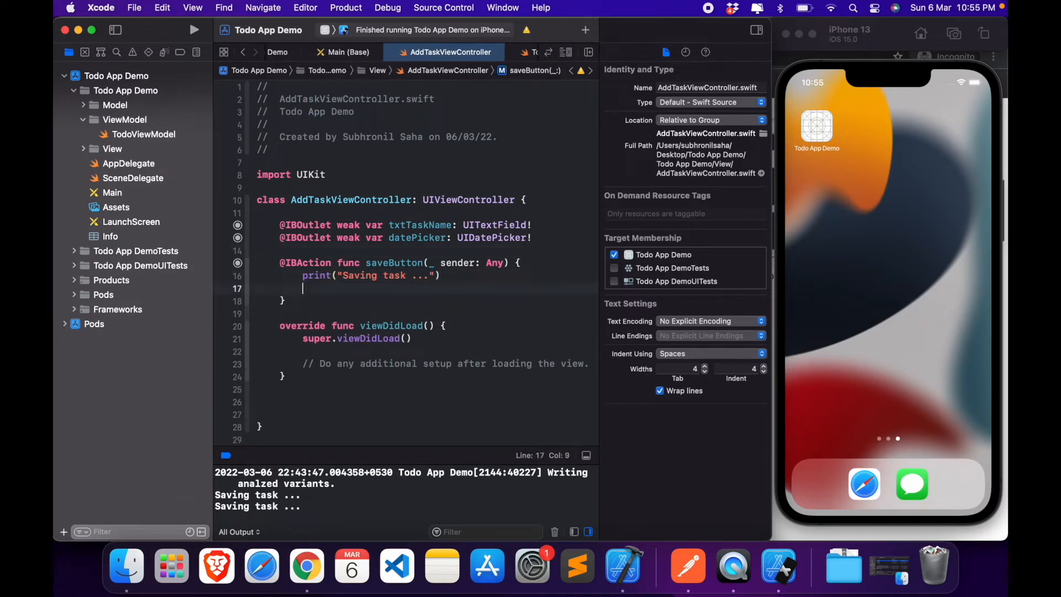
{"action": "type", "text": "let"}
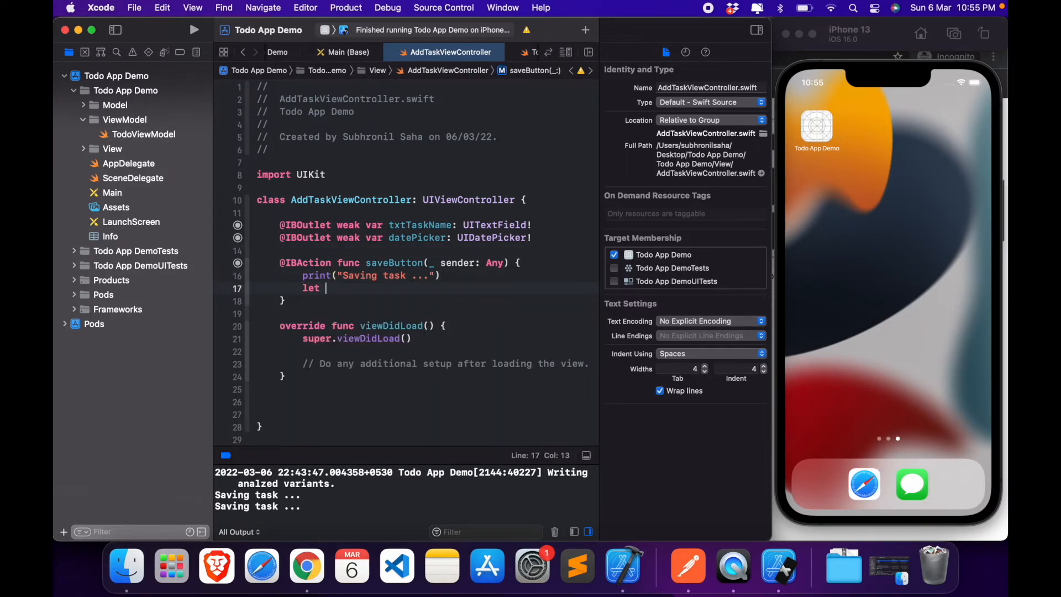
{"action": "type", "text": "vm ="}
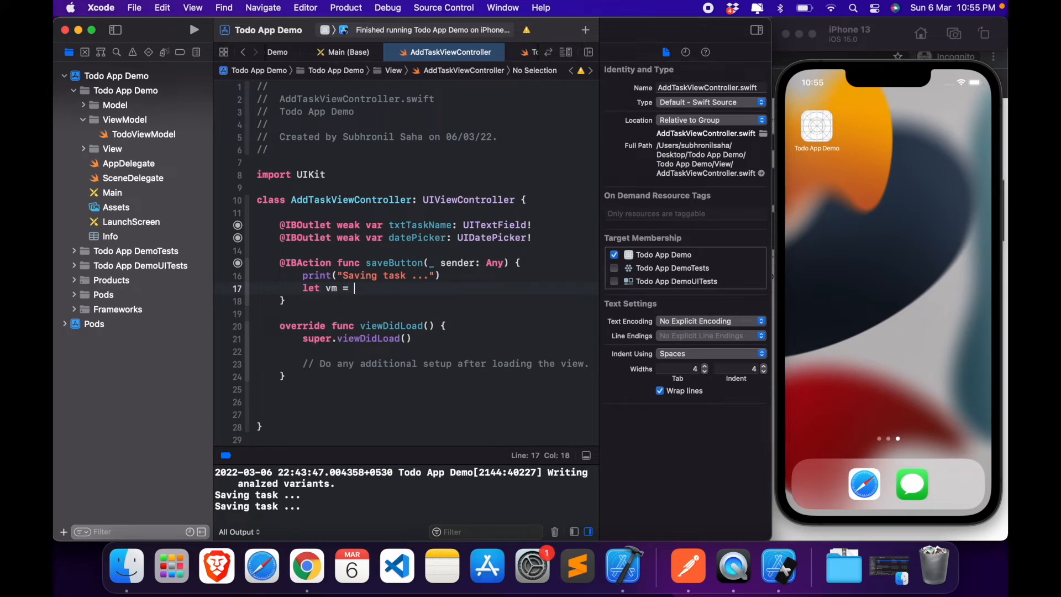
{"action": "type", "text": "TodoViewModel"}
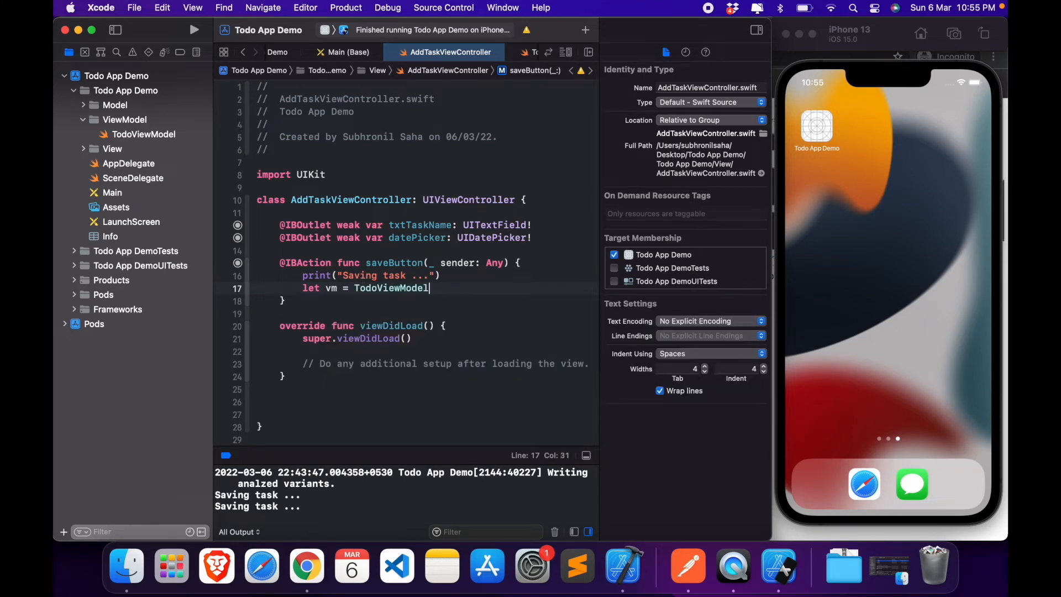
{"action": "type", "text": ".sharedInstance"}
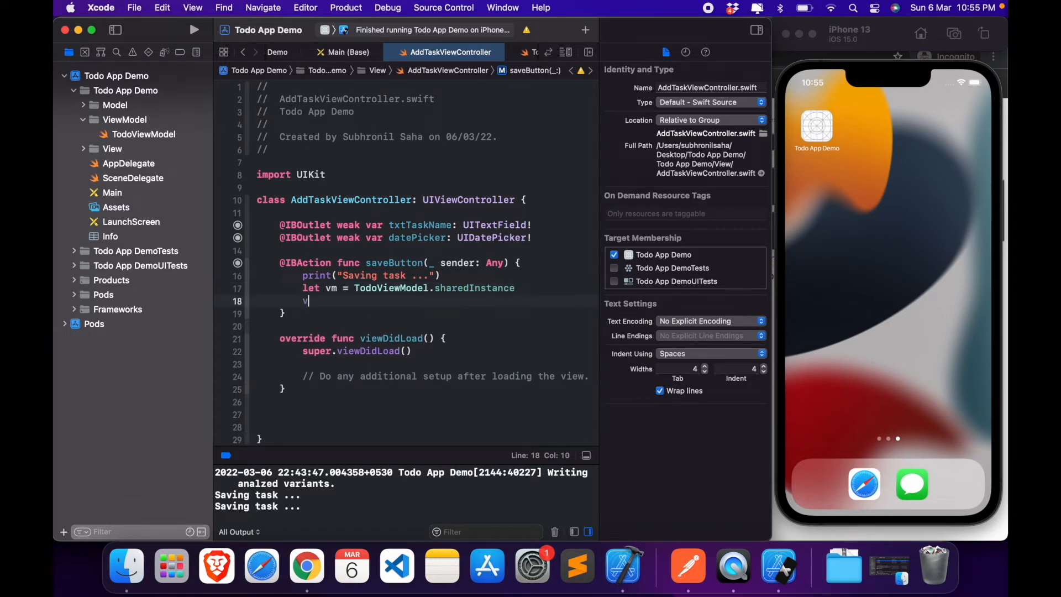
{"action": "type", "text": "."}
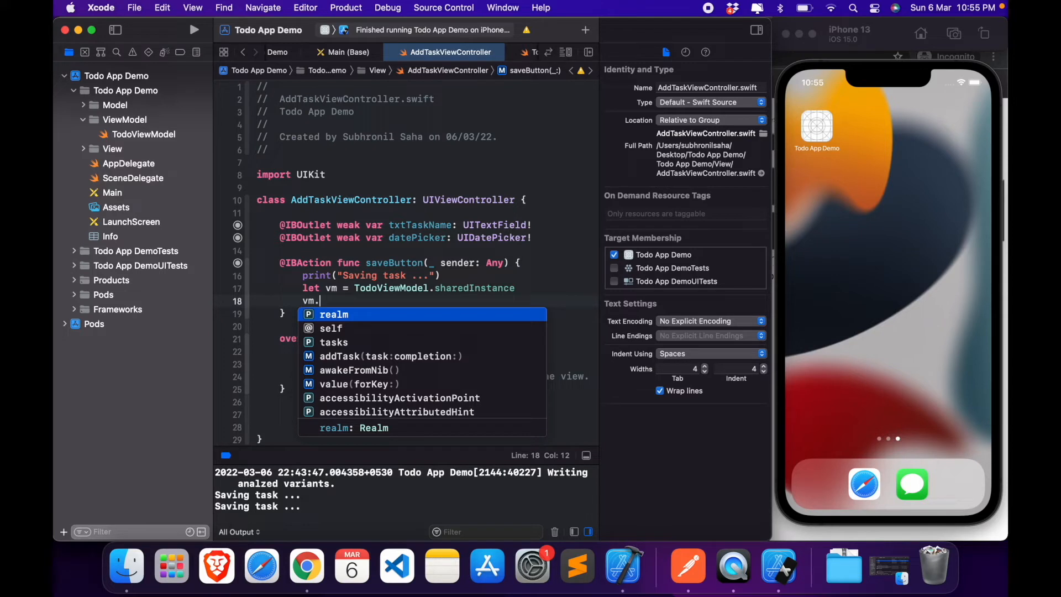
{"action": "left_click", "coordinate": [391, 356]}
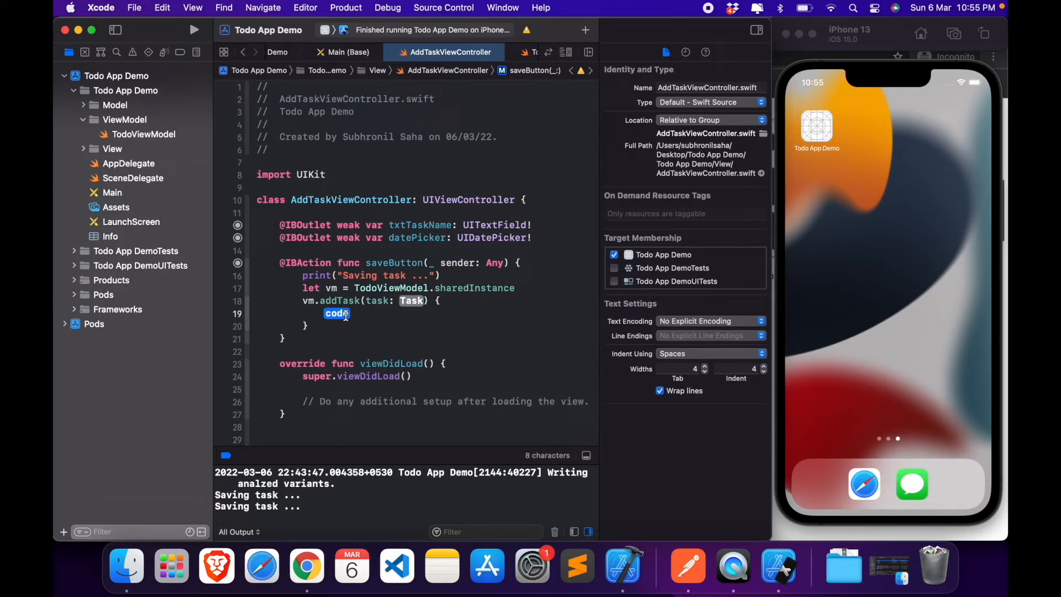
- In the completion call self.navigationController?.popViewController(animated: true)
{"action": "type", "text": "se"}
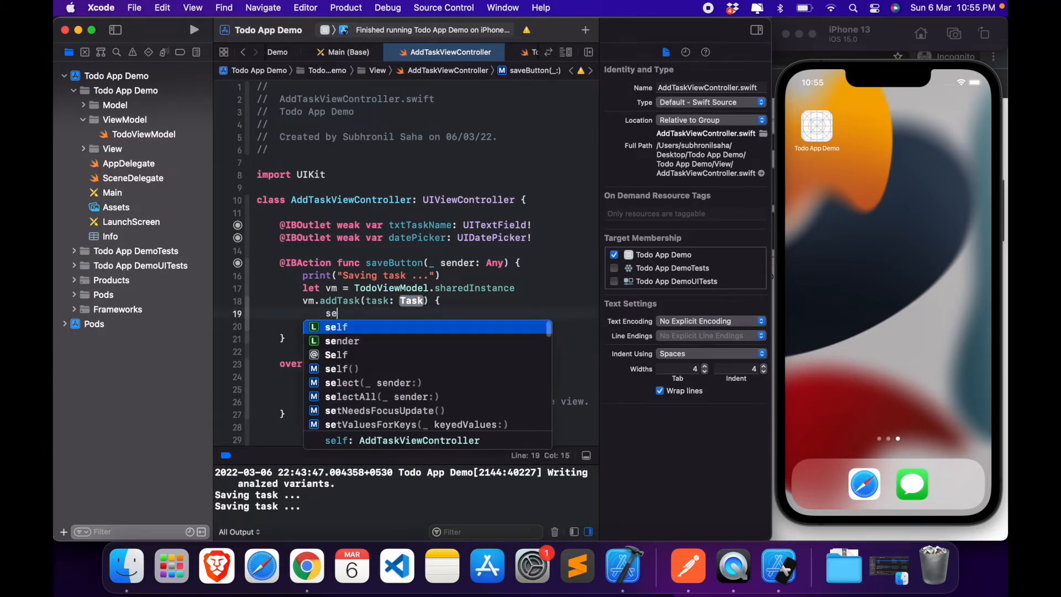
{"action": "type", "text": "lf."}
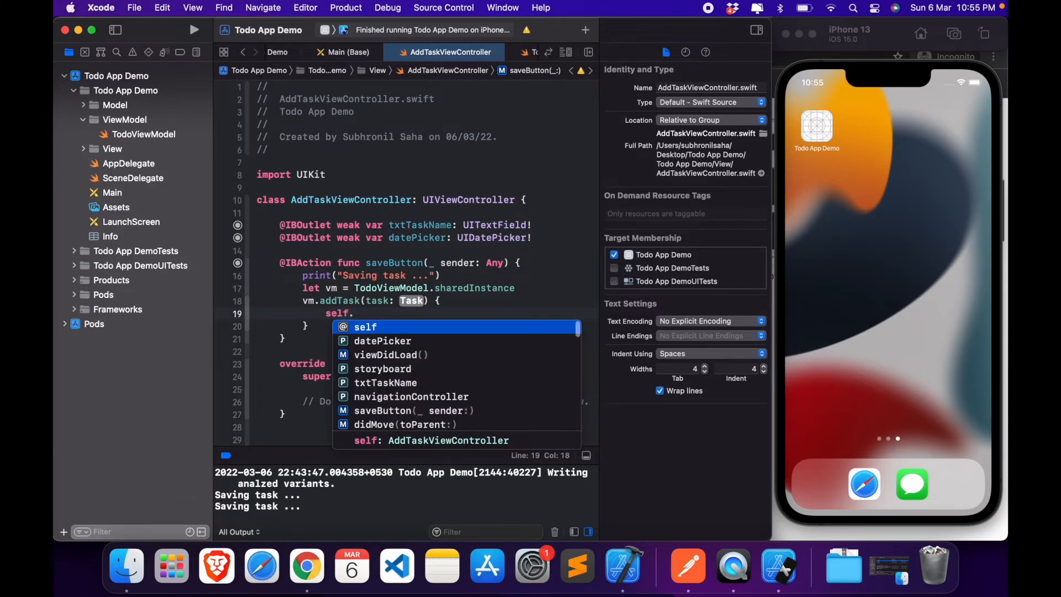
{"action": "type", "text": "navigationController."}
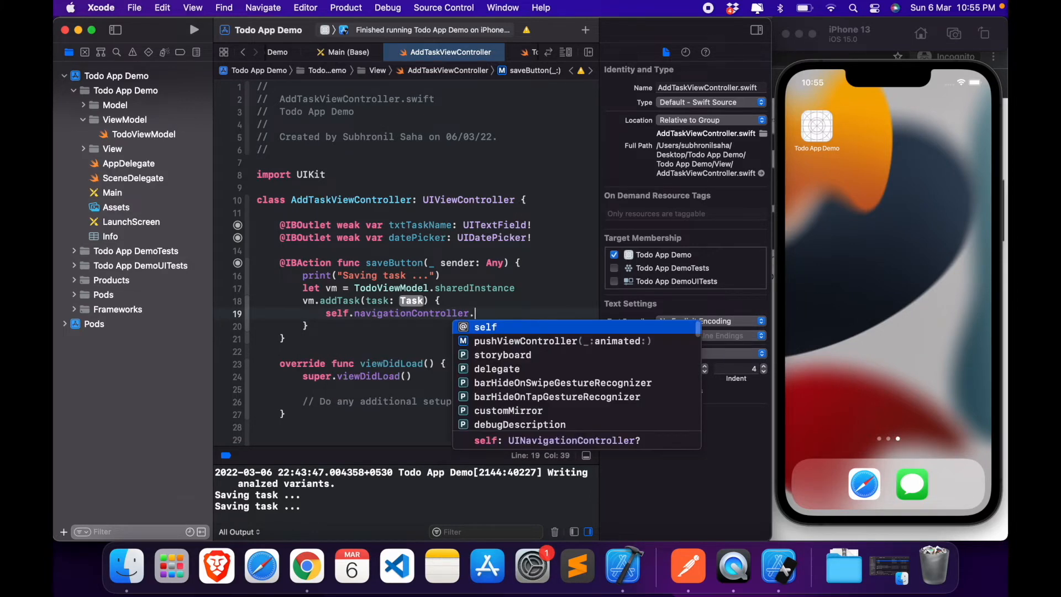
{"action": "type", "text": "pop"}
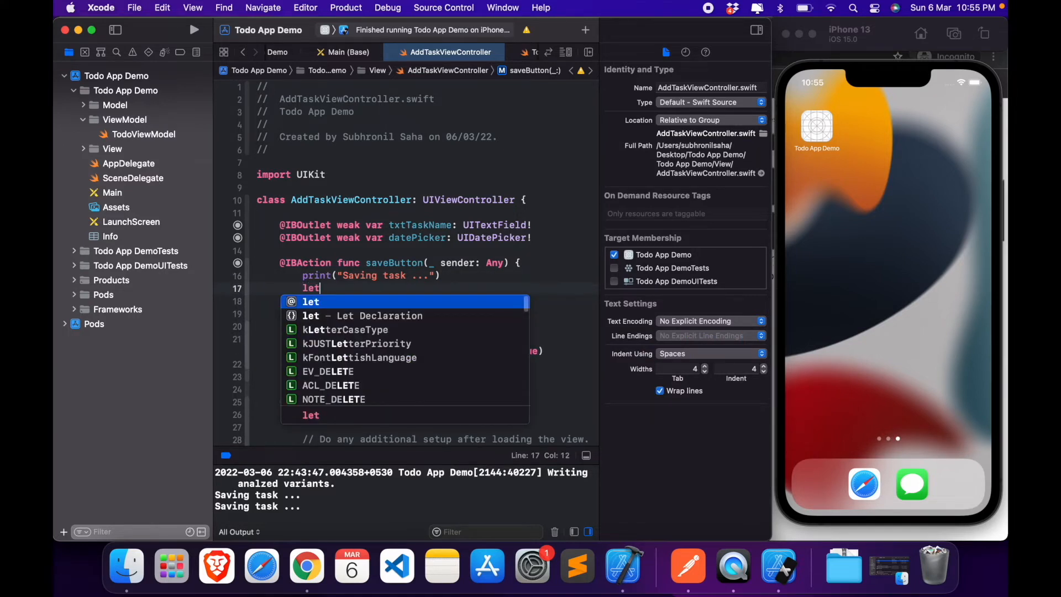
- Build let task = Task from txtTaskName.text ?? "" and the date picker, passing it to addTask
{"action": "type", "text": "task ="}
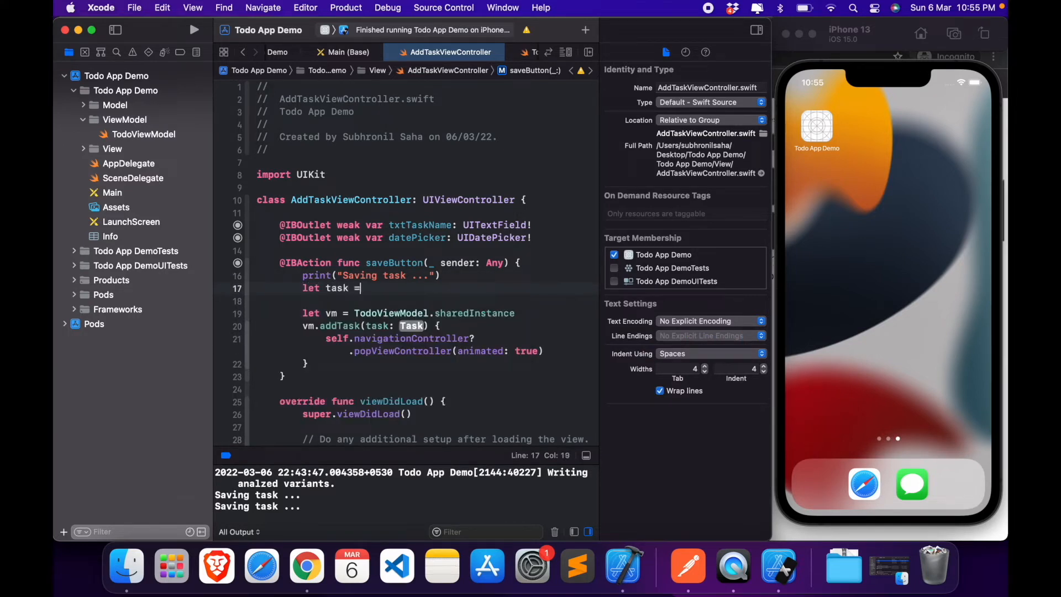
{"action": "type", "text": "Task(name: t, time: Date"}
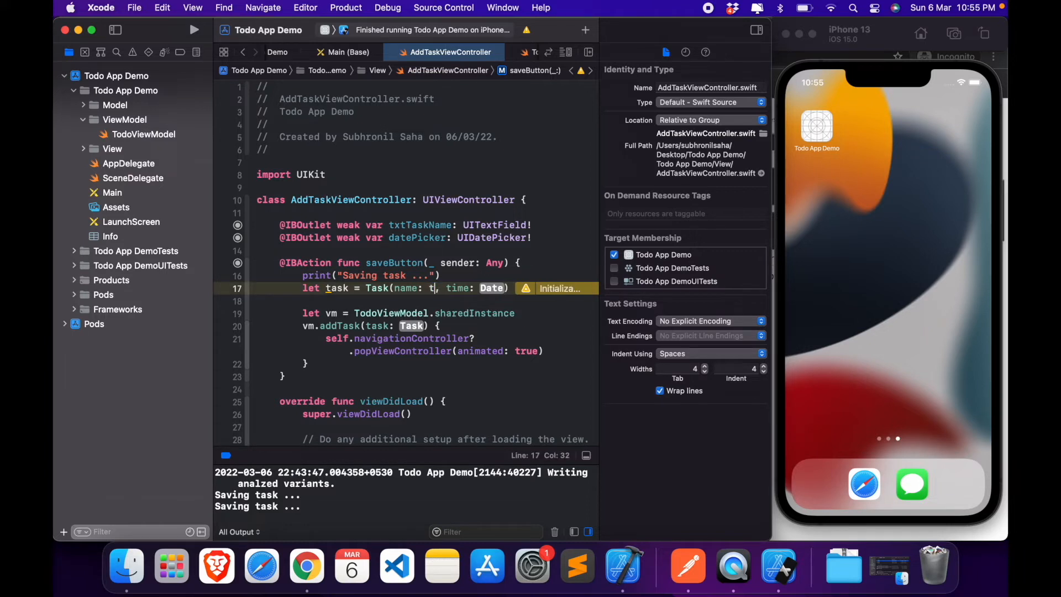
{"action": "type", "text": "xtTaskName.text"}
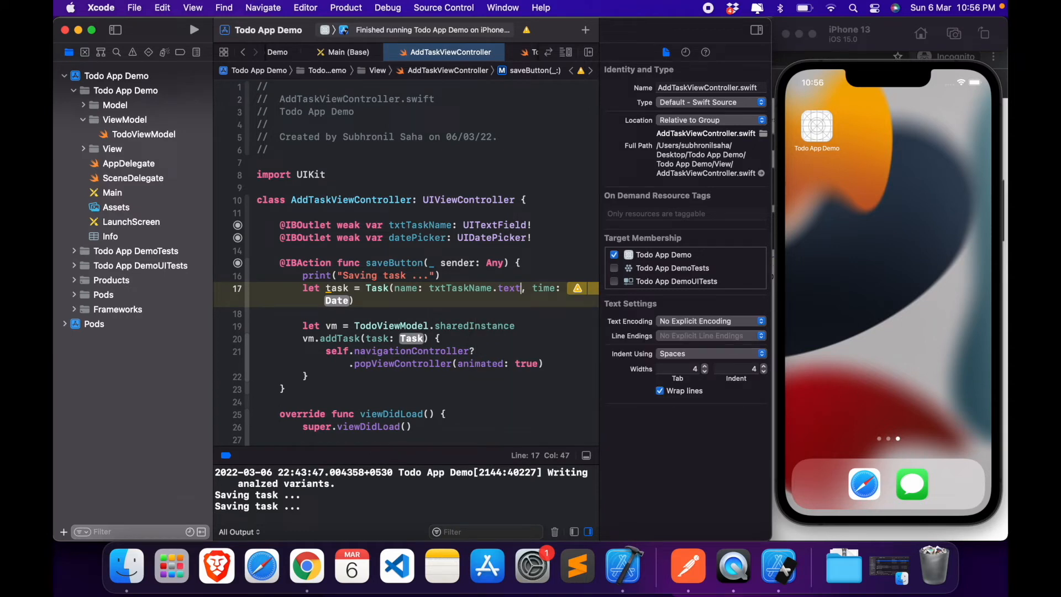
{"action": "type", "text": "?? \"\""}
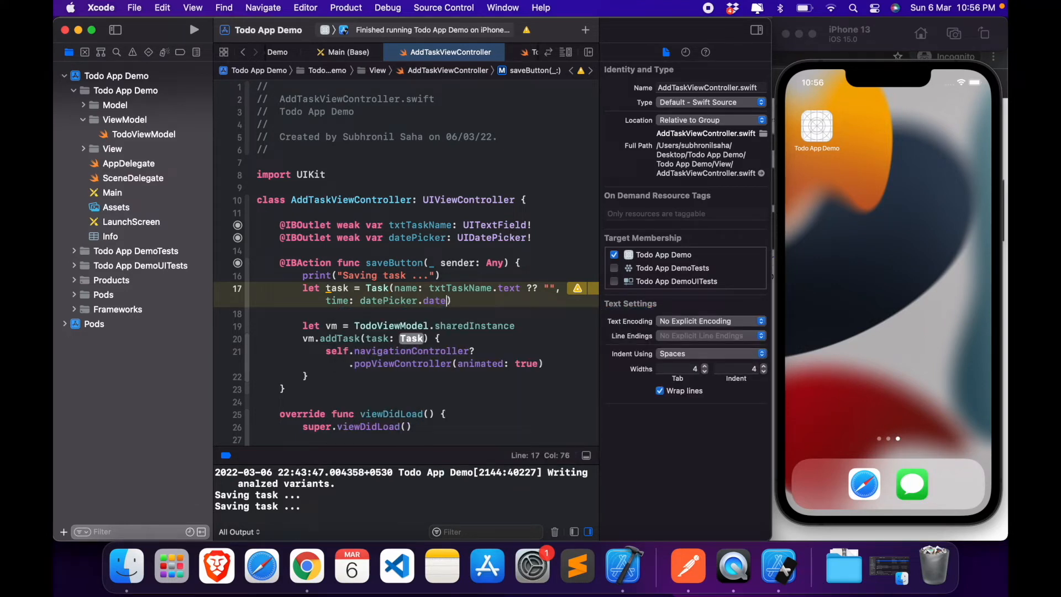
{"action": "type", "text": "ta"}
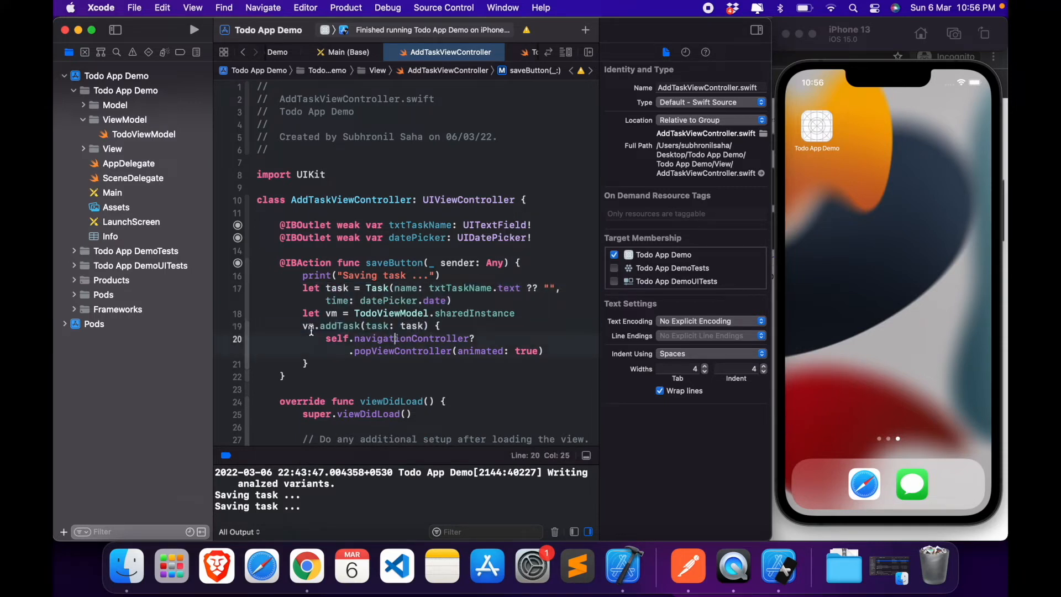
{"action": "left_click_drag", "start_coordinate": [303, 326], "coordinate": [306, 363]}
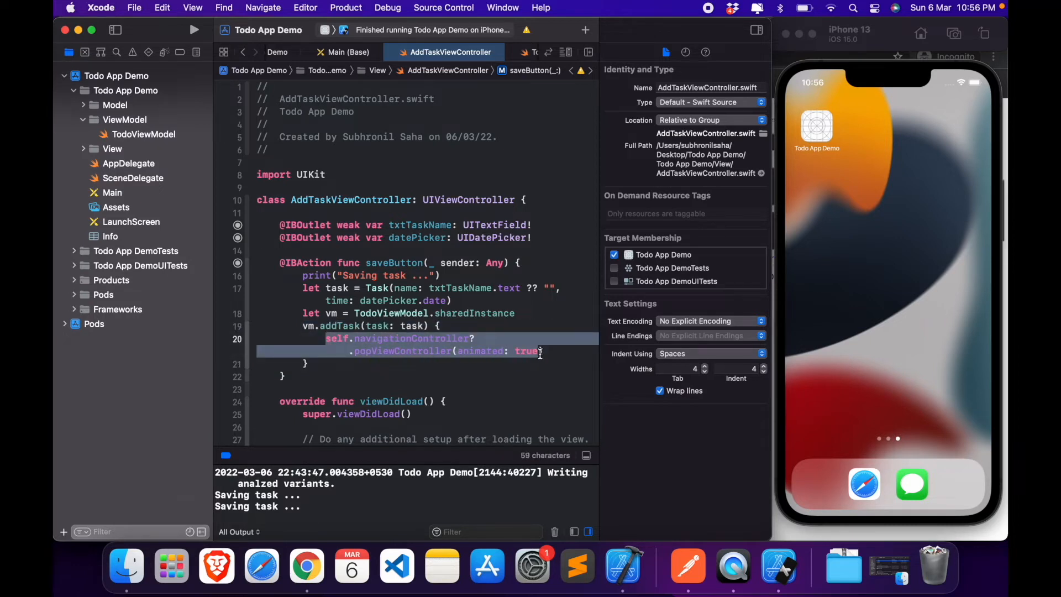
{"action": "left_click", "coordinate": [325, 338]}
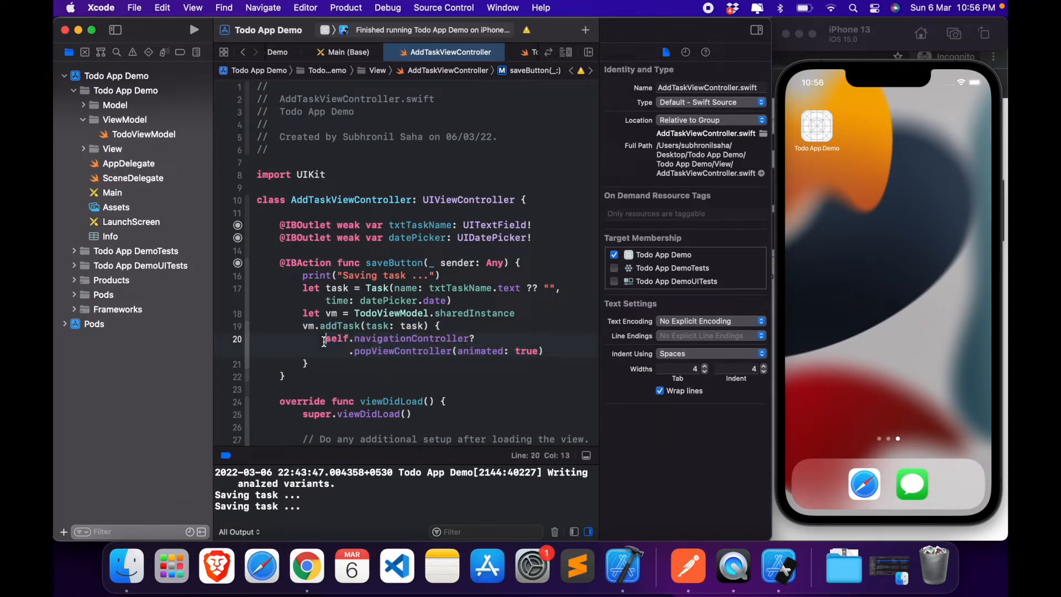
{"action": "left_click_drag", "start_coordinate": [325, 338], "coordinate": [545, 350]}
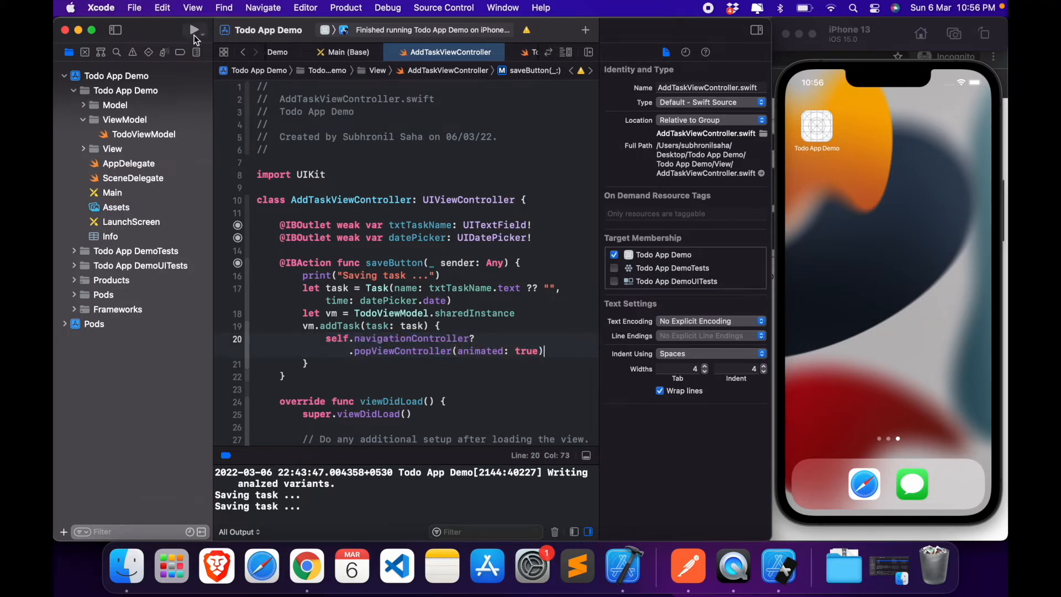
- Run the app (build fails), review ViewController's hard-coded data array, and return to TodoViewModel.swift
{"action": "left_click", "coordinate": [195, 30]}
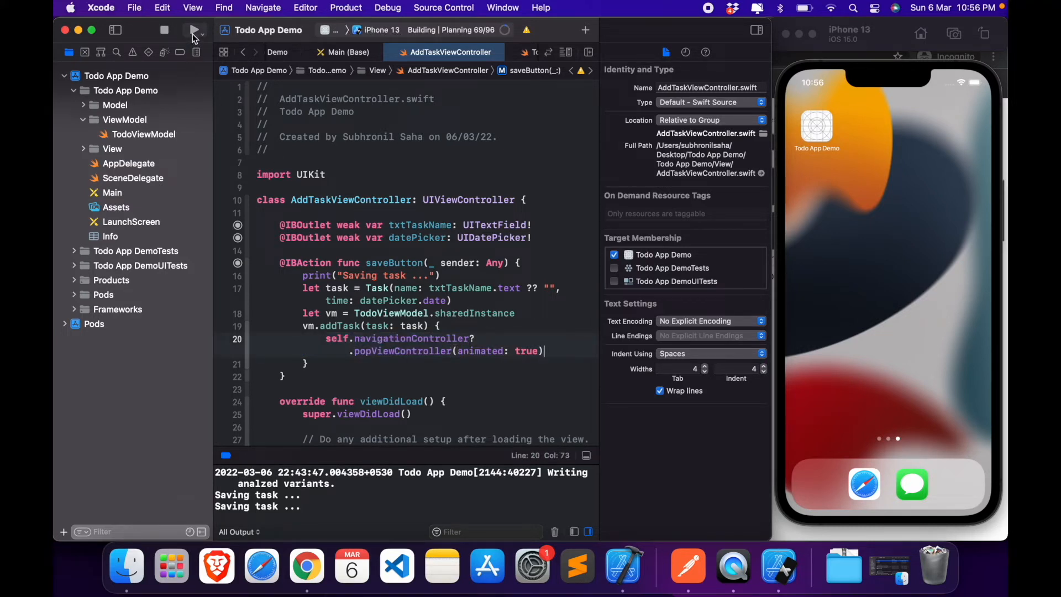
{"action": "left_click", "coordinate": [194, 30]}
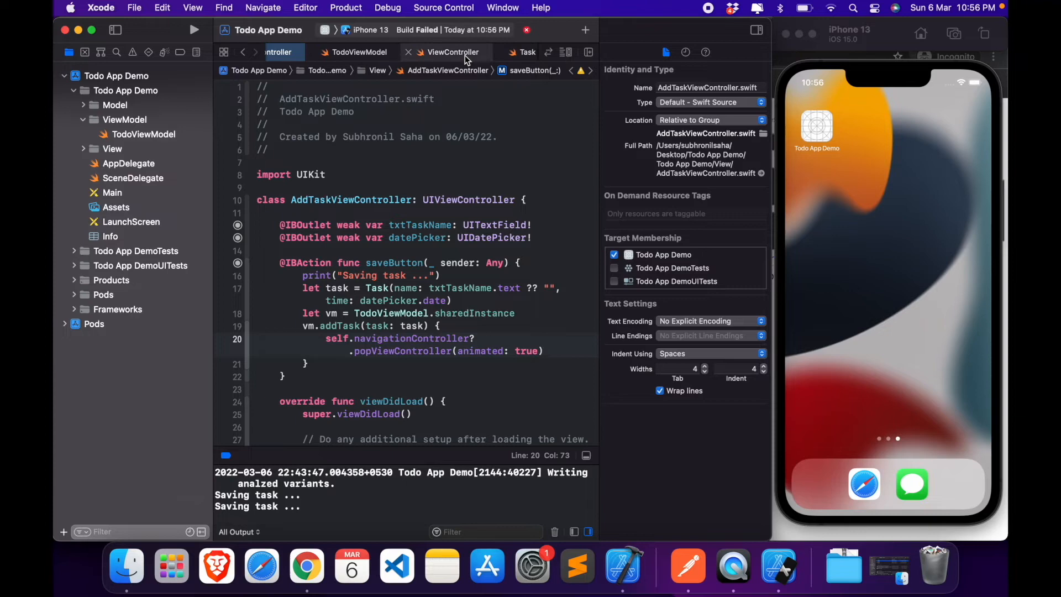
{"action": "left_click", "coordinate": [452, 52]}
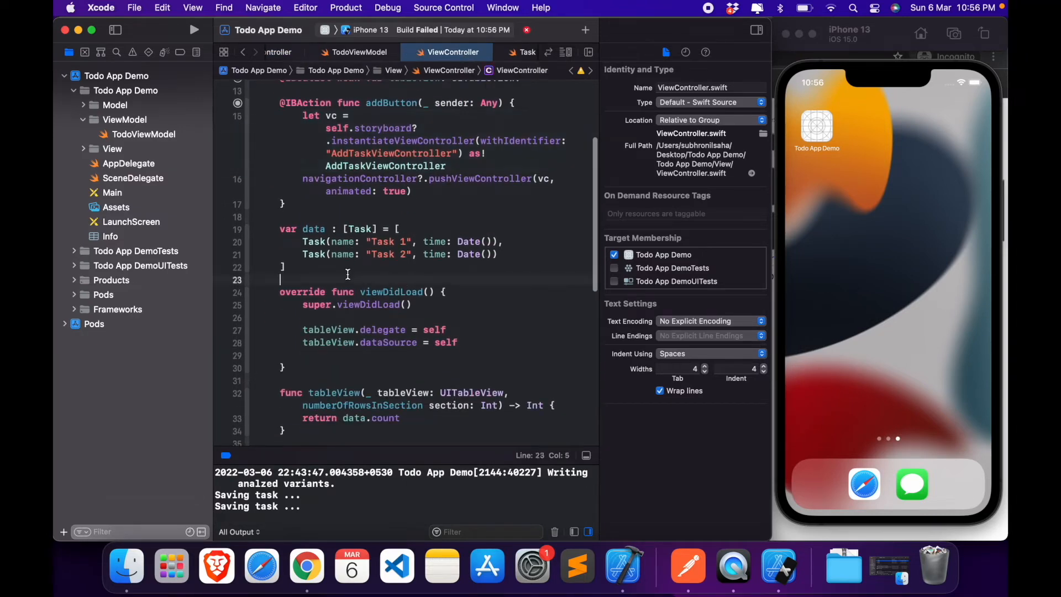
{"action": "scroll", "scroll_direction": "down", "scroll_amount": 3}
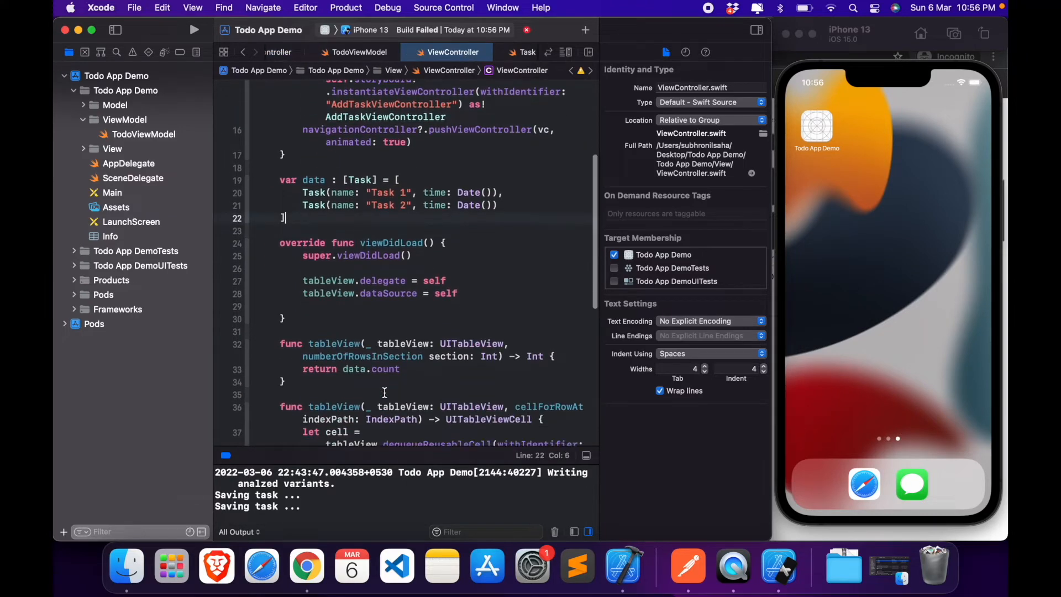
{"action": "left_click", "coordinate": [356, 52]}
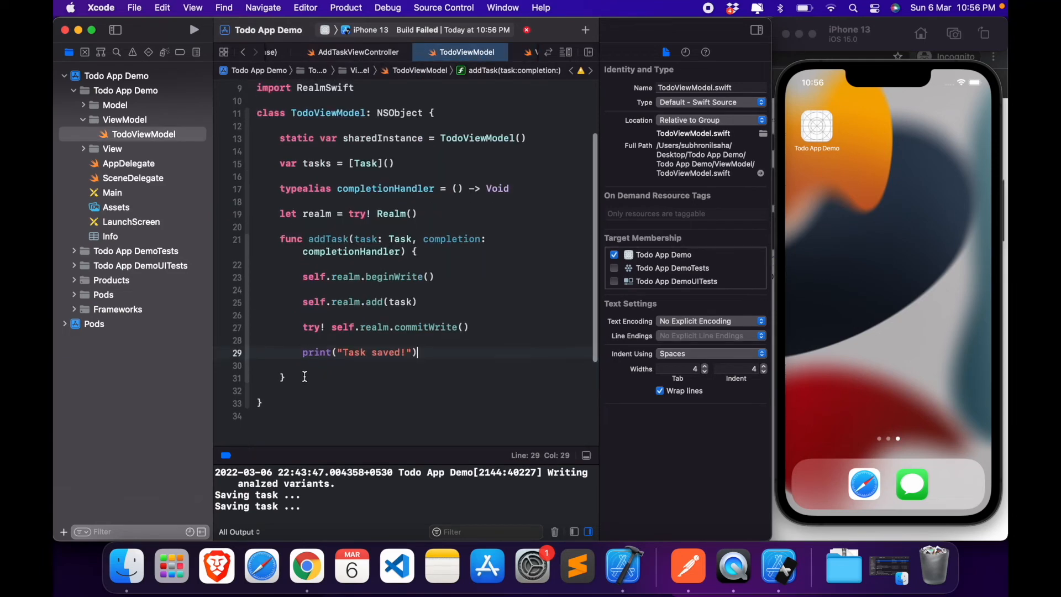
- Declare an empty loadTasks() function in TodoViewModel
{"action": "type", "text": "func"}
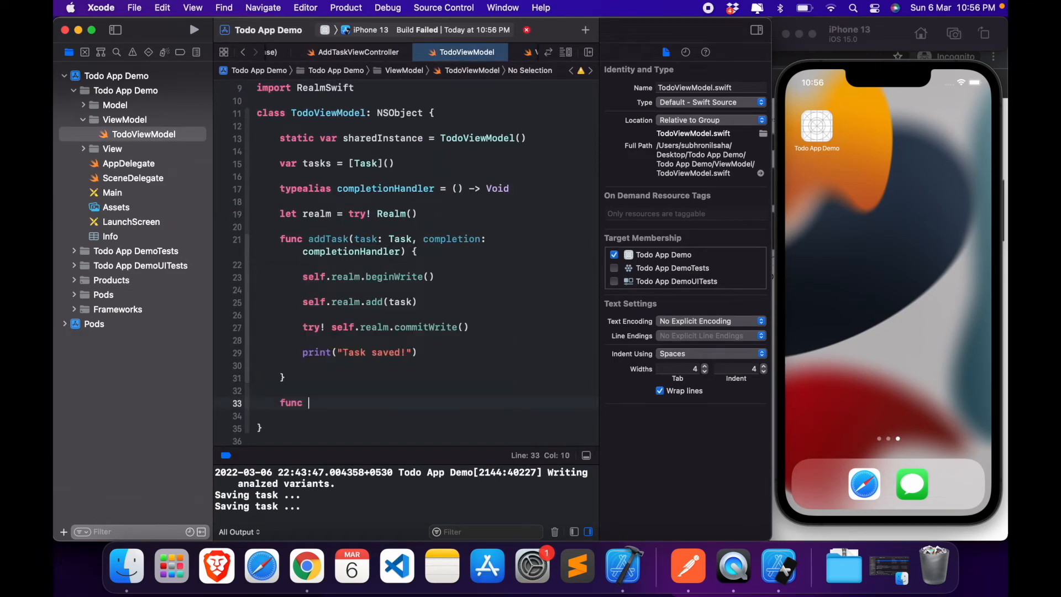
{"action": "type", "text": "loadTas"}
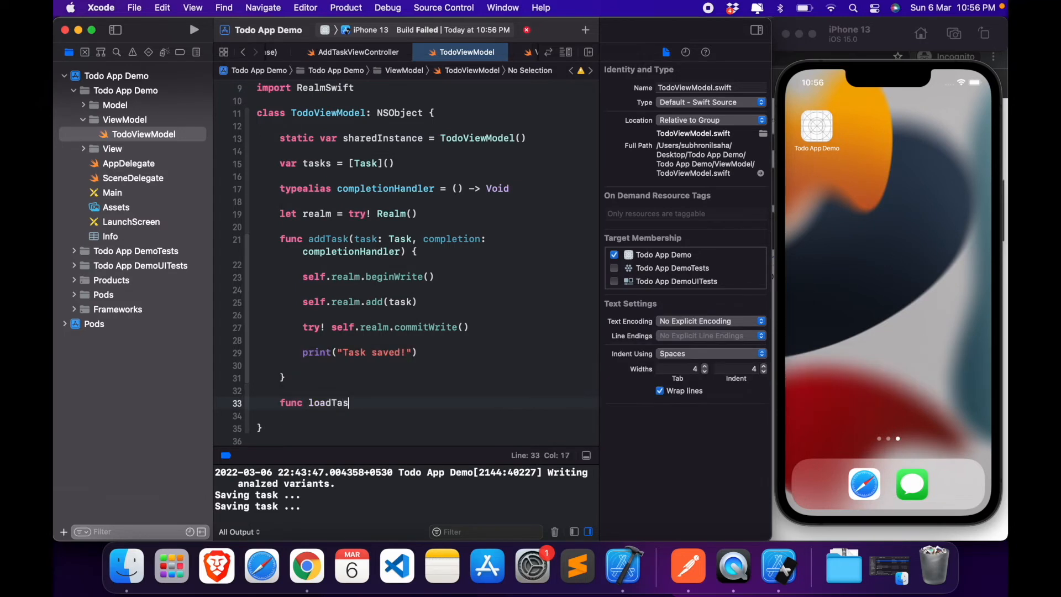
{"action": "type", "text": "ks("}
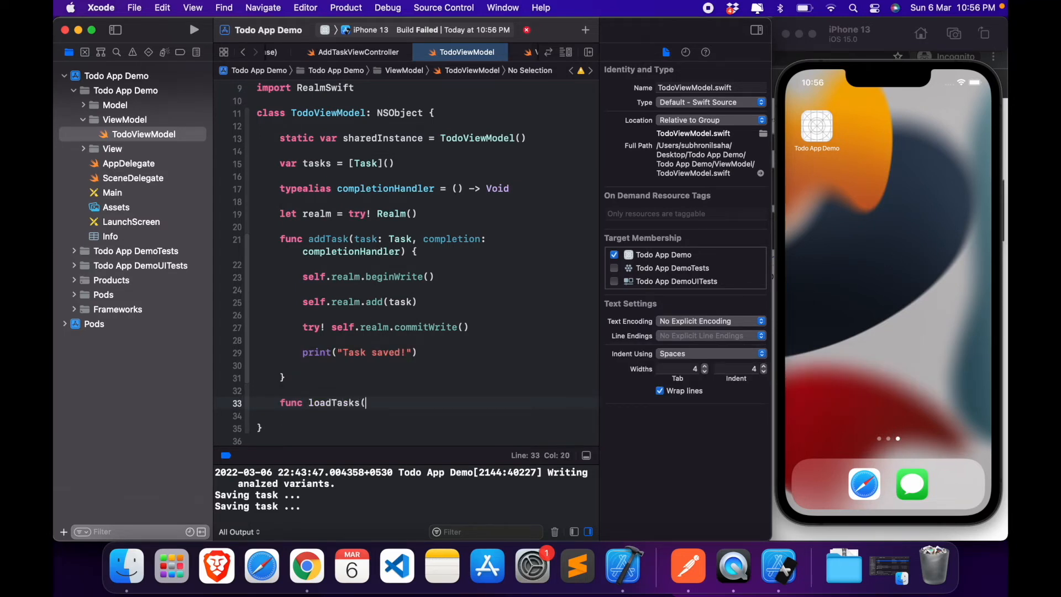
{"action": "type", "text": ") {"}
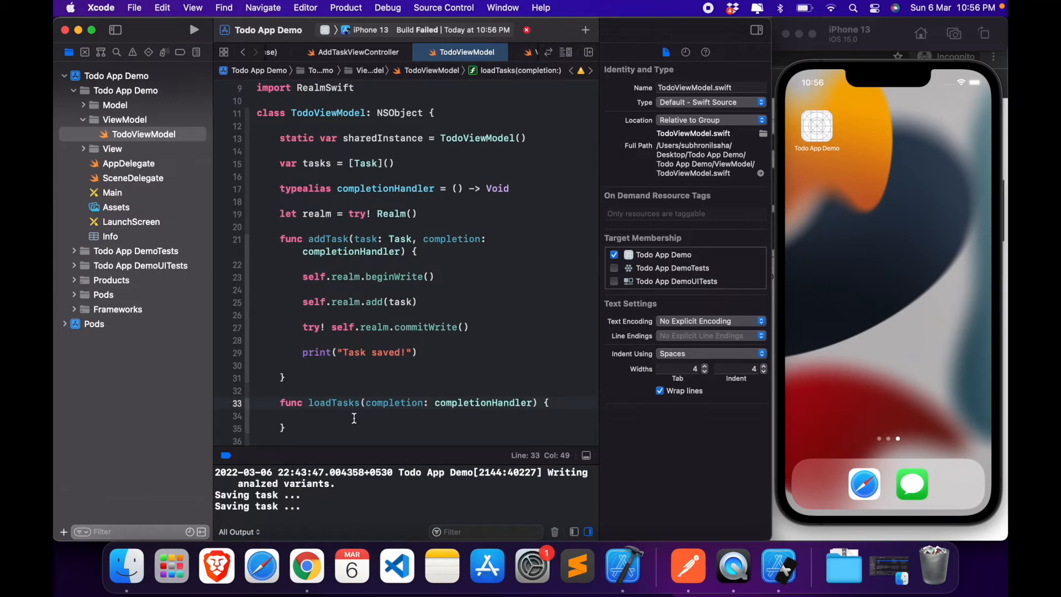
{"action": "left_click", "coordinate": [352, 416]}
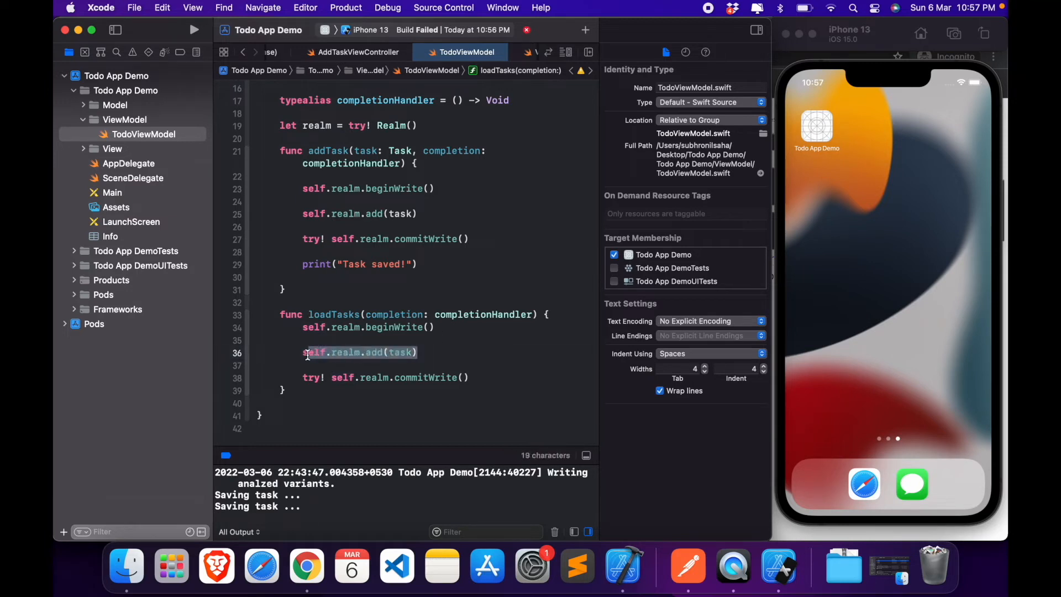
- Fetch all saved Task objects with let ourTasks = self.realm.objects(Task.self)
{"action": "type", "text": "let"}
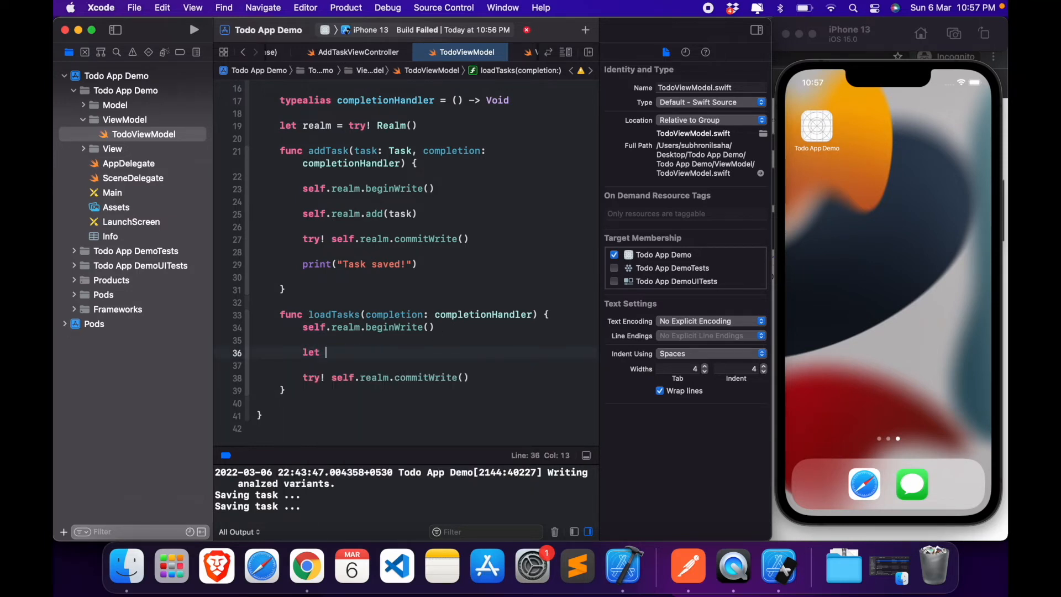
{"action": "type", "text": "ourTask"}
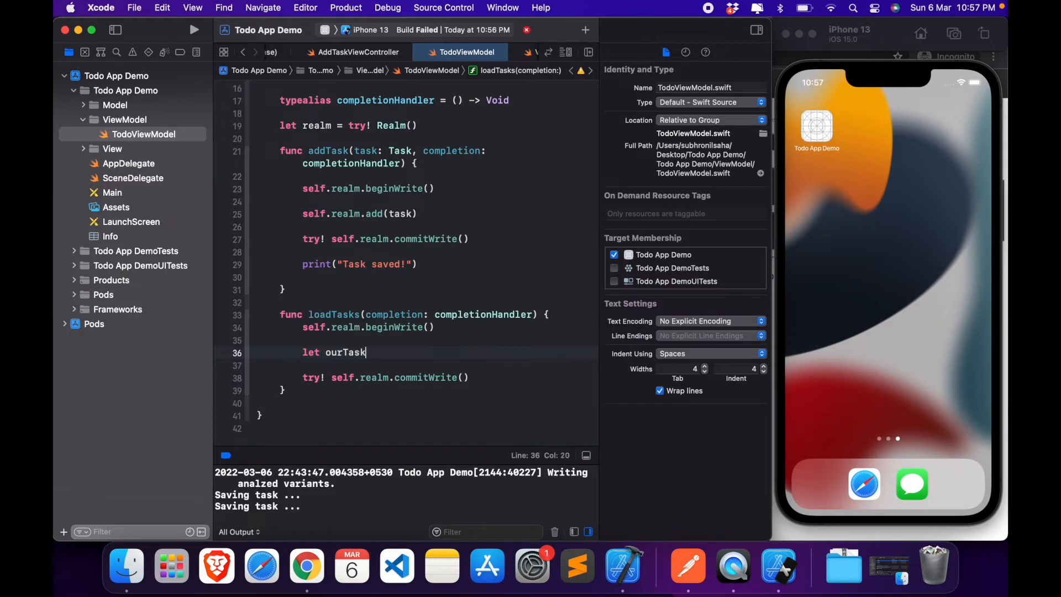
{"action": "type", "text": "s ="}
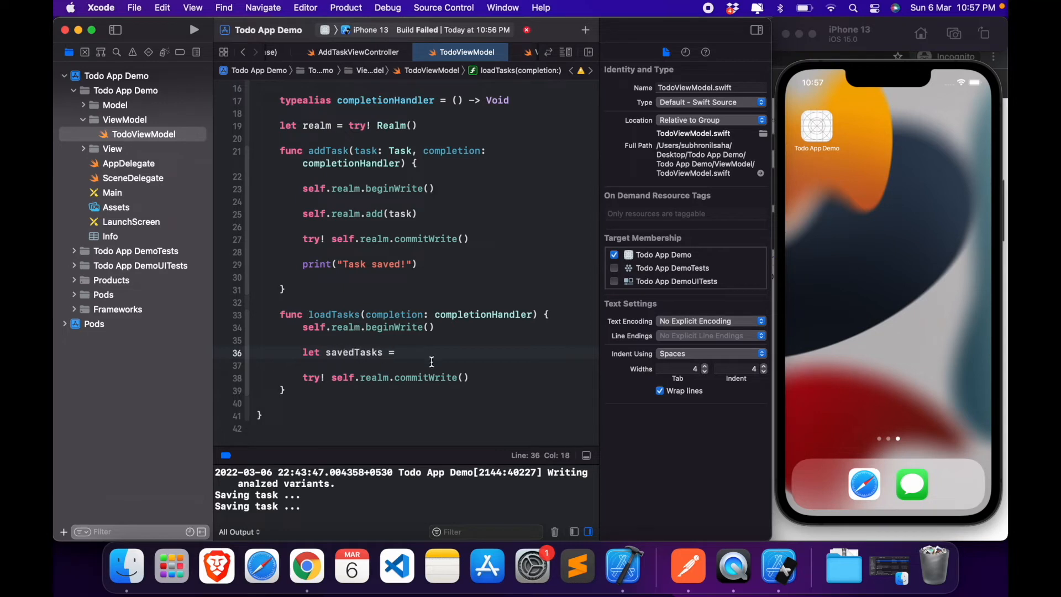
{"action": "type", "text": "s"}
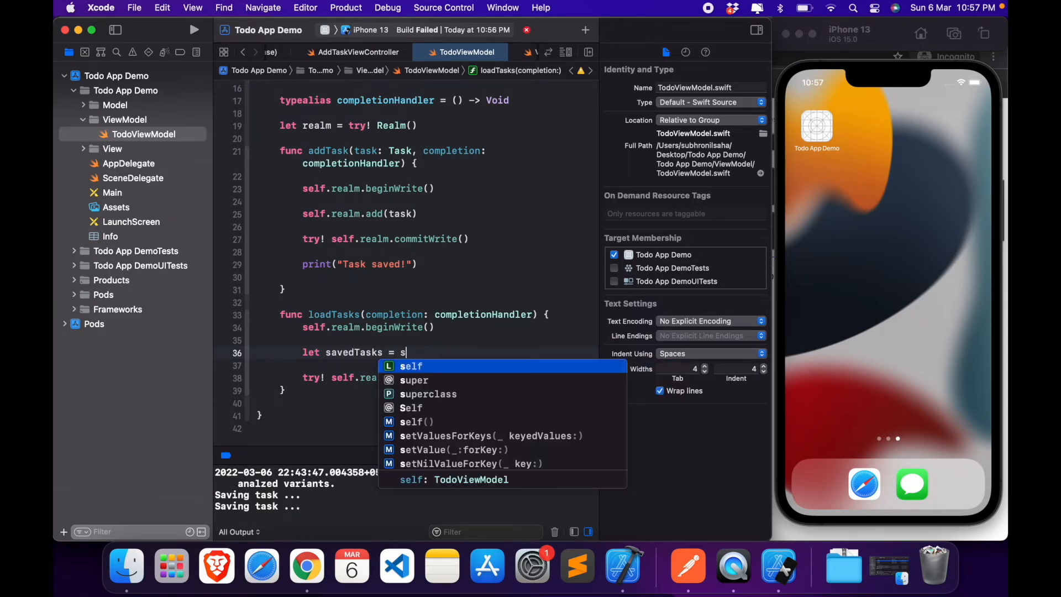
{"action": "type", "text": "elf.realm."}
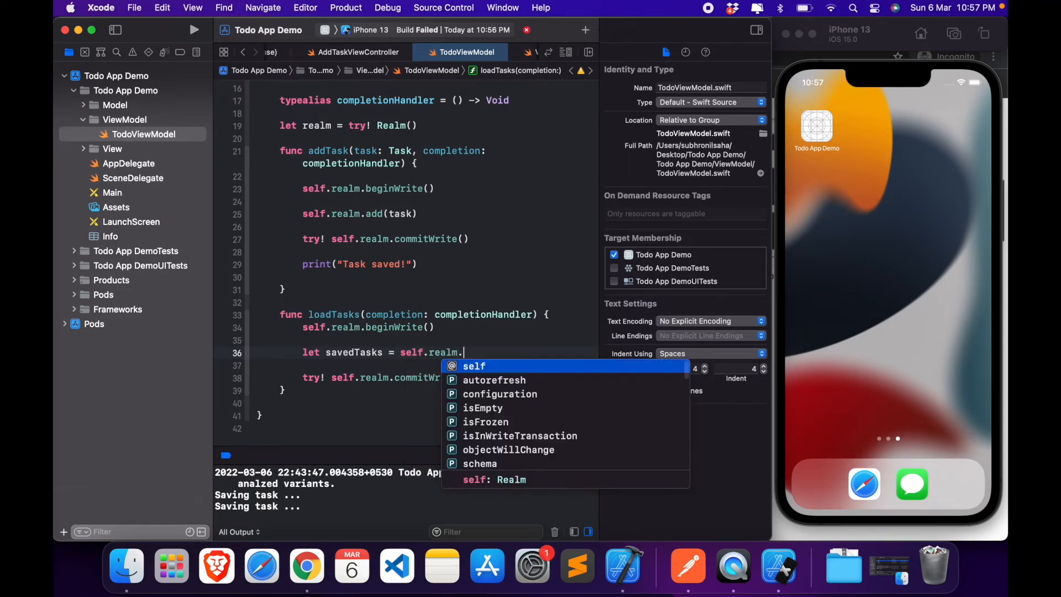
{"action": "type", "text": "obj"}
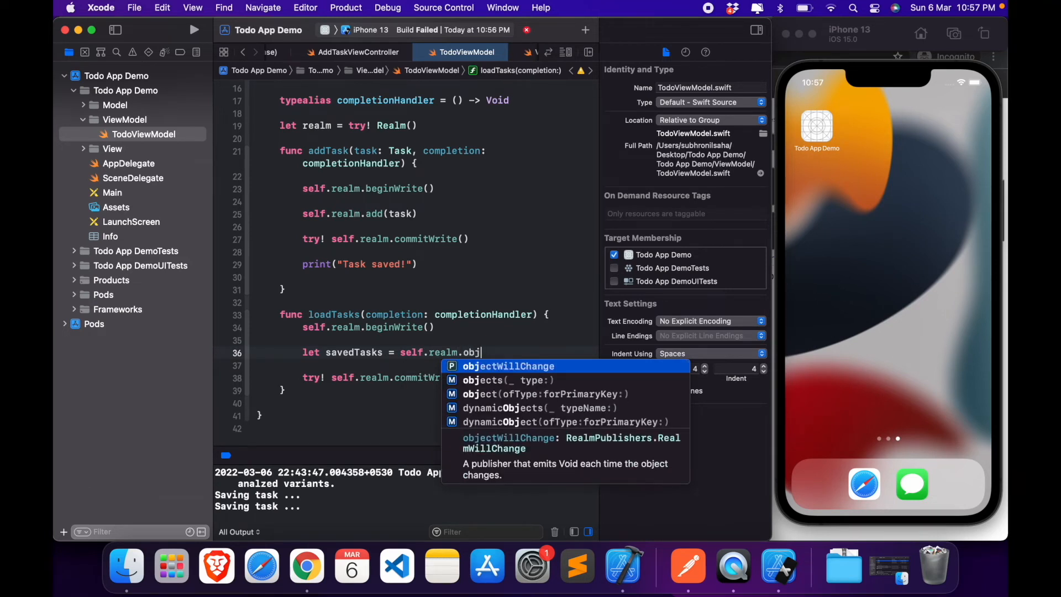
{"action": "key", "text": "Down"}
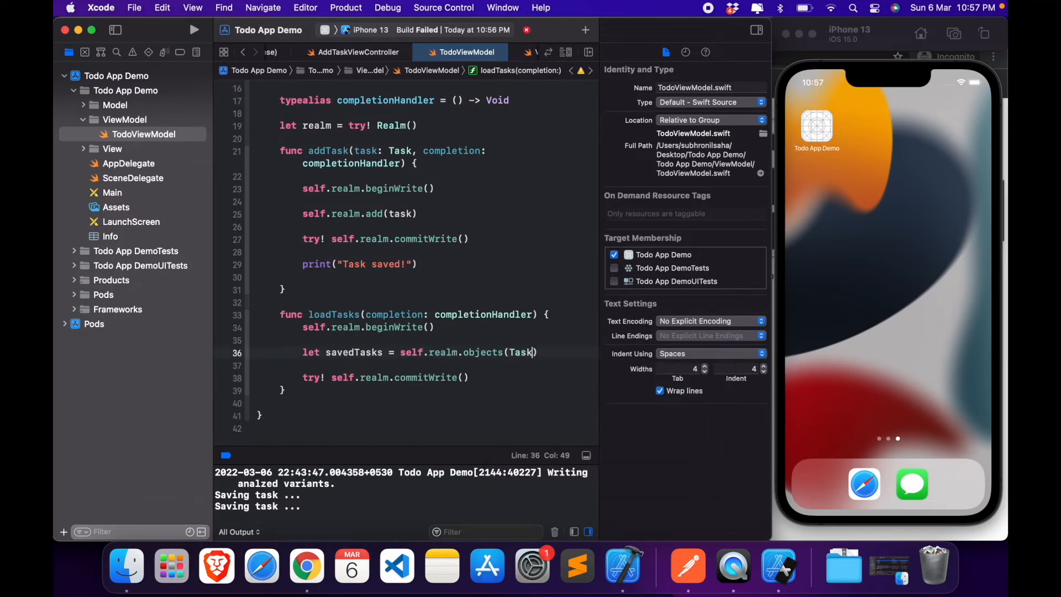
{"action": "type", "text": ".self"}
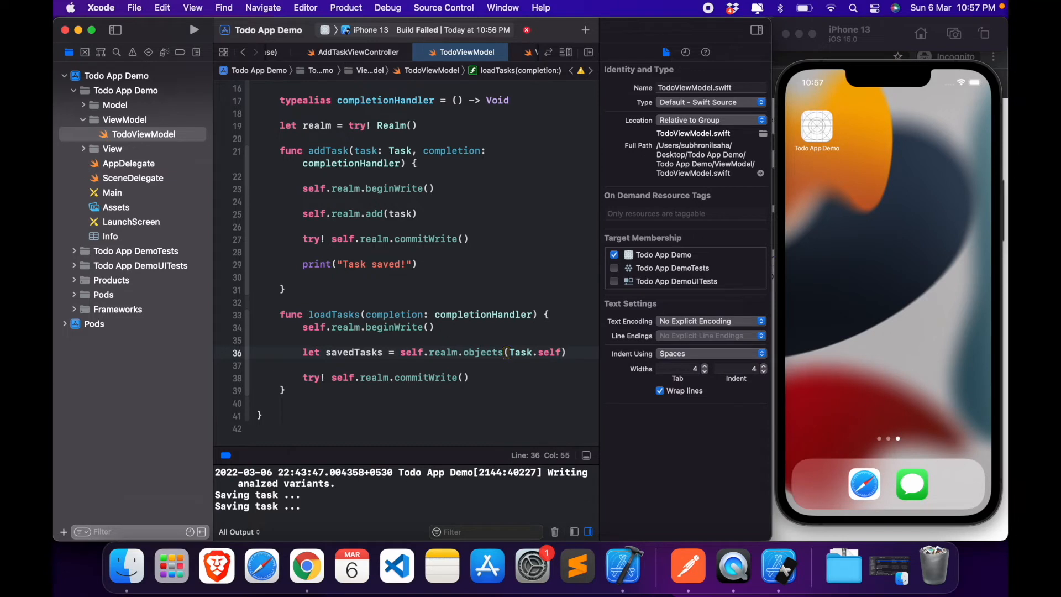
{"action": "key", "text": "enter"}
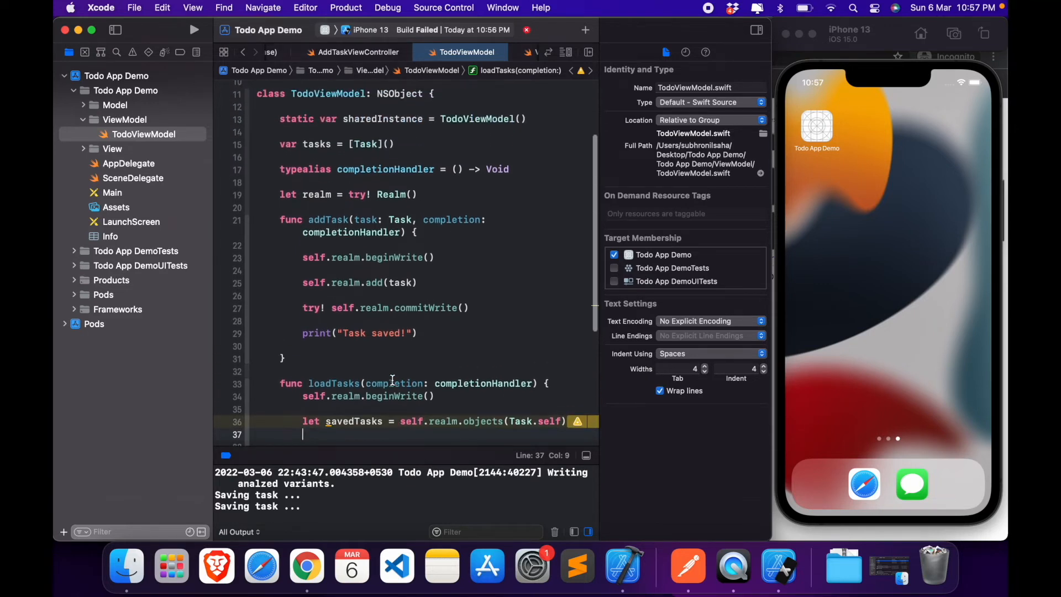
- Empty self.tasks with removeAll() and append the fetched tasks back into it
{"action": "type", "text": "s"}
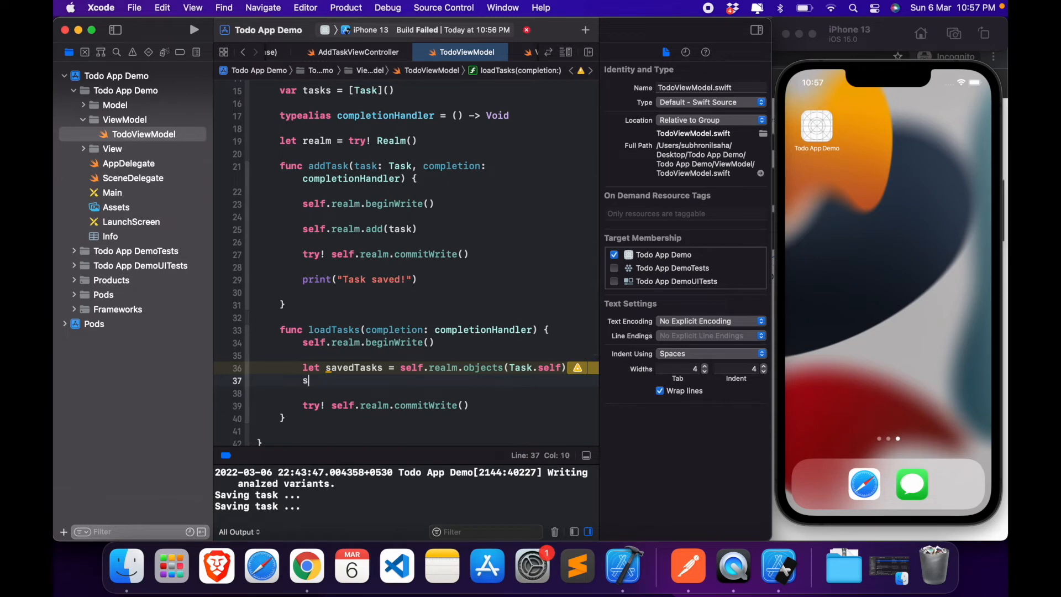
{"action": "type", "text": "elf.tasks"}
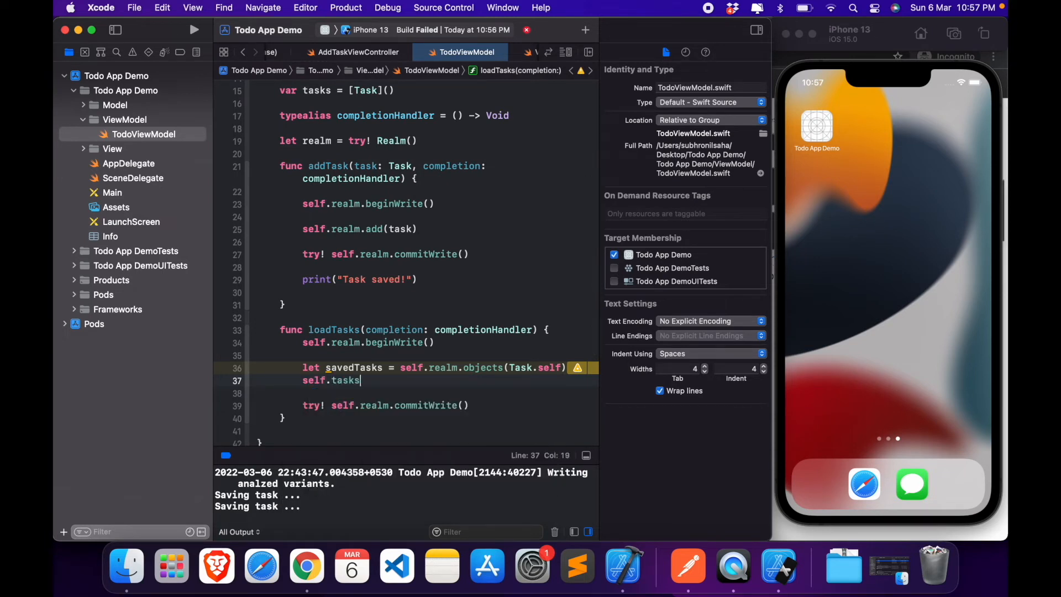
{"action": "type", "text": ".removeAll()"}
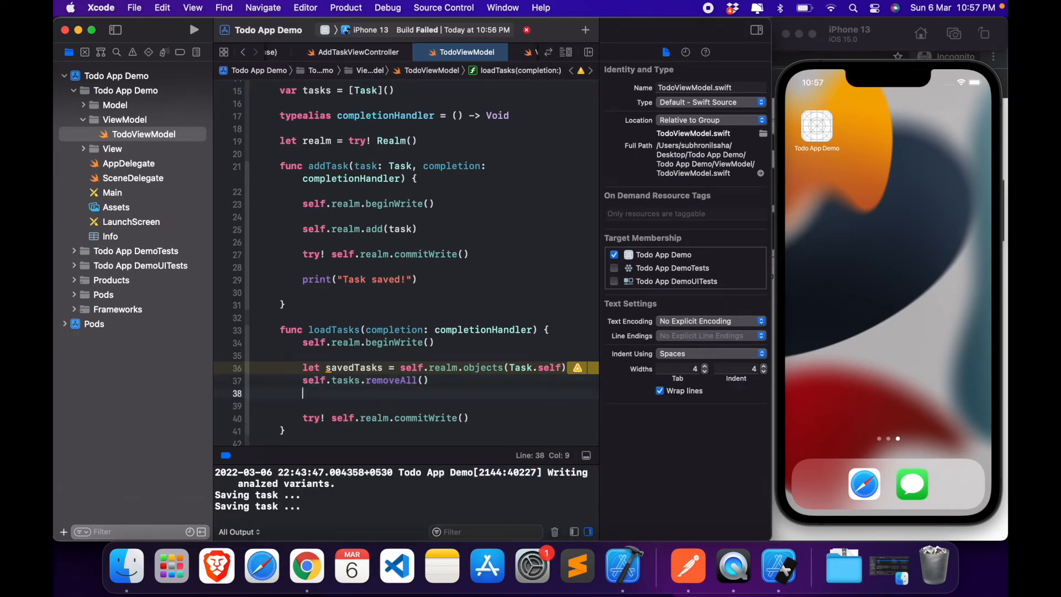
{"action": "type", "text": "self."}
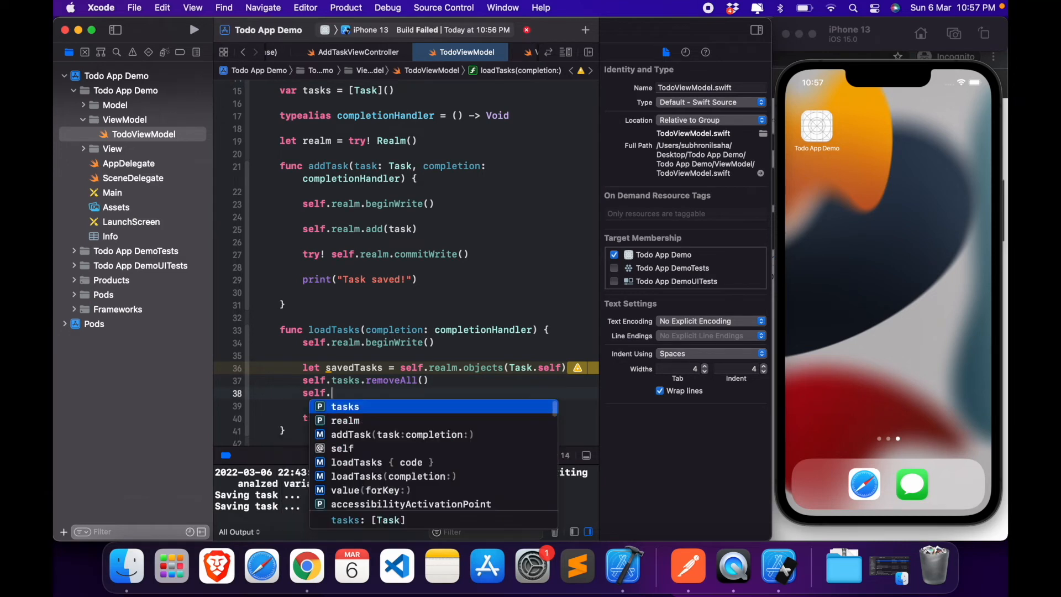
{"action": "type", "text": "tasks.append(contentsOf: savedTasks"}
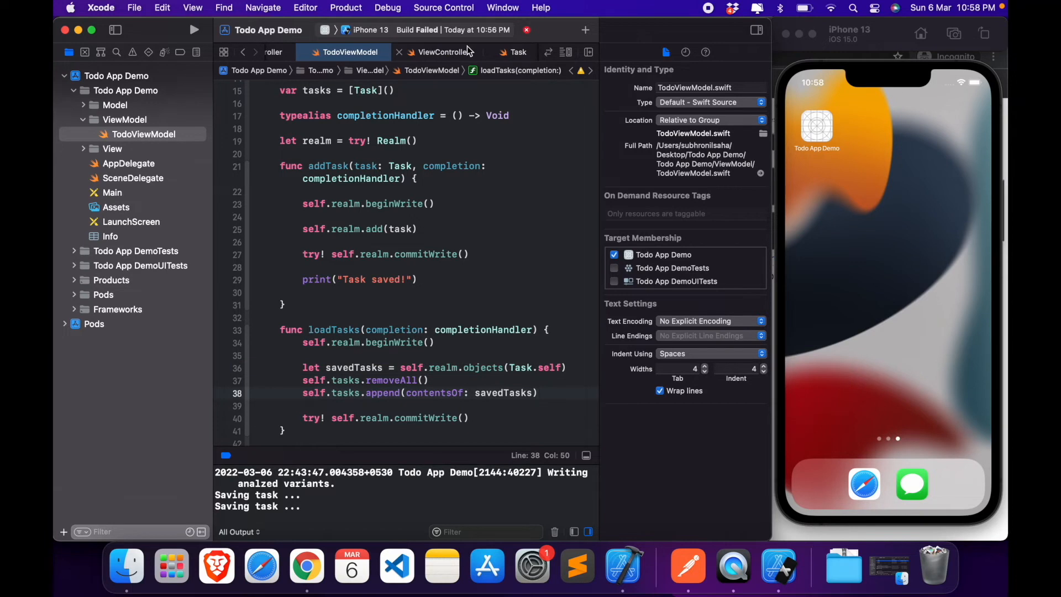
- Add an empty viewDidAppear override below viewDidLoad in ViewController
{"action": "left_click", "coordinate": [444, 52]}
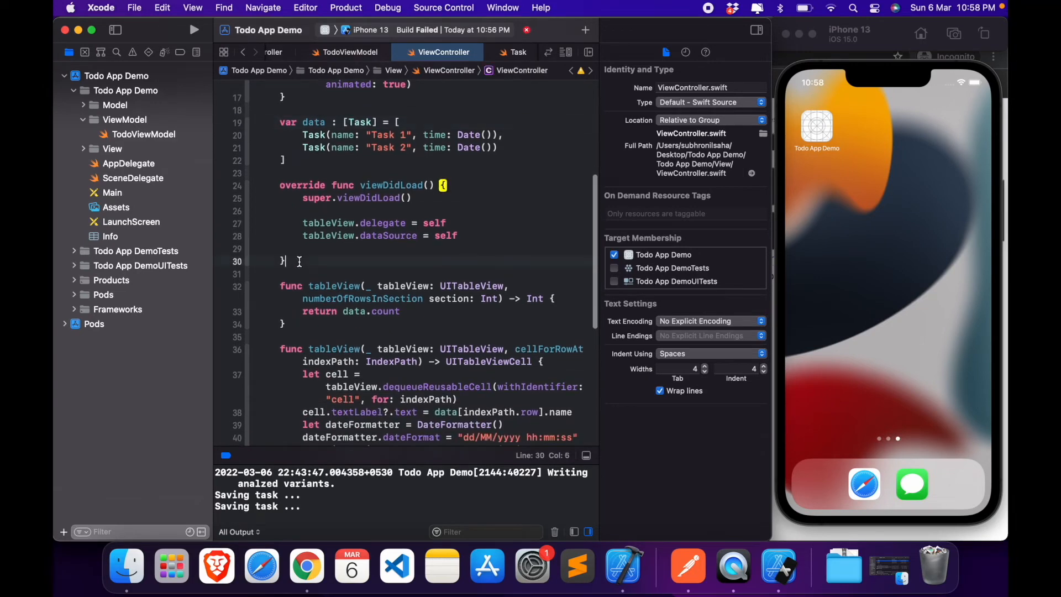
{"action": "type", "text": "view"}
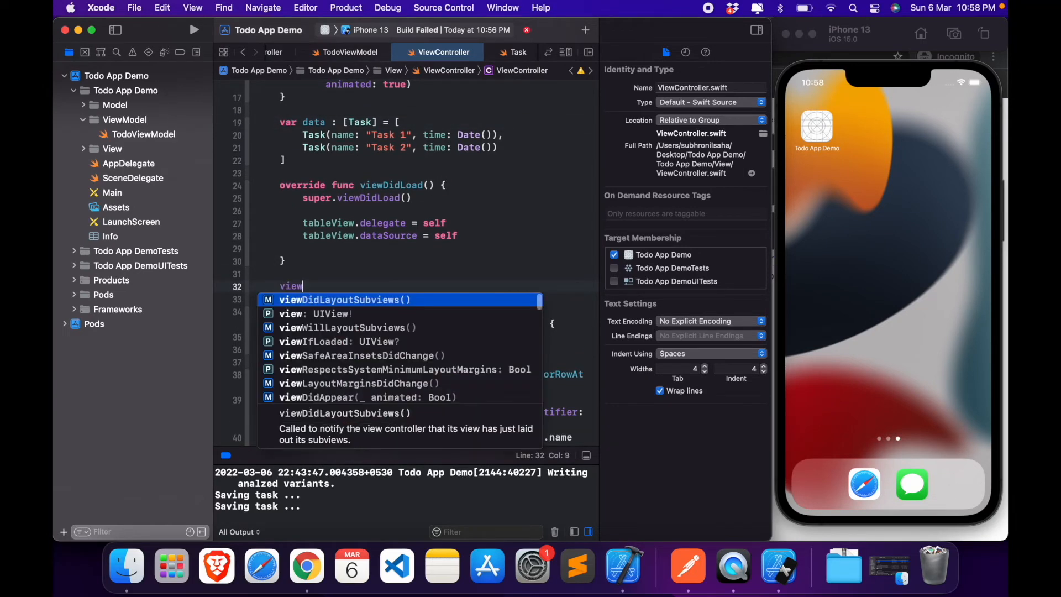
{"action": "type", "text": "doda"}
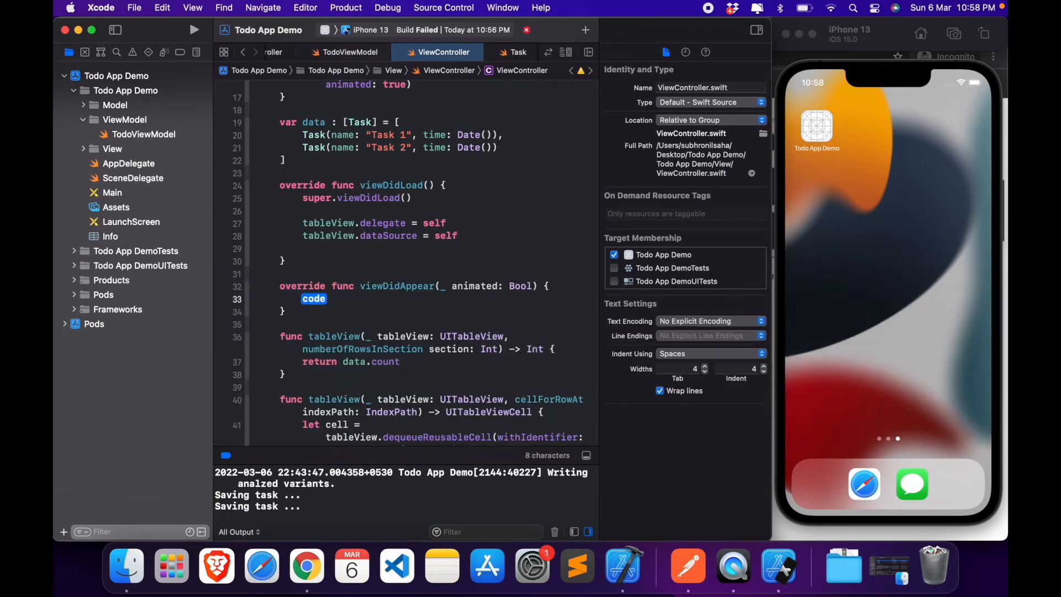
{"action": "left_click", "coordinate": [331, 299]}
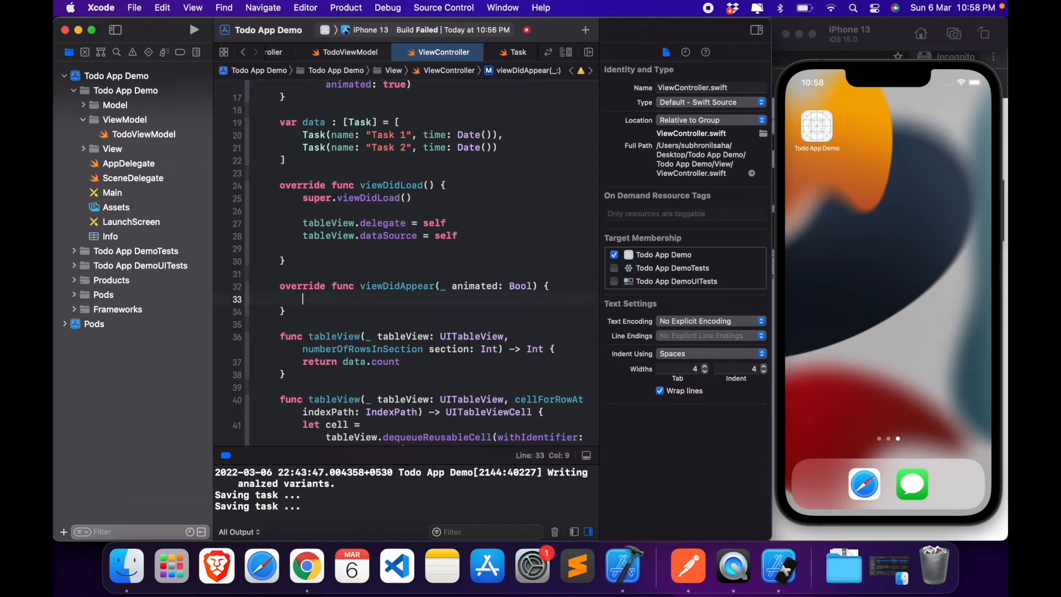
{"action": "key", "text": "return"}
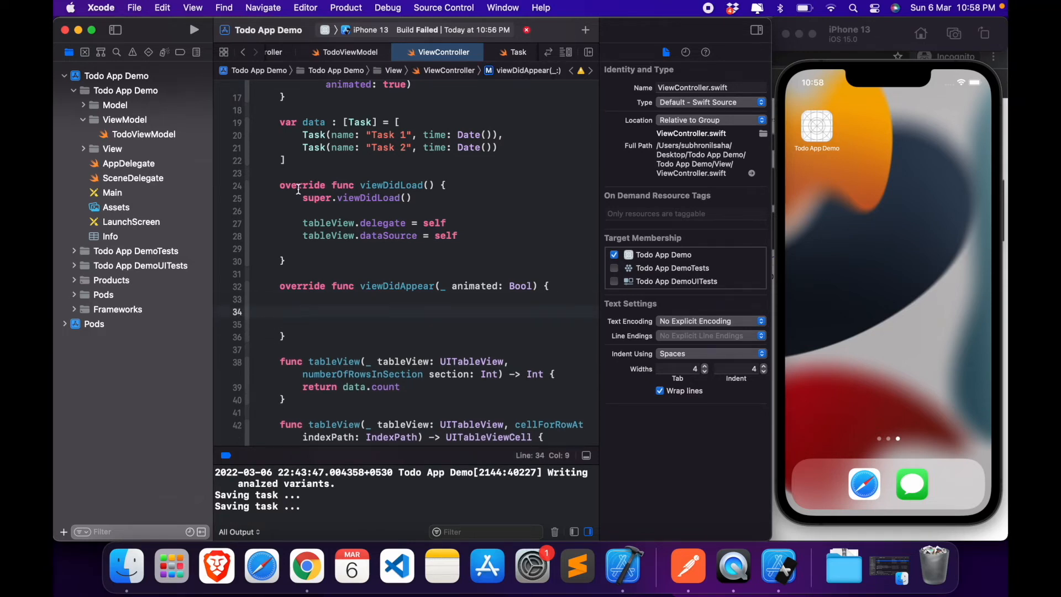
{"action": "mouse_move", "coordinate": [331, 304]}
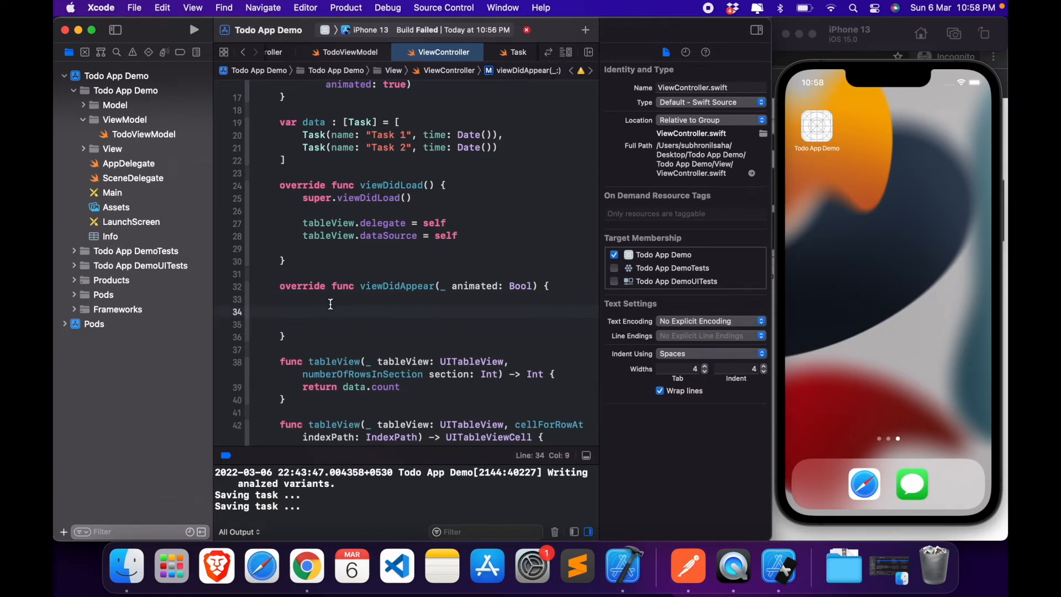
{"action": "left_click", "coordinate": [302, 311]}
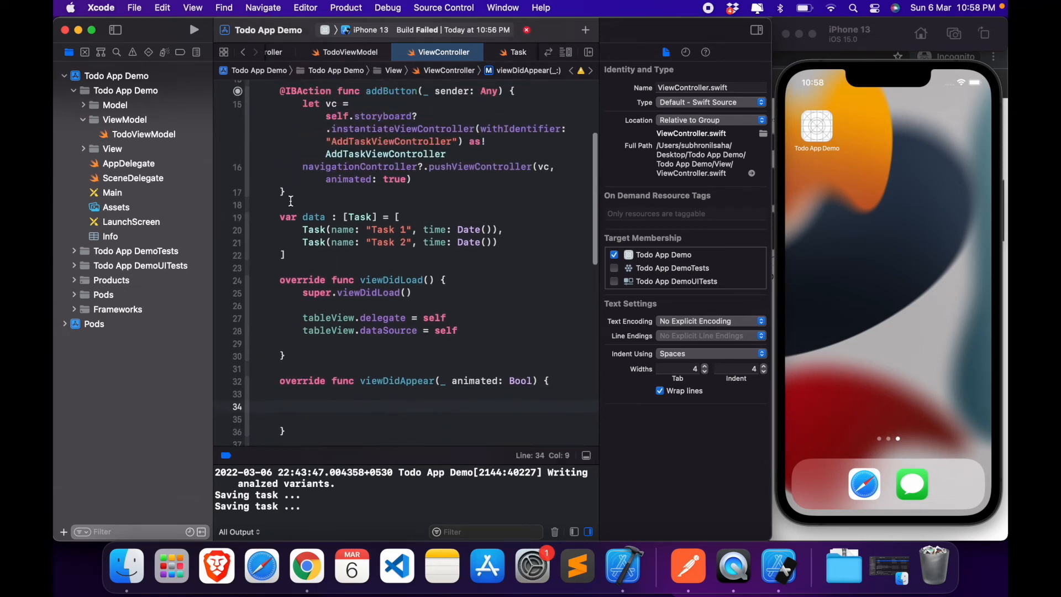
- Add let vm = TodoViewModel.sharedInstance to the view controller
{"action": "type", "text": "let"}
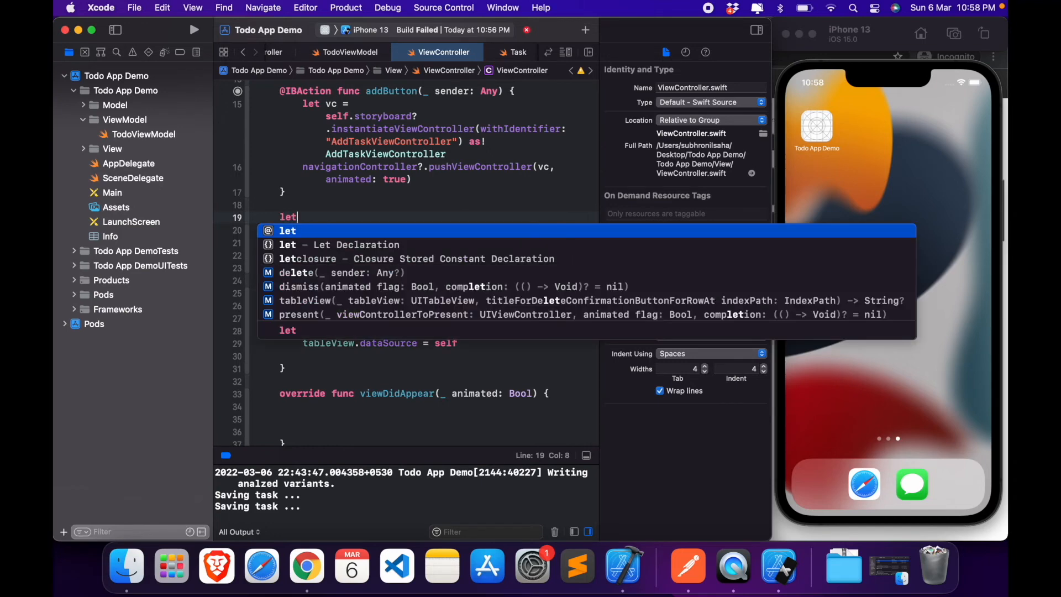
{"action": "type", "text": "vm ="}
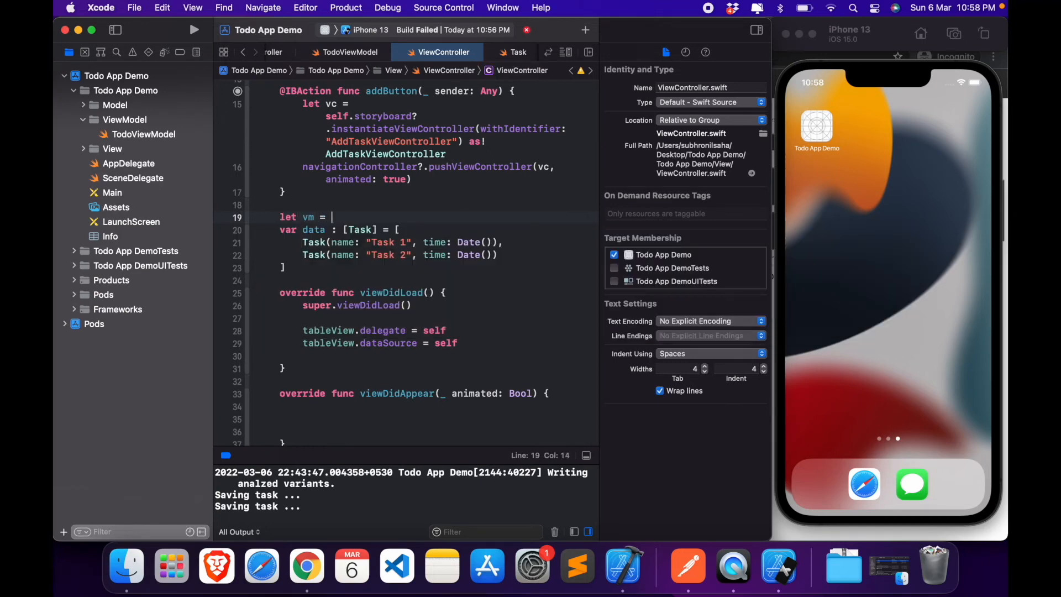
{"action": "type", "text": "TodoViewModel"}
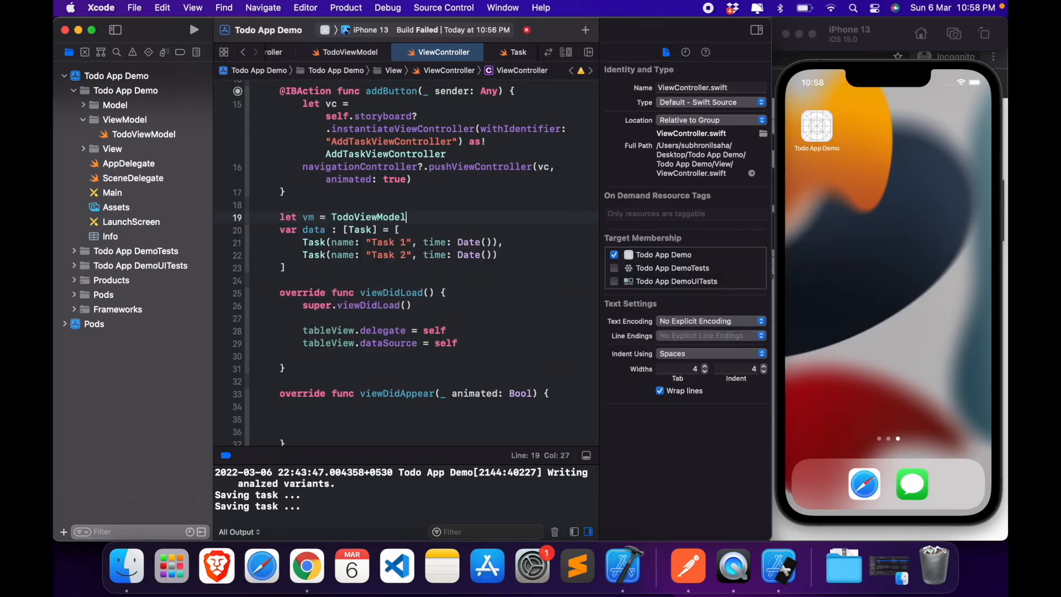
{"action": "type", "text": ".sharedInstance"}
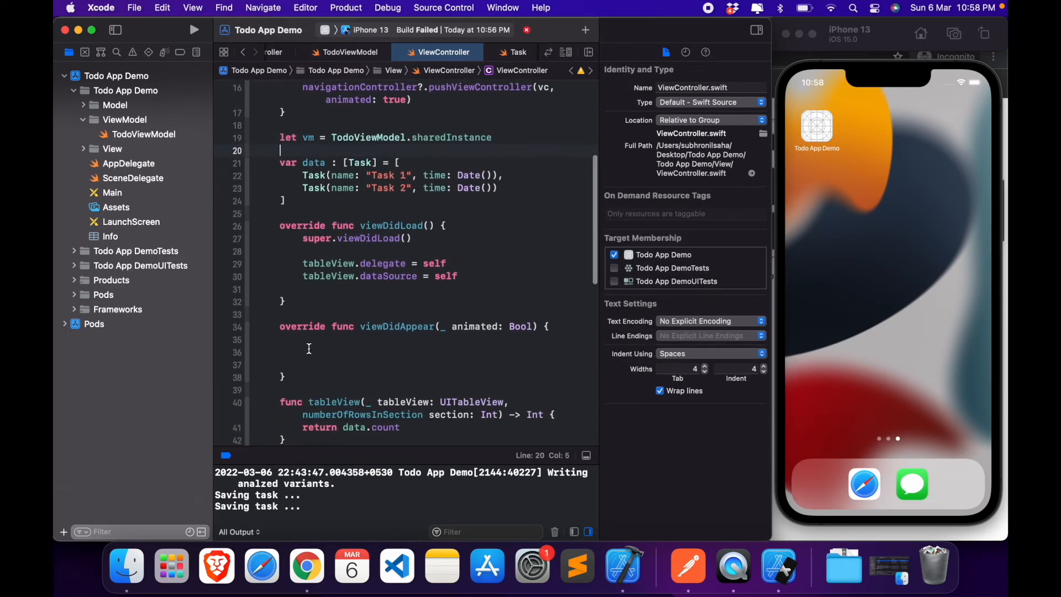
- In viewDidAppear, call self.data.removeAll() then vm.loadTasks with a closure reloading tableView
{"action": "left_click", "coordinate": [310, 350]}
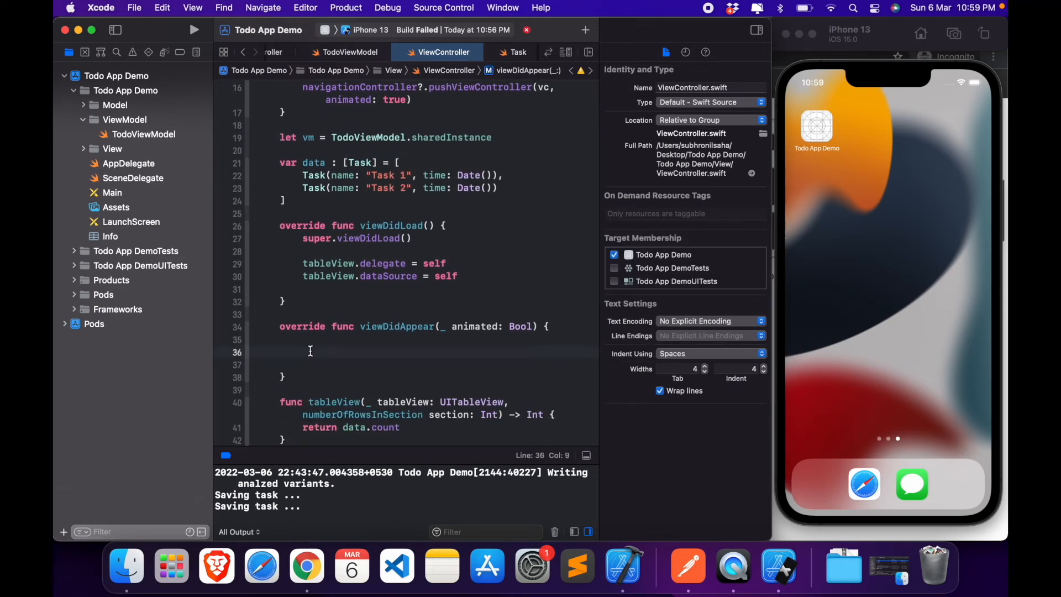
{"action": "type", "text": "s"}
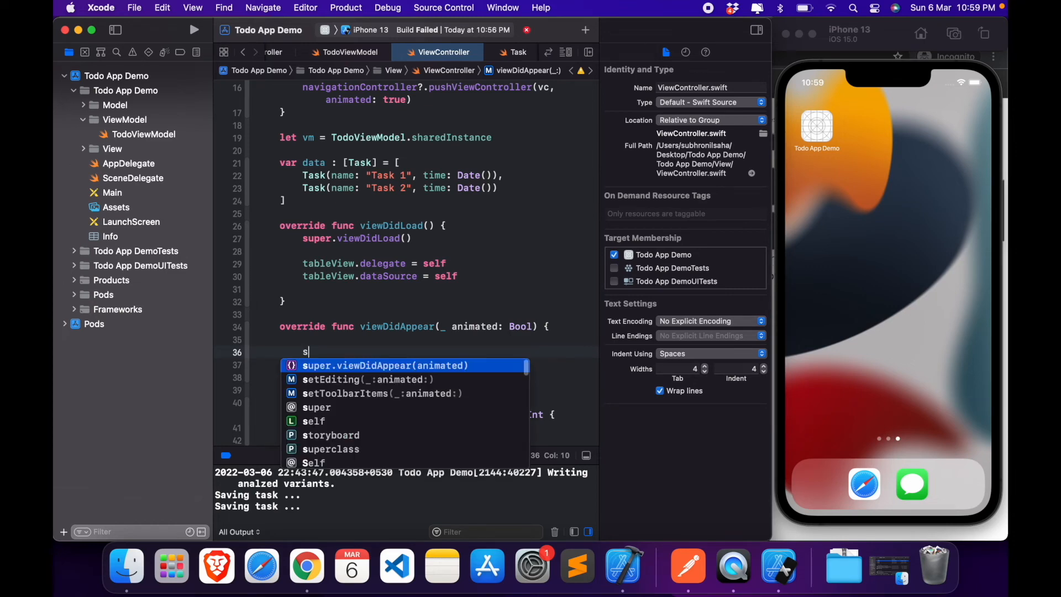
{"action": "type", "text": "elf."}
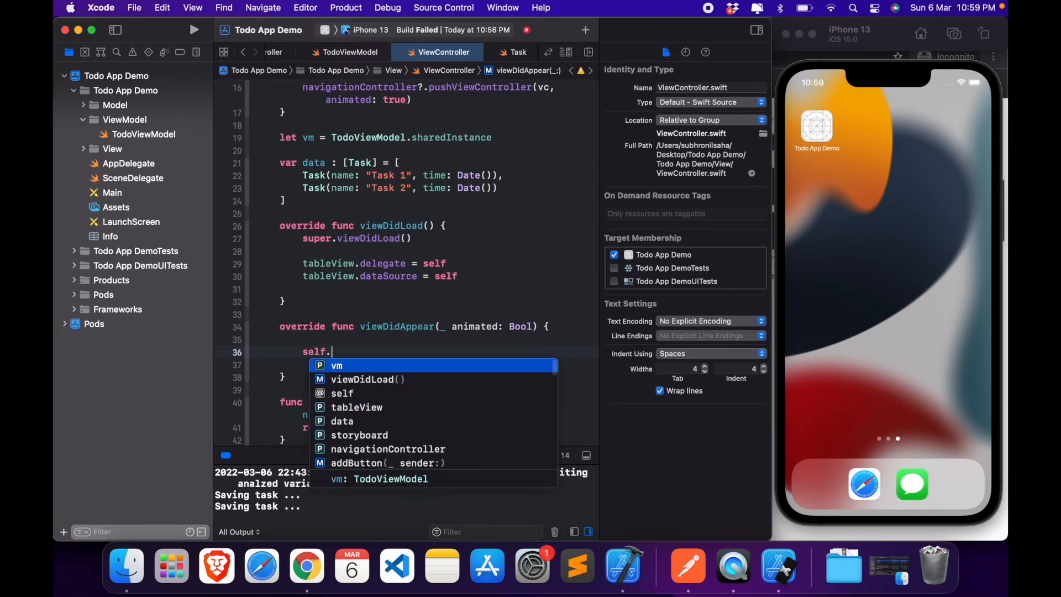
{"action": "type", "text": "data."}
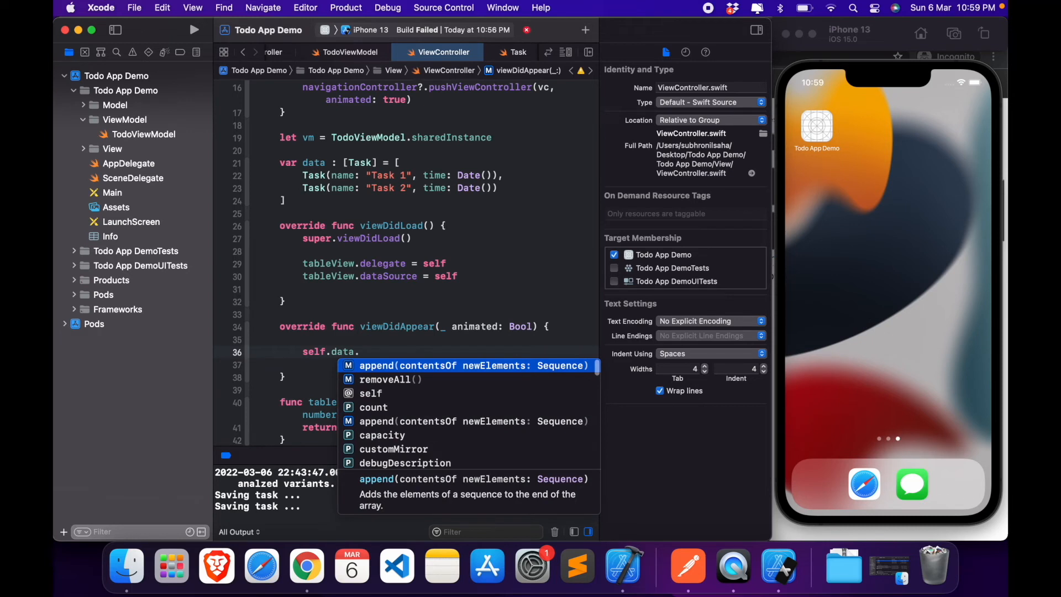
{"action": "left_click", "coordinate": [390, 379]}
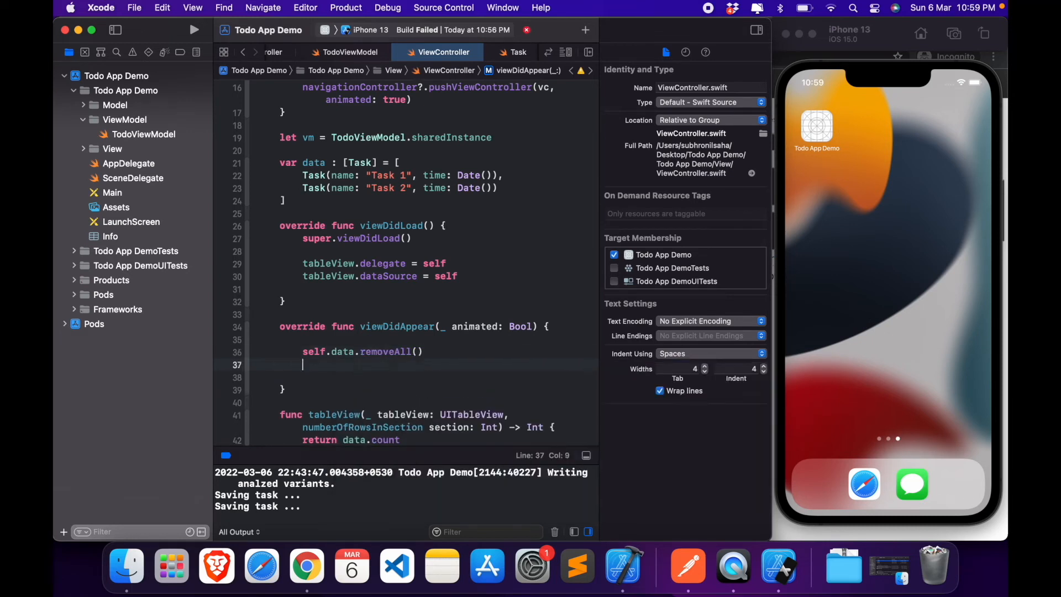
{"action": "type", "text": "se"}
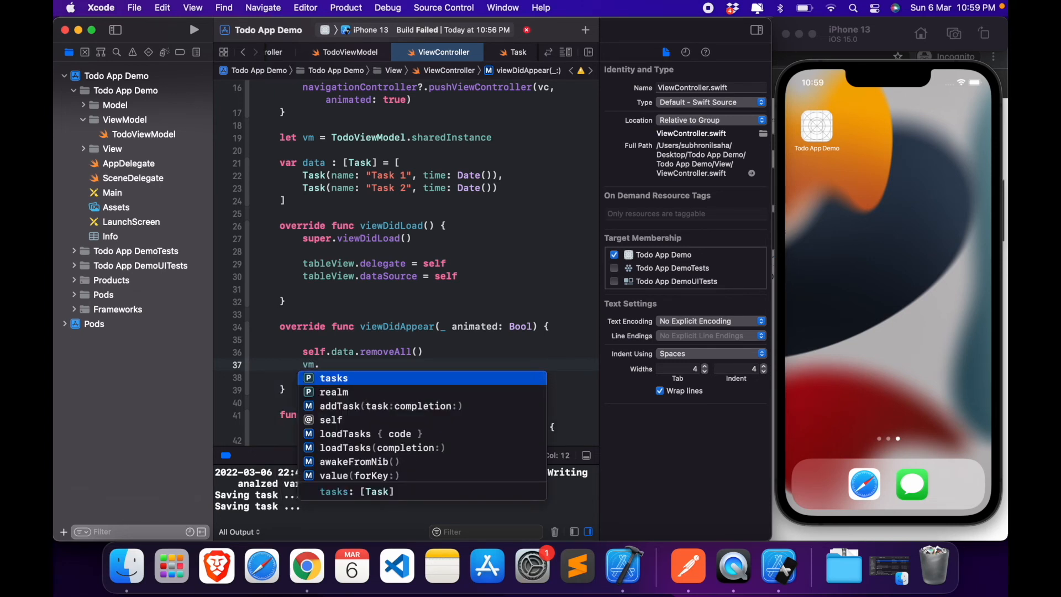
{"action": "type", "text": "loadTasks {"}
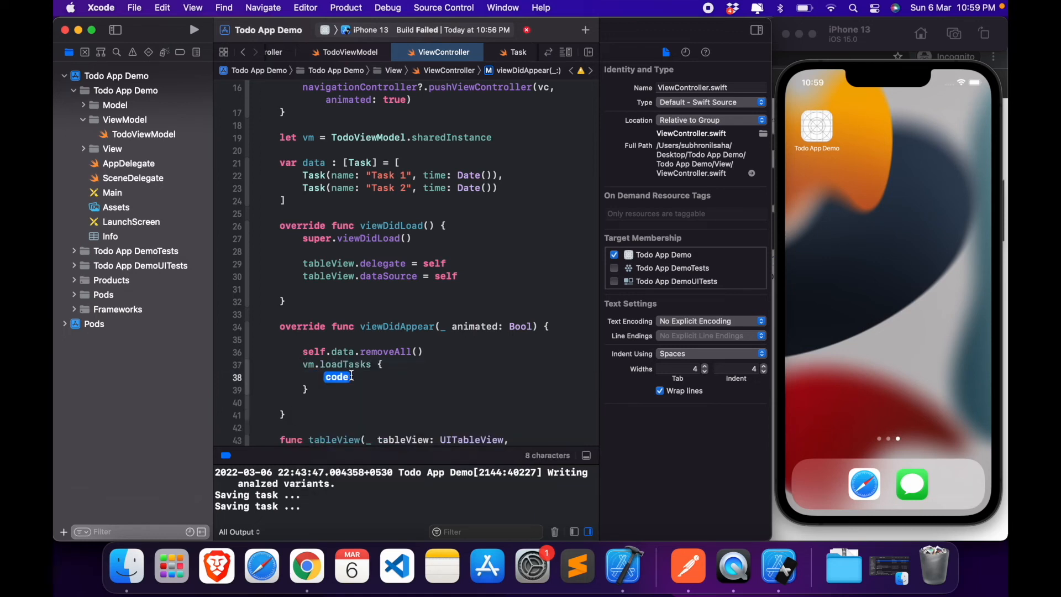
{"action": "mouse_move", "coordinate": [308, 346]}
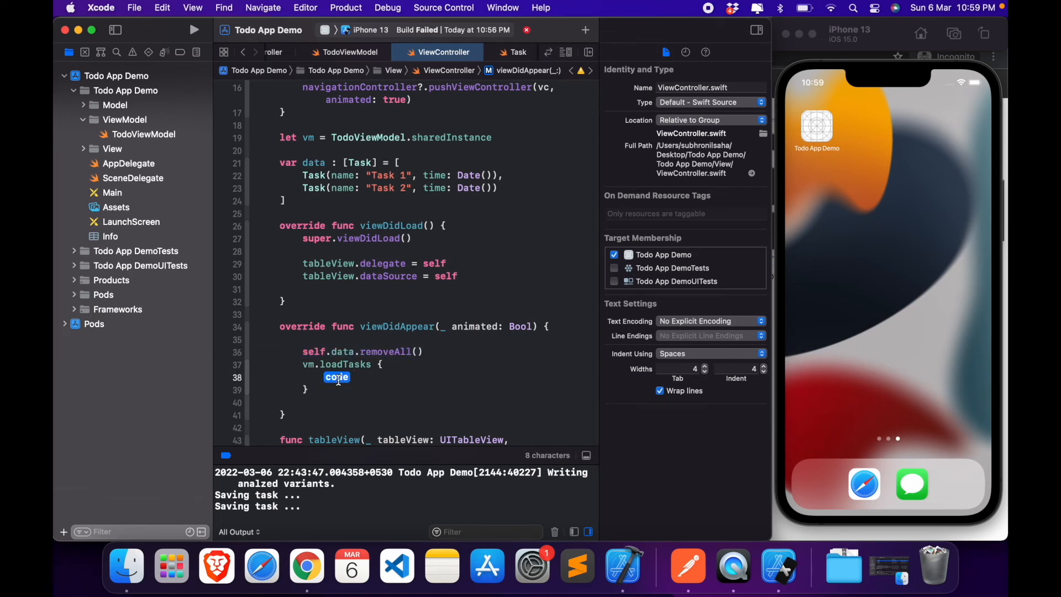
{"action": "key", "text": "delete"}
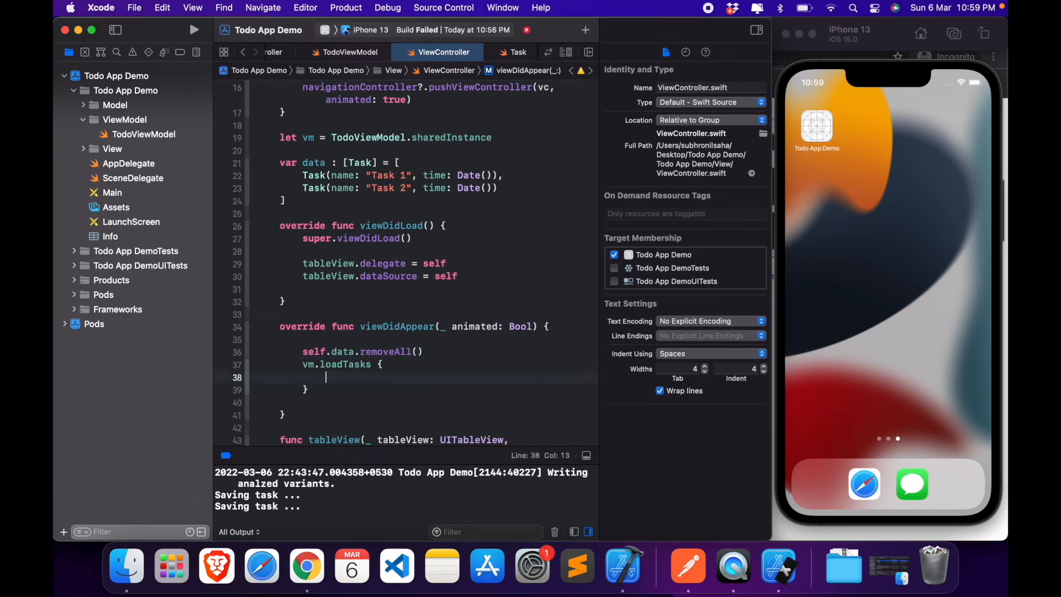
{"action": "type", "text": "tableView.reloadData("}
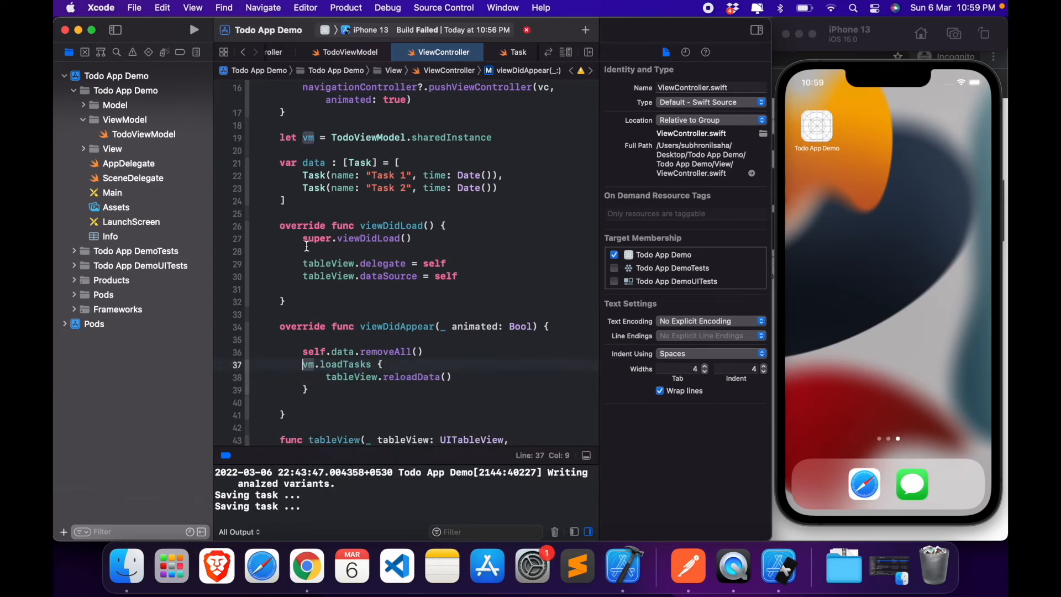
{"action": "scroll", "scroll_direction": "down", "scroll_amount": 3}
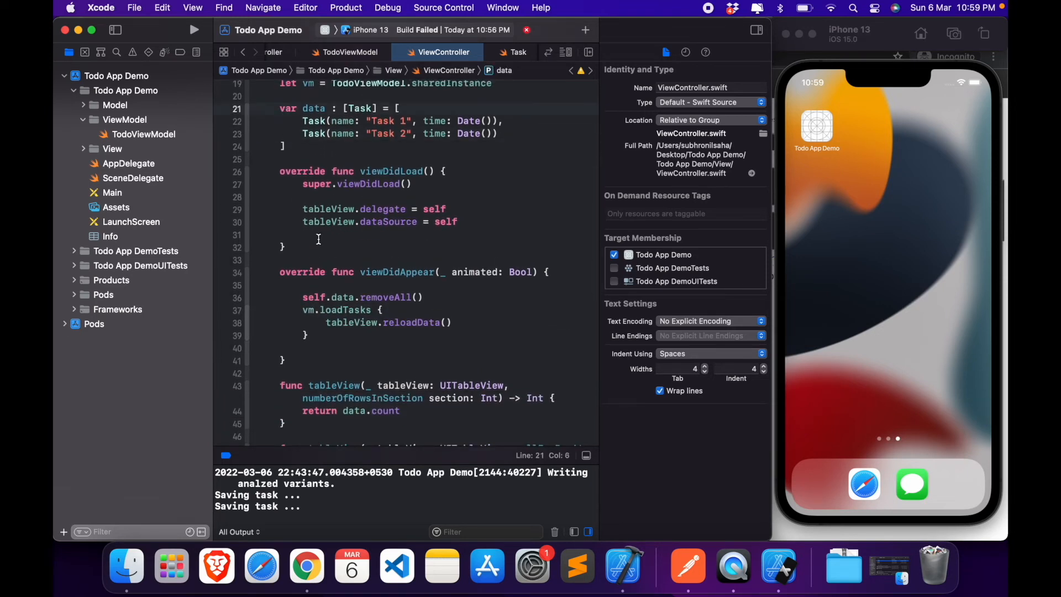
{"action": "scroll", "scroll_direction": "down", "scroll_amount": 3}
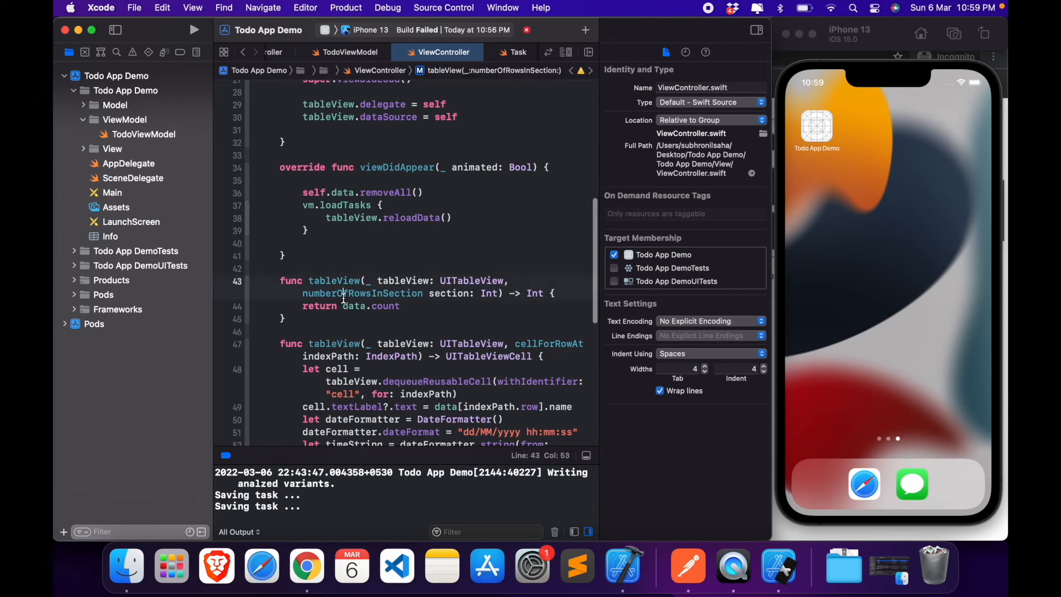
- Comment out data.count and return vm.tasks.count as the row count
{"action": "type", "text": "//"}
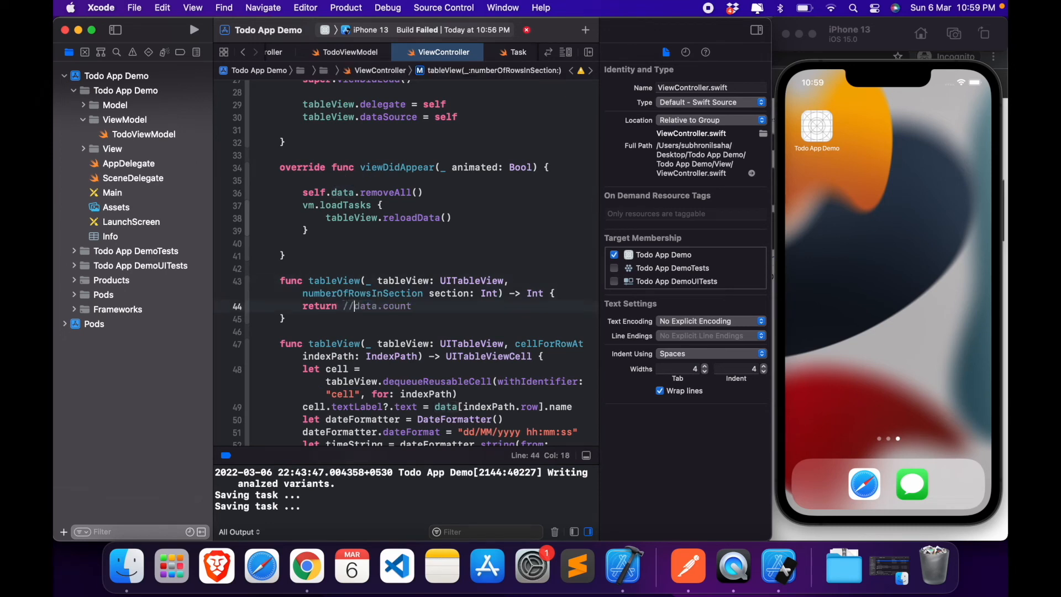
{"action": "type", "text": "v"}
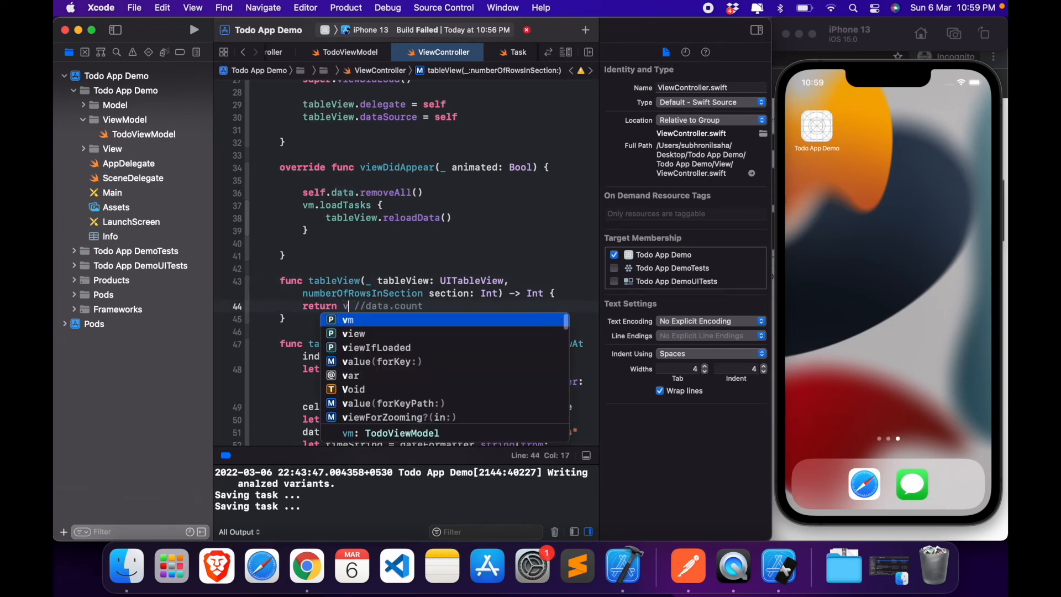
{"action": "type", "text": "m.tasks"}
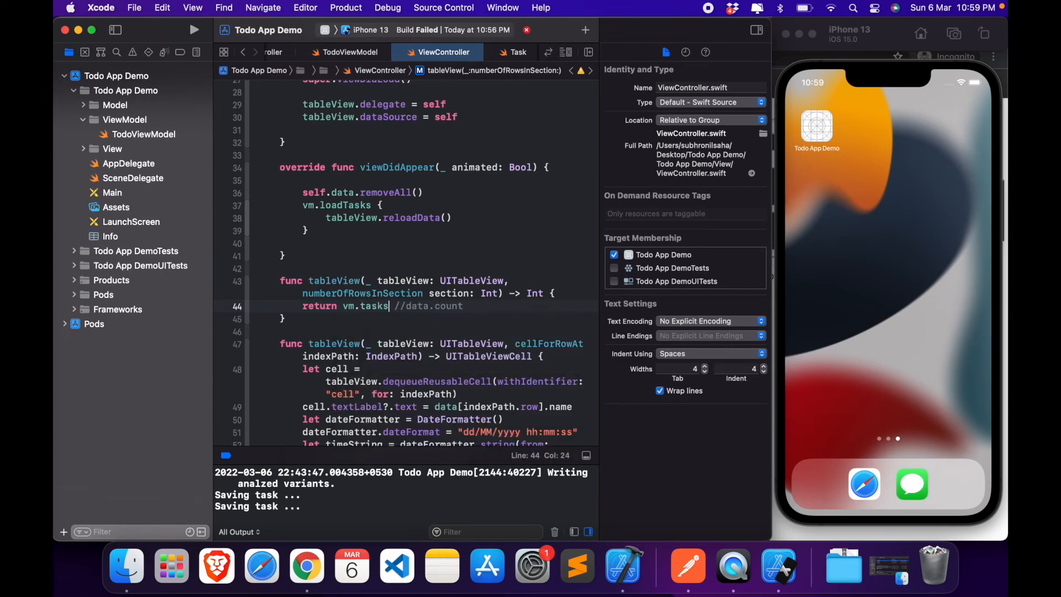
{"action": "type", "text": ".count"}
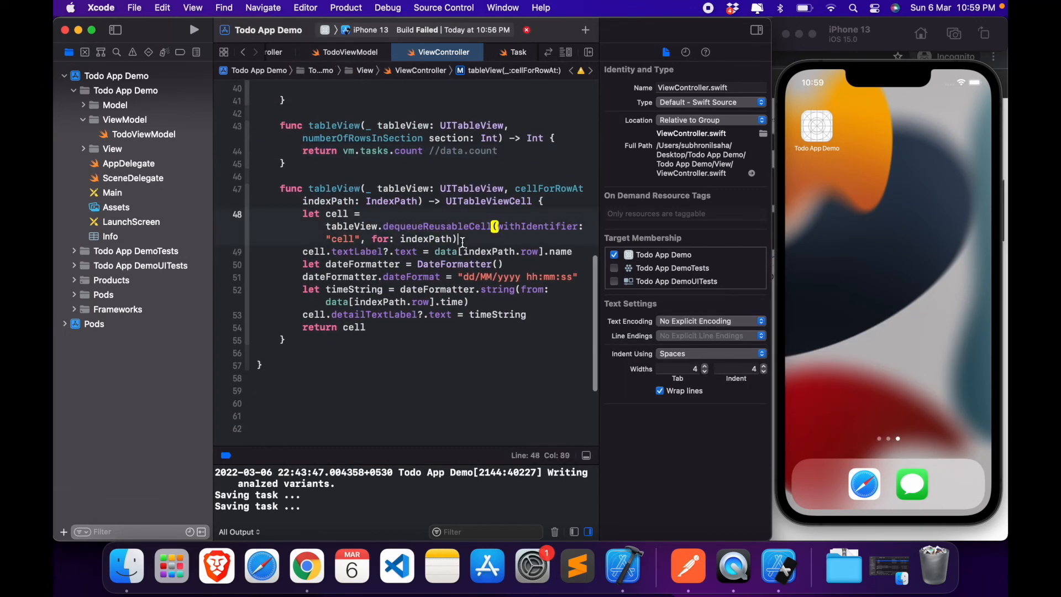
- In cellForRowAt use let data = vm.tasks[indexPath.row] for the cell's name and time, then run
{"action": "type", "text": "let data ="}
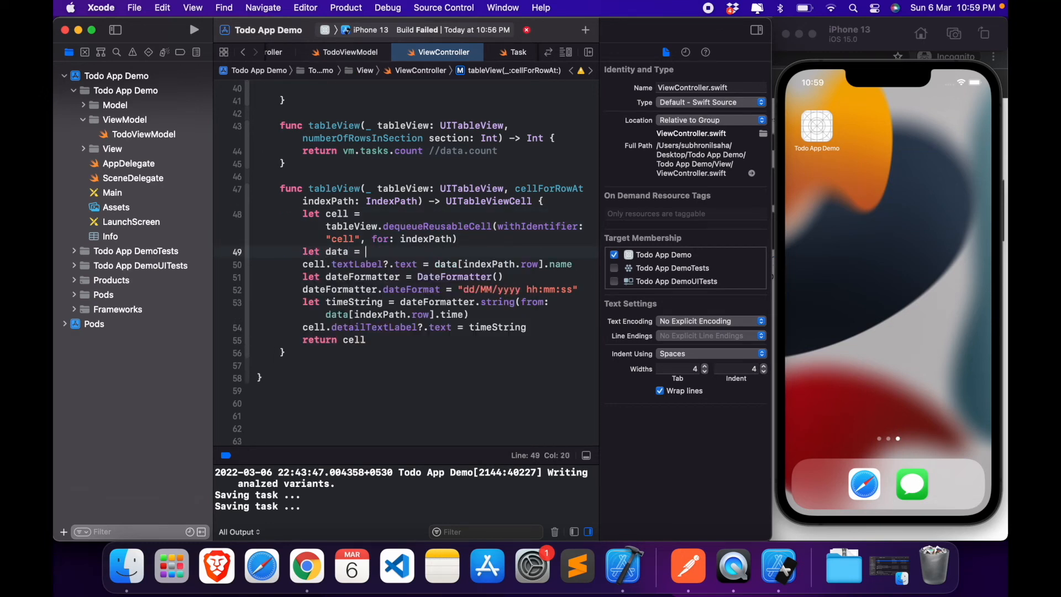
{"action": "type", "text": "vm.tasks[indexPath.row"}
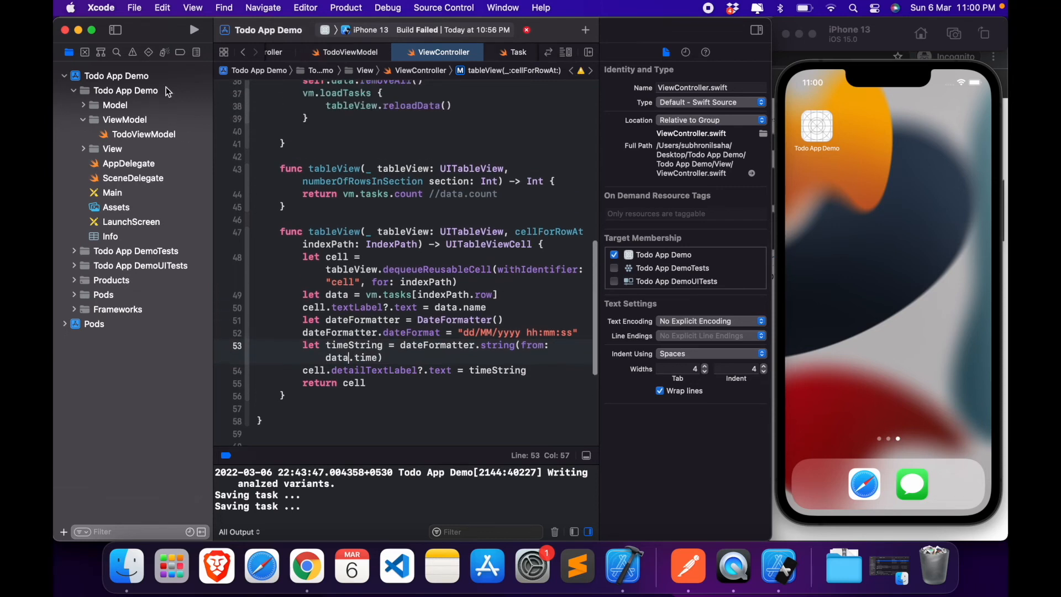
{"action": "left_click", "coordinate": [193, 30]}
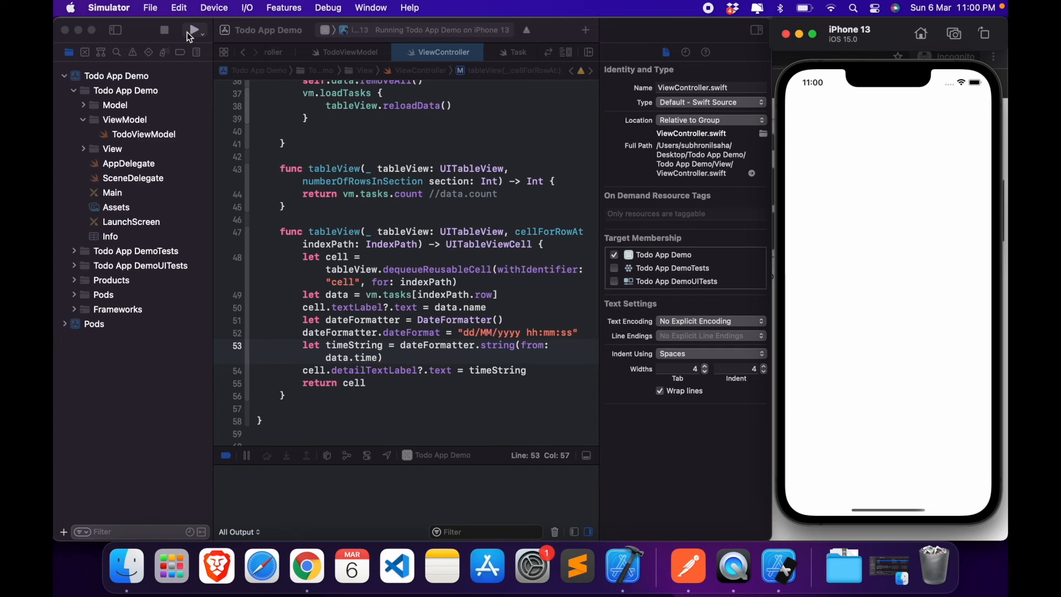
- Run the app on the iPhone 13 simulator and inspect the Task init() fatal error
{"action": "left_click", "coordinate": [194, 29]}
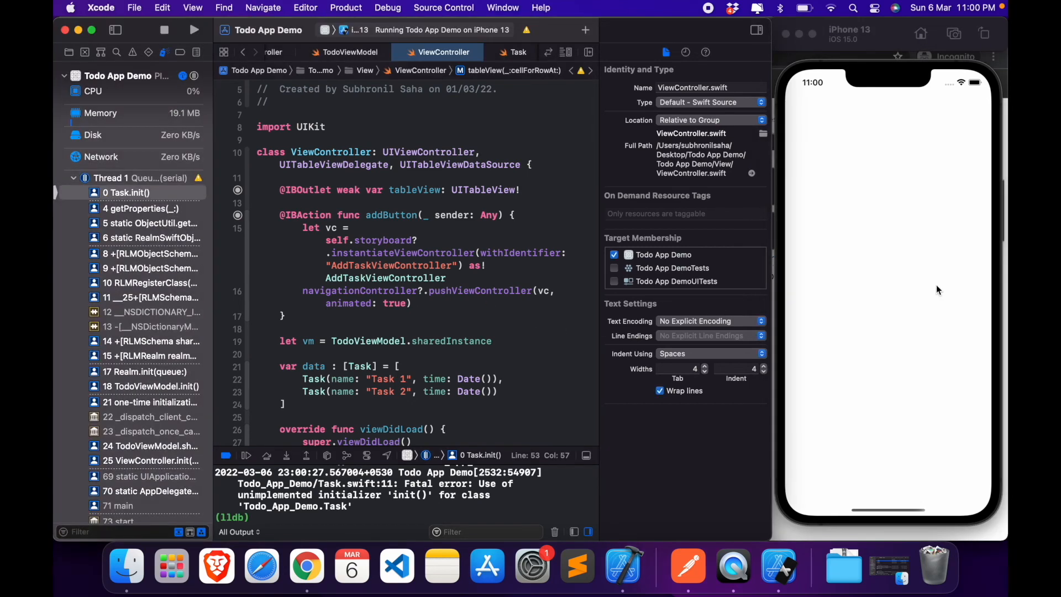
{"action": "left_click", "coordinate": [518, 52]}
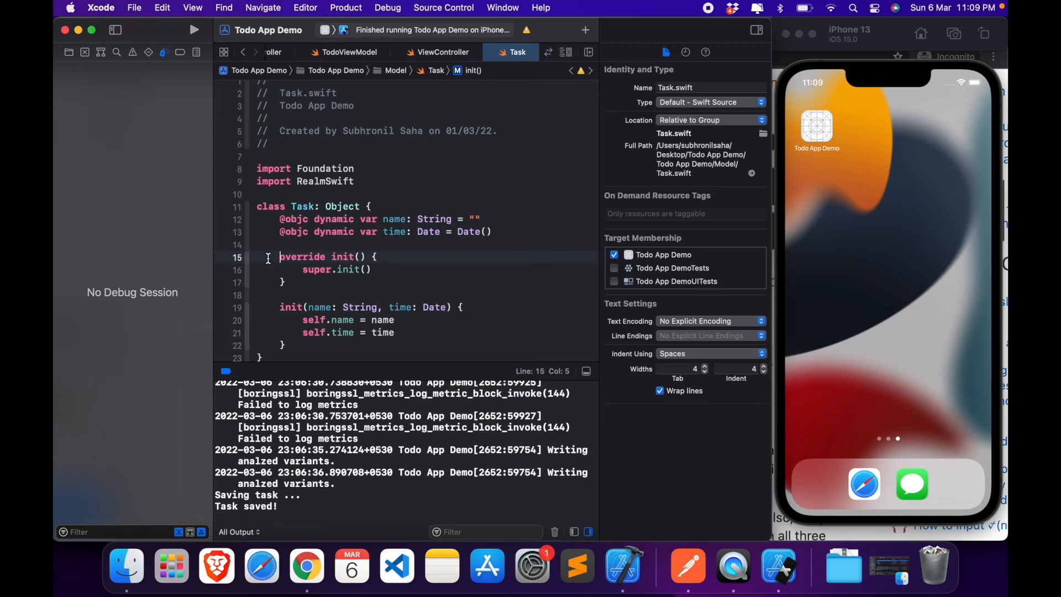
- Keep Task's override init() with super.init(), rerun the app so Test 1 appears, and return to TodoViewModel
{"action": "left_click_drag", "start_coordinate": [280, 256], "coordinate": [284, 282]}
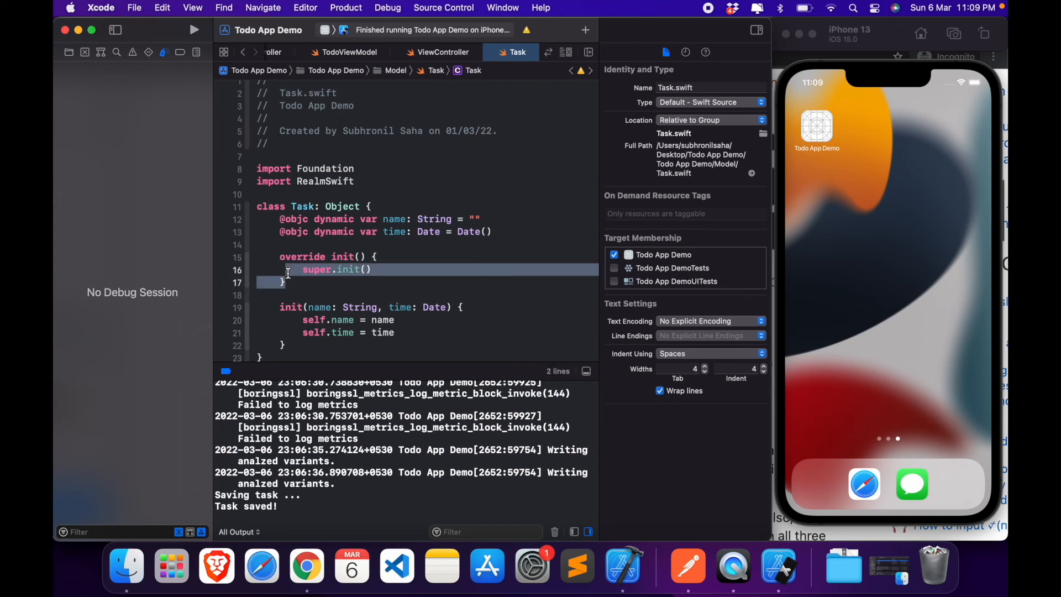
{"action": "left_click", "coordinate": [278, 256]}
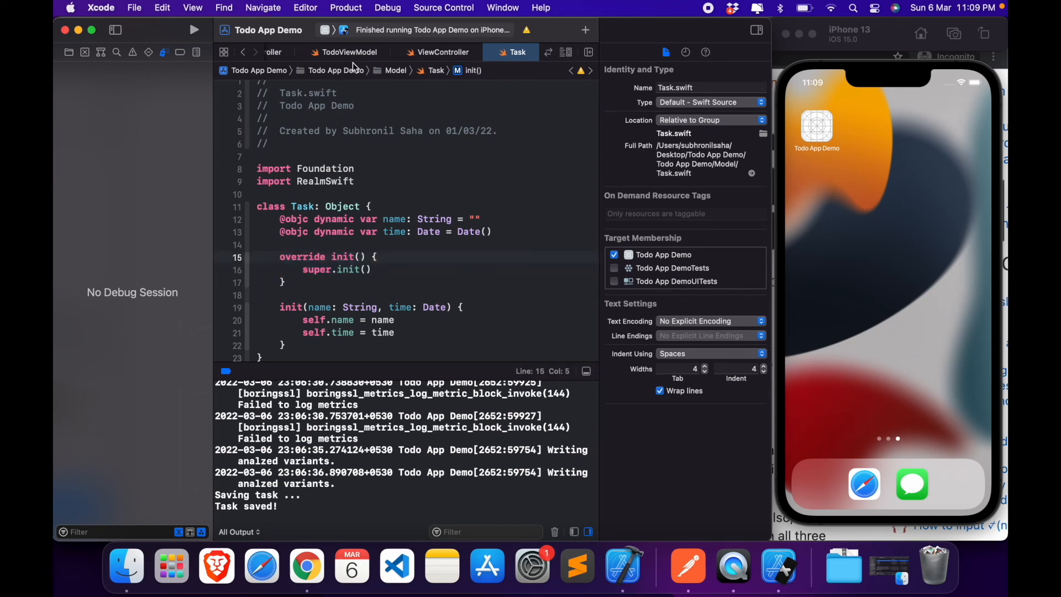
{"action": "left_click", "coordinate": [194, 30]}
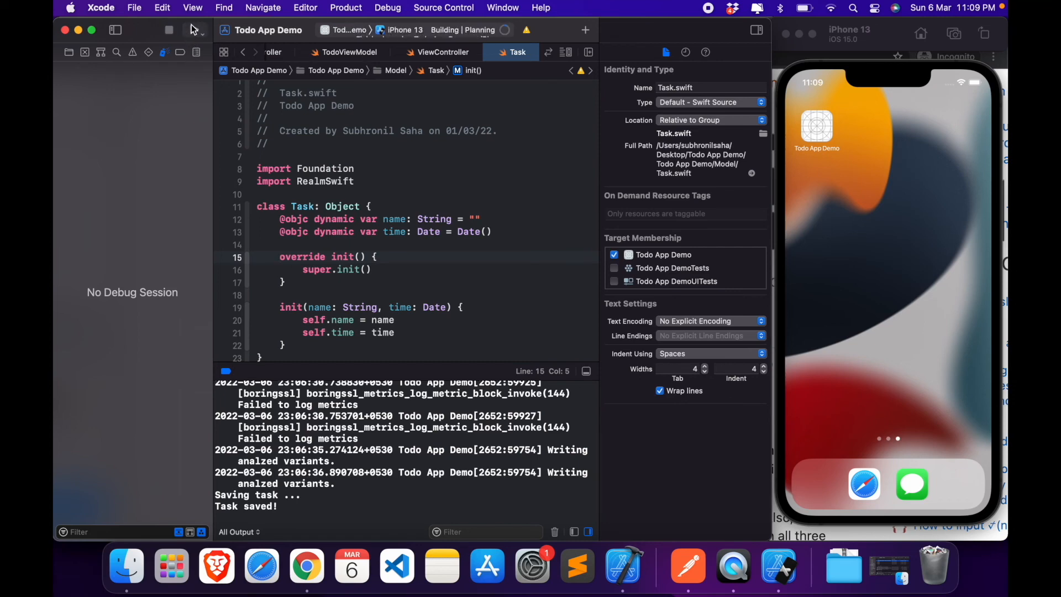
{"action": "left_click", "coordinate": [193, 30]}
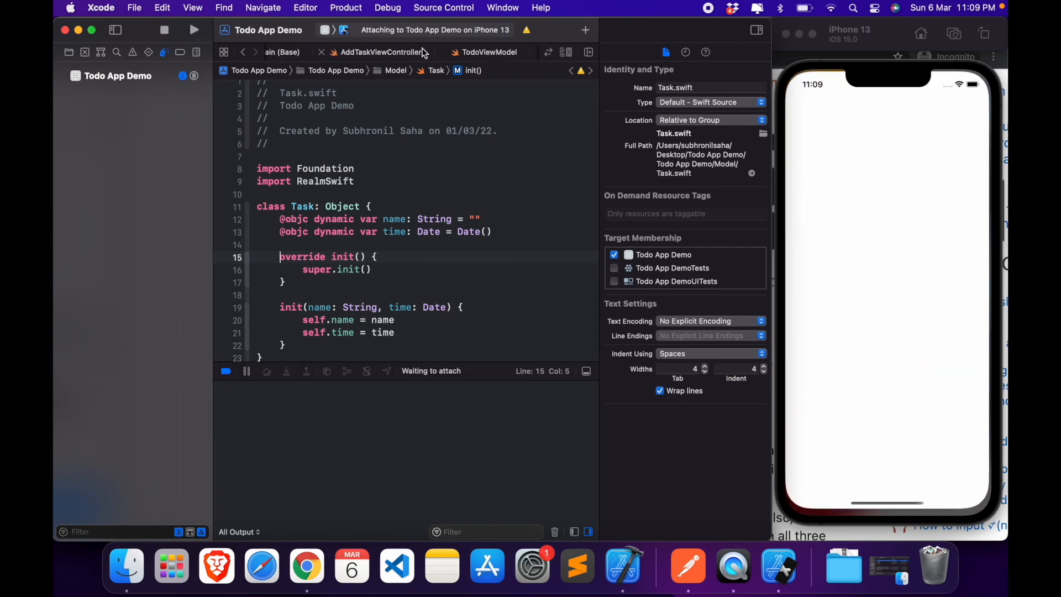
{"action": "left_click", "coordinate": [440, 52]}
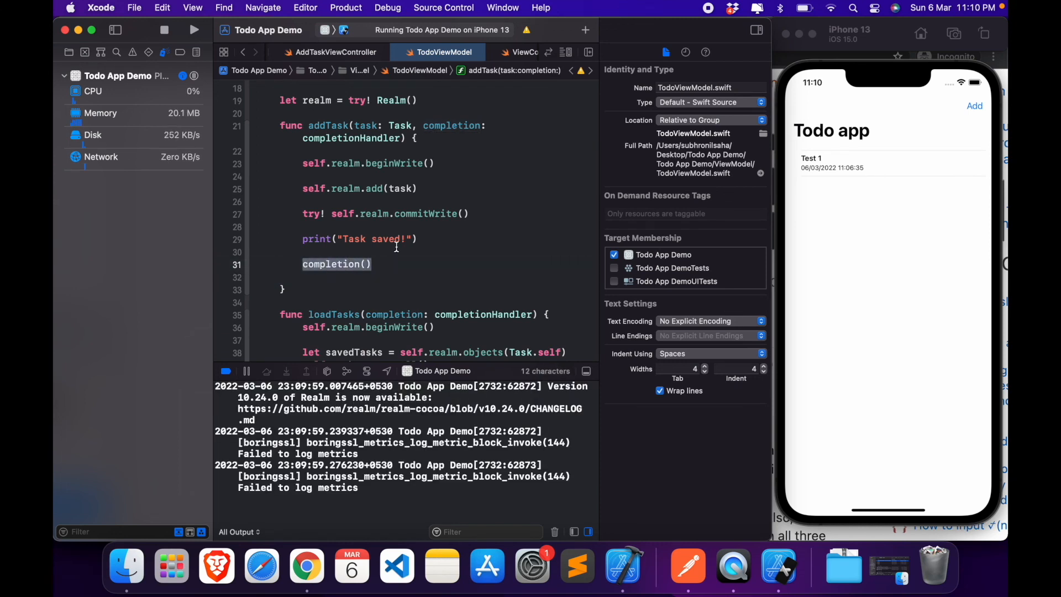
{"action": "double_click", "coordinate": [352, 138]}
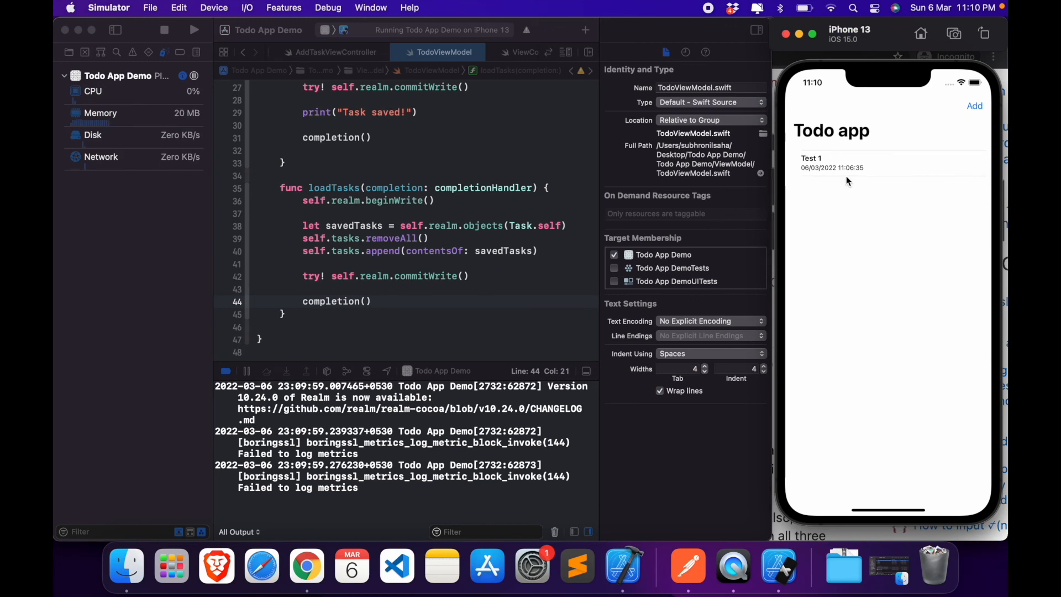
{"action": "left_click", "coordinate": [974, 106]}
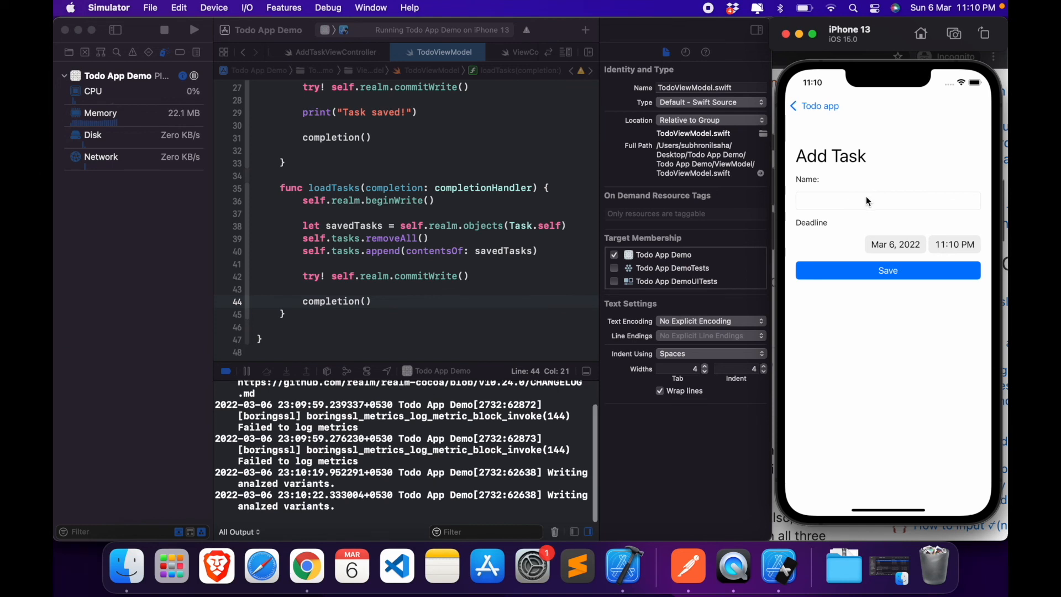
- Name the new task Test 2 and save it so it lists below Test 1
{"action": "type", "text": "Test 2"}
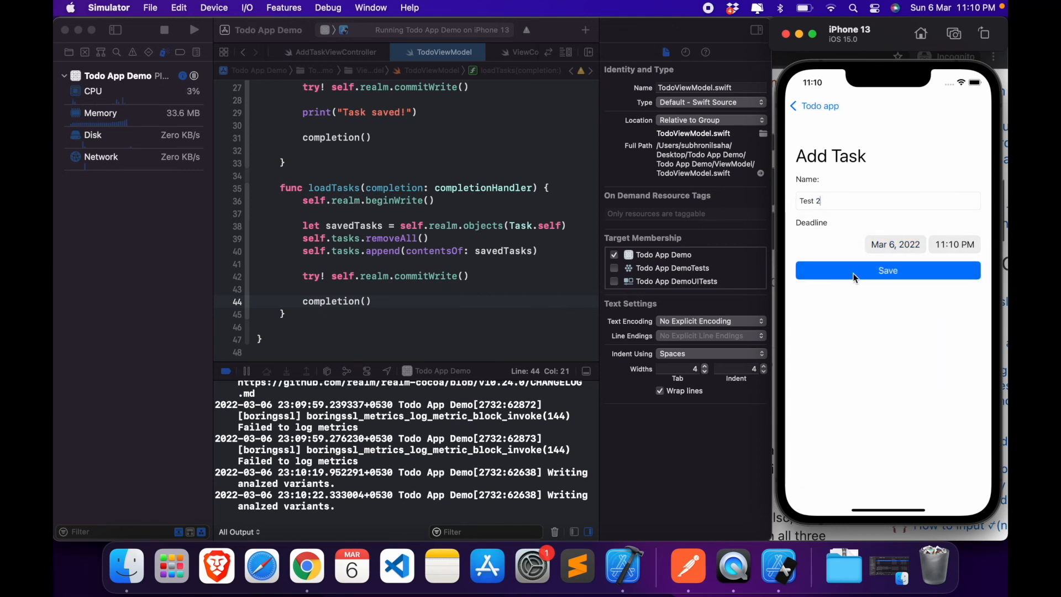
{"action": "left_click", "coordinate": [887, 270]}
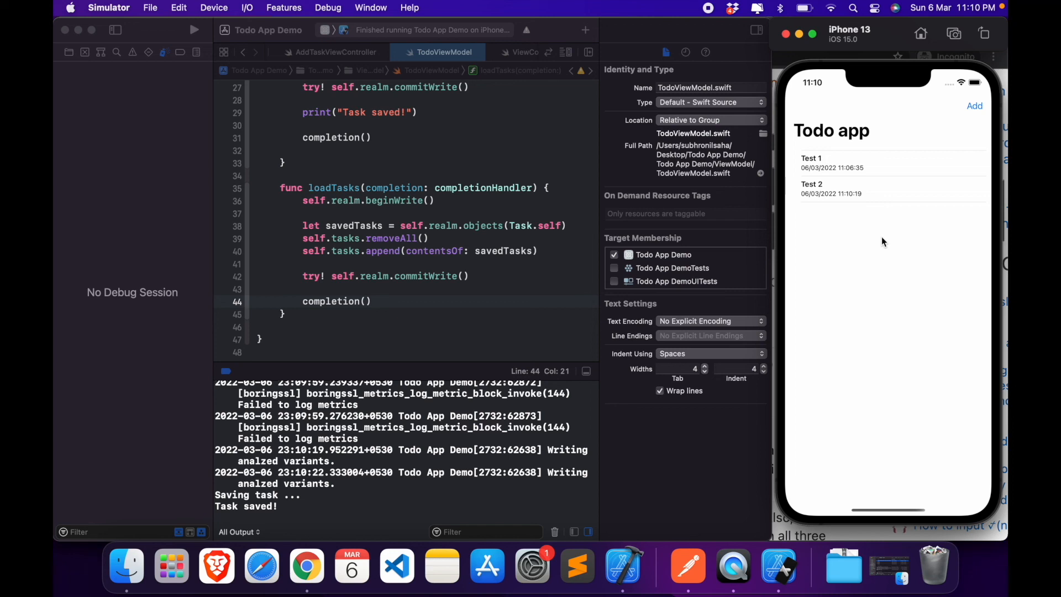
{"action": "mouse_move", "coordinate": [674, 5]}
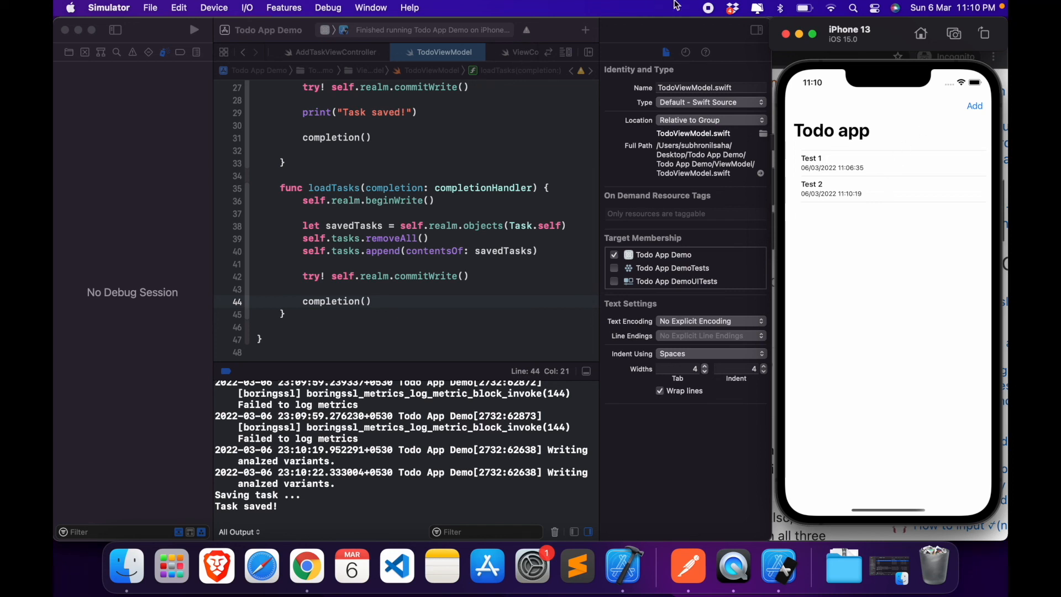